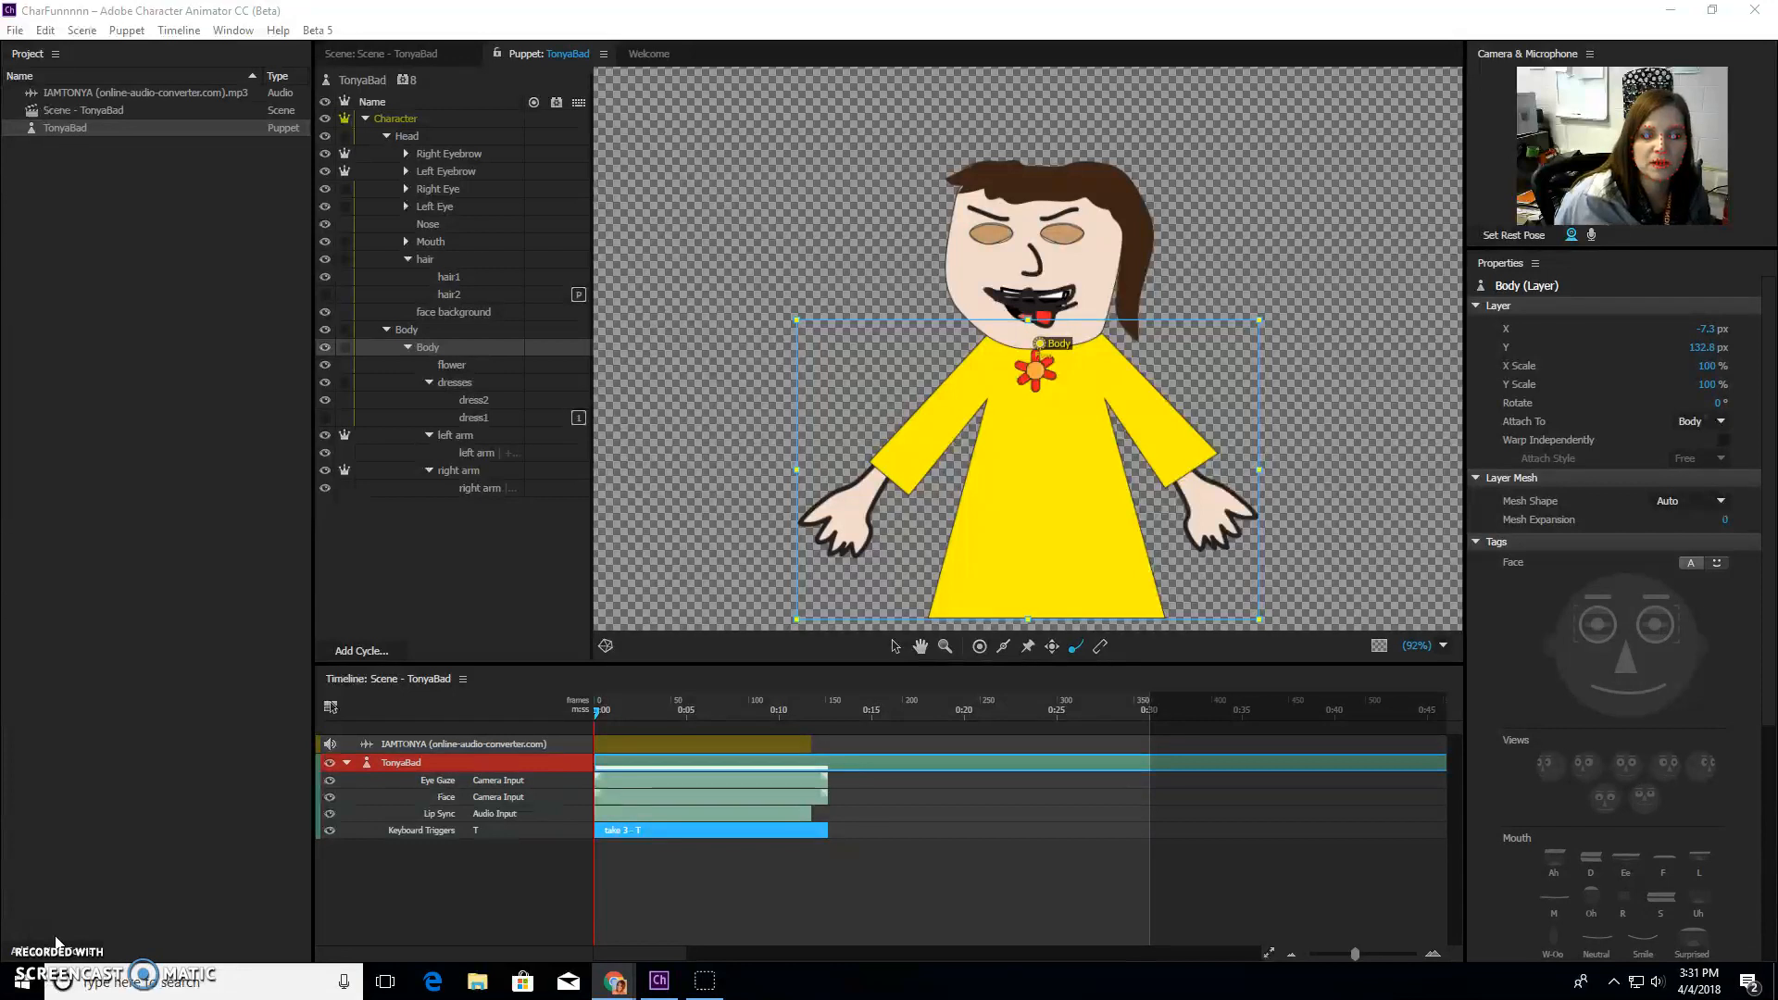
Step: Open the TonyaBad scene showing its eye gaze, face, lip sync and trigger takes
left_click(385, 54)
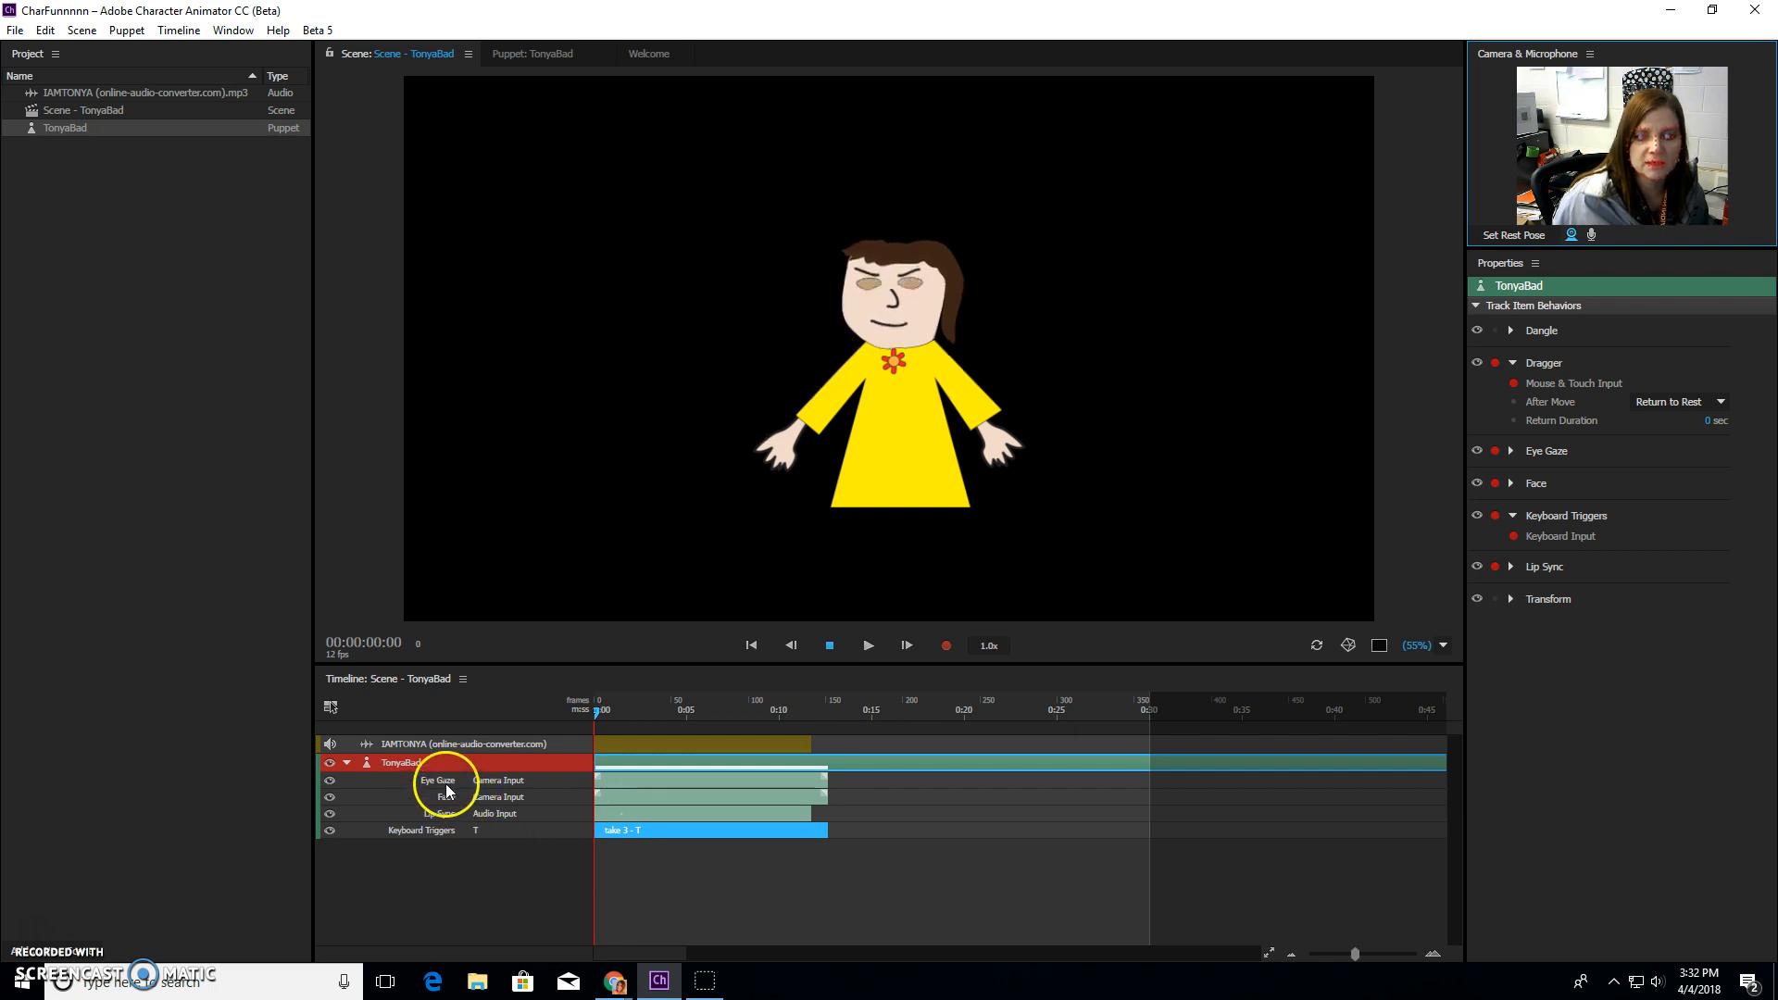
mouse_move(429, 783)
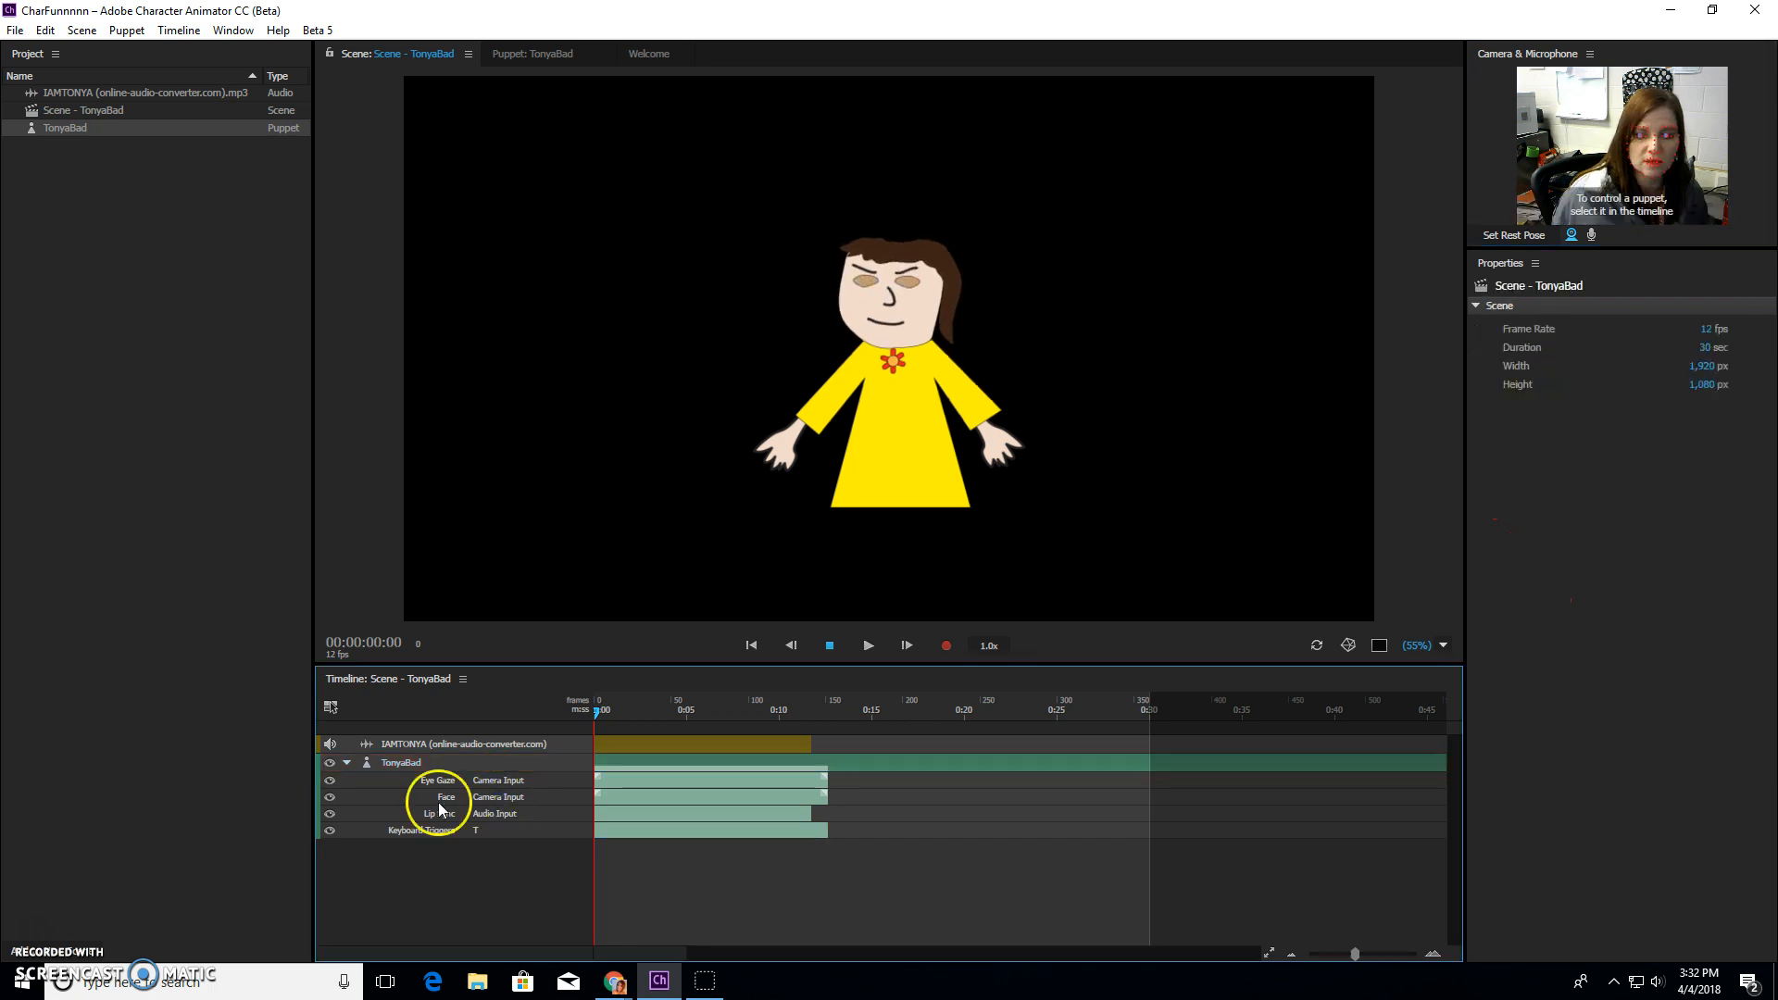
Step: Delete the Eye Gaze, Face, Lip Sync and Keyboard Triggers takes, then reopen the TonyaBad puppet
left_click(399, 762)
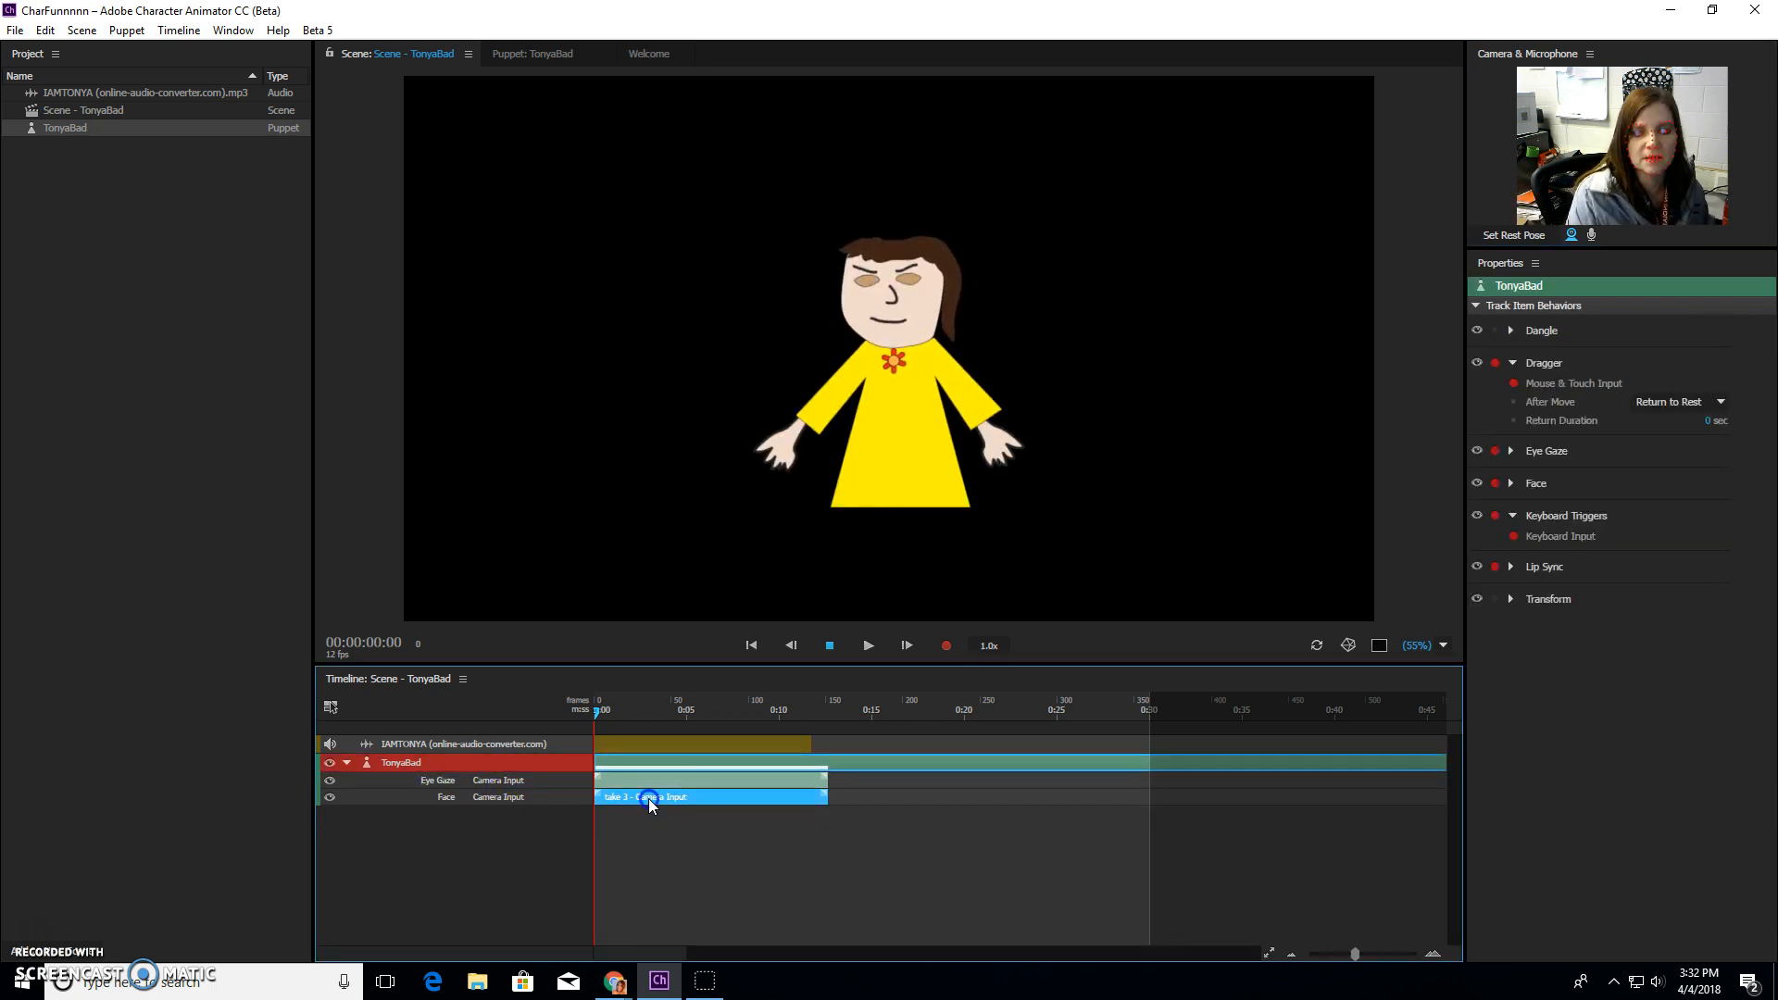
left_click(346, 763)
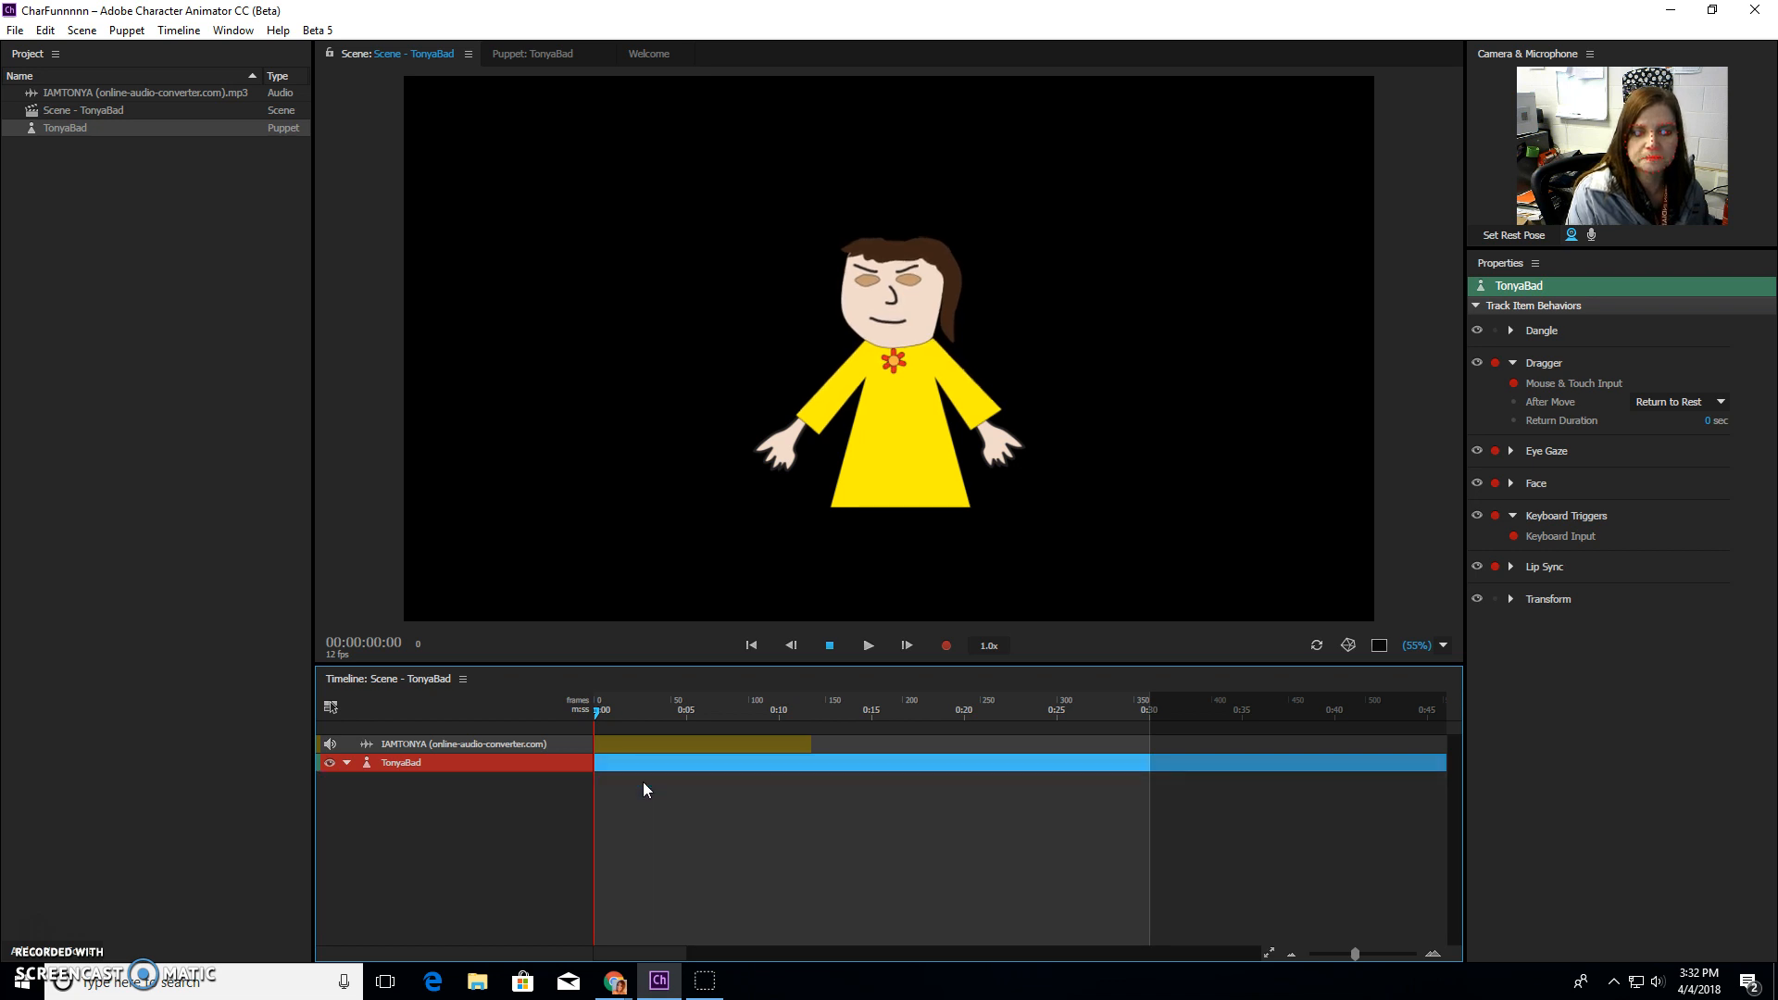
mouse_move(667, 750)
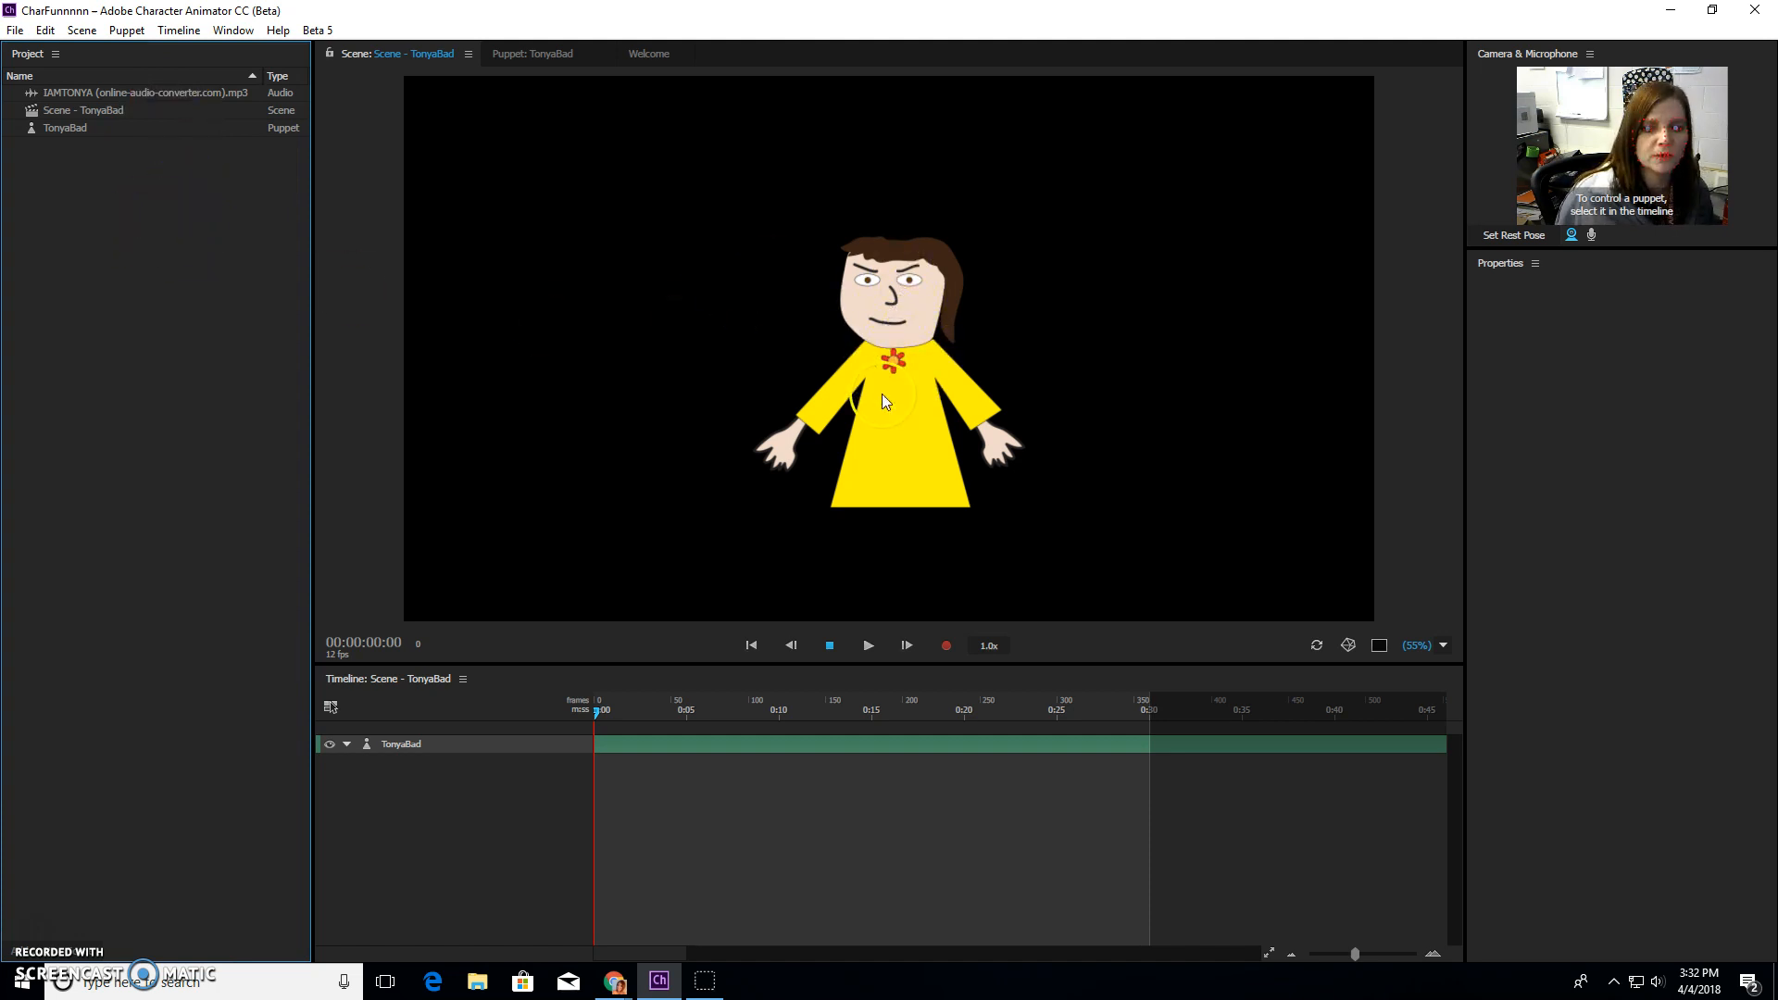
left_click(400, 744)
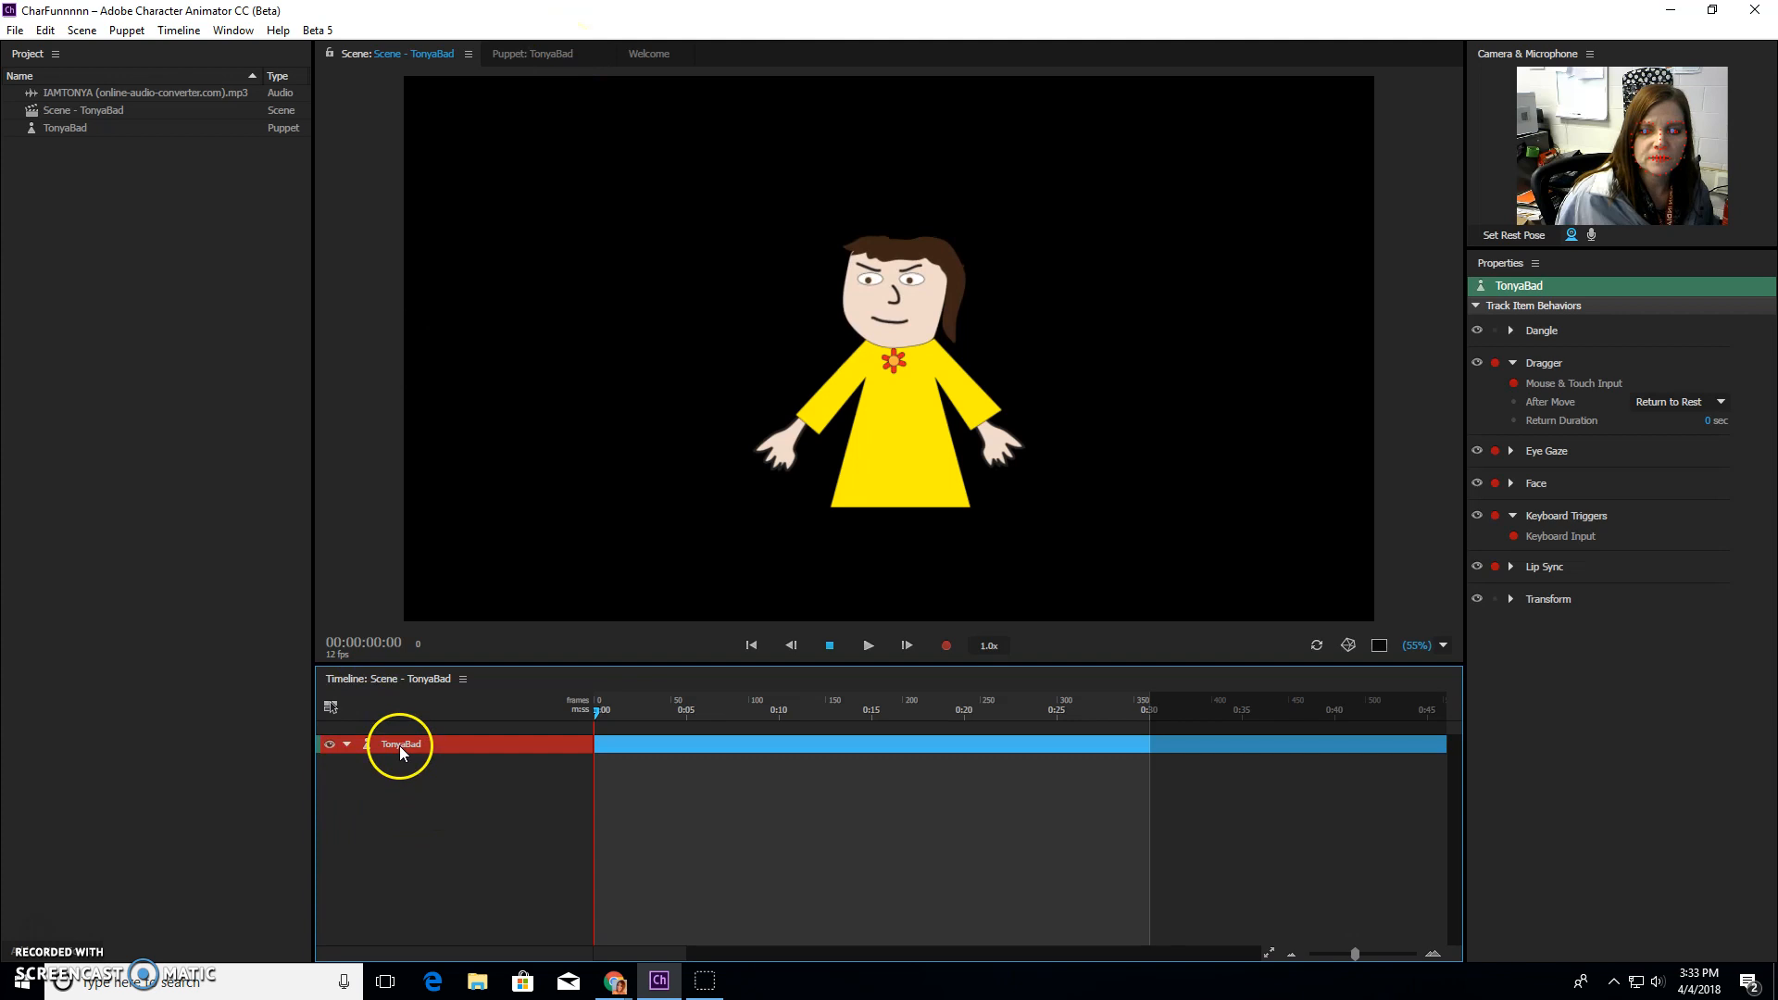
left_click(531, 54)
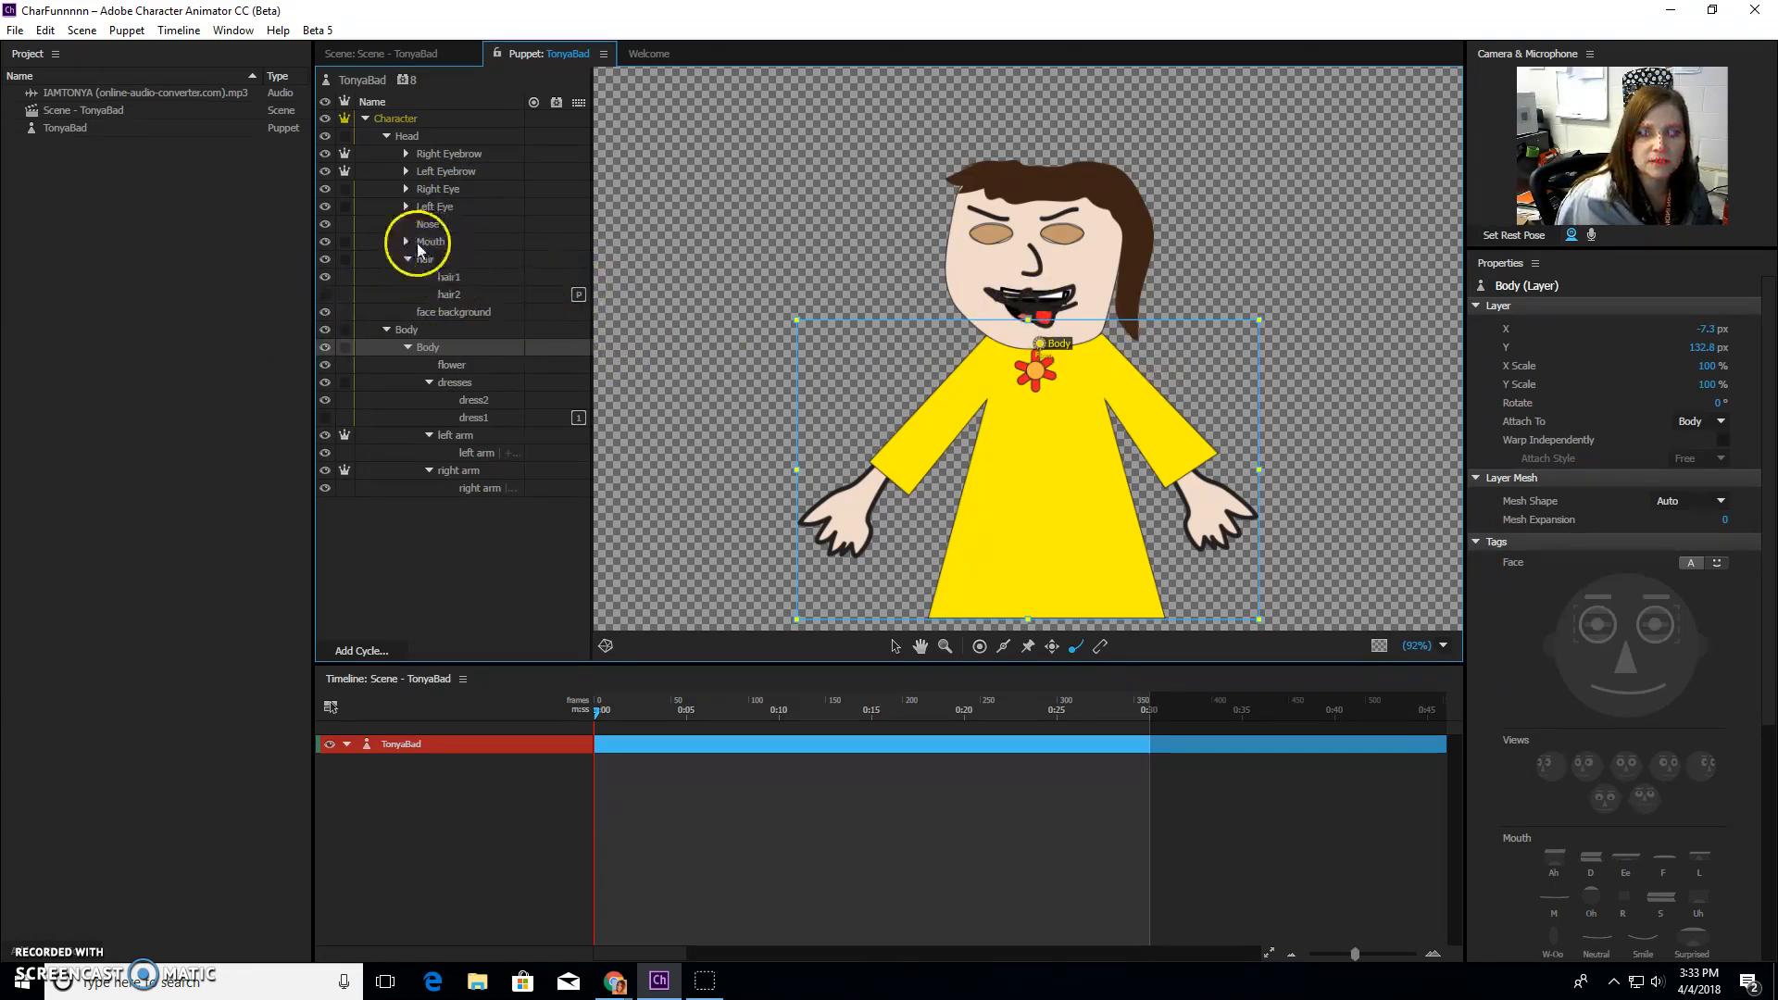
Step: Give the tongue layer under Mouth trigger key T with Hide Others in Group
left_click(407, 242)
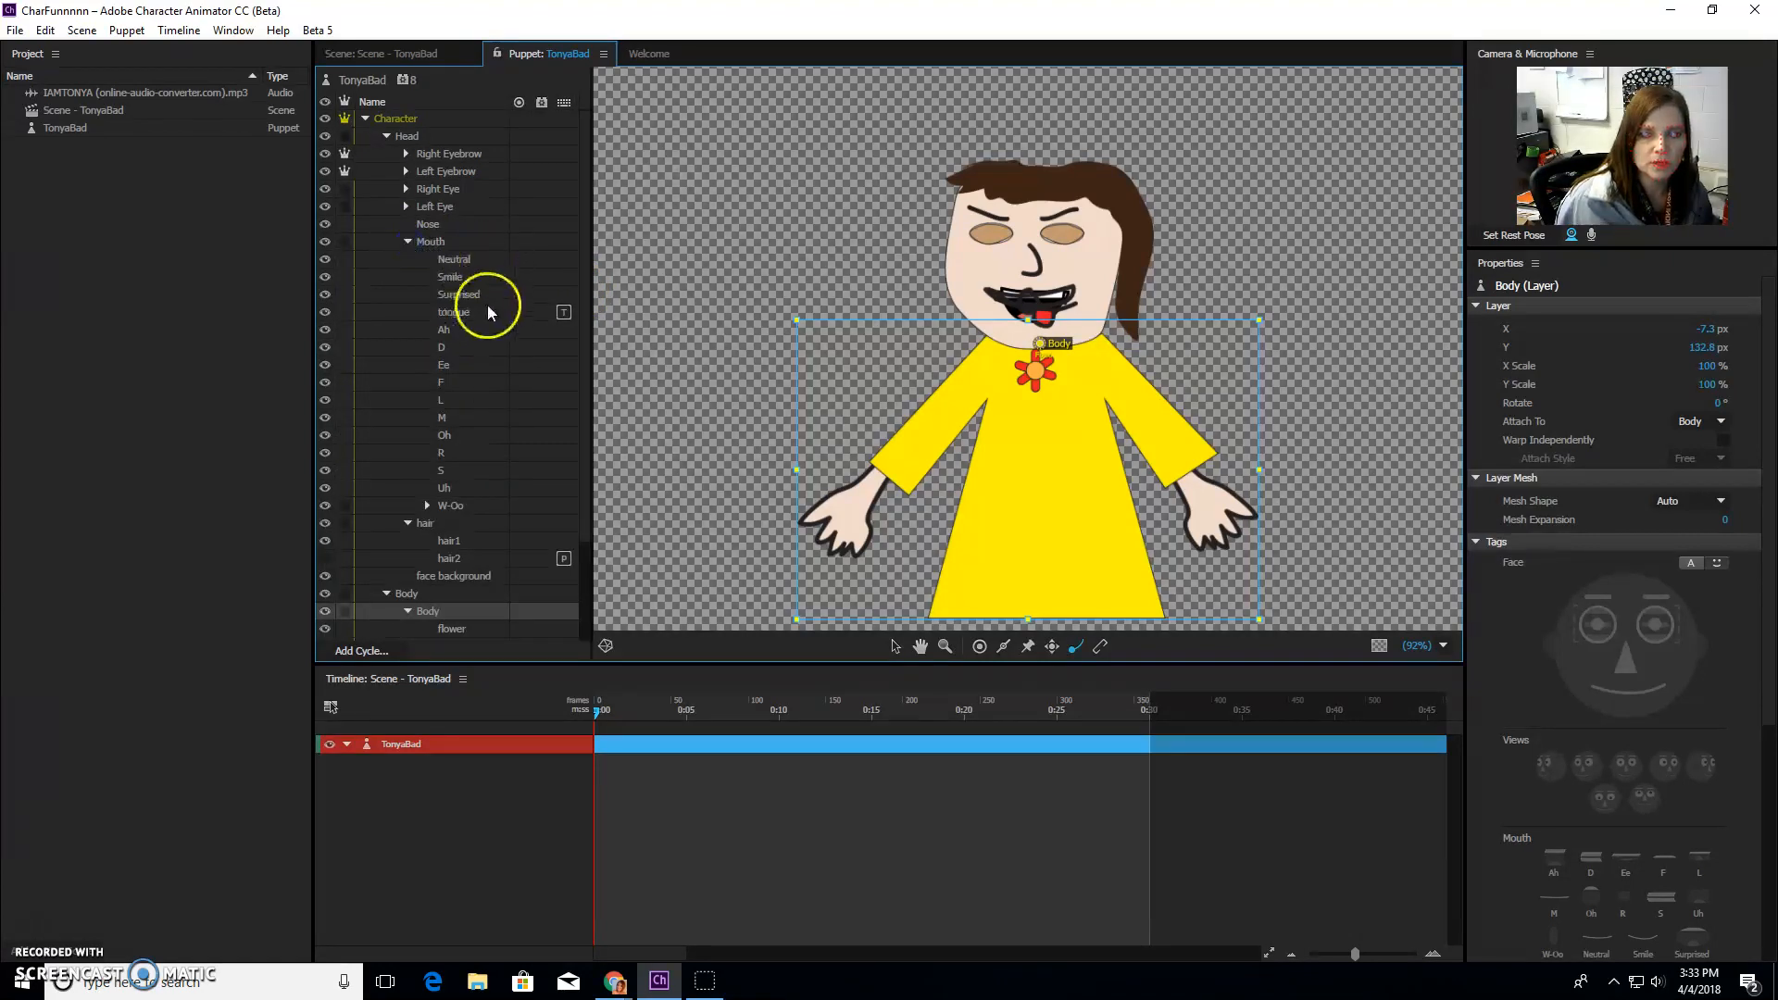
left_click(451, 312)
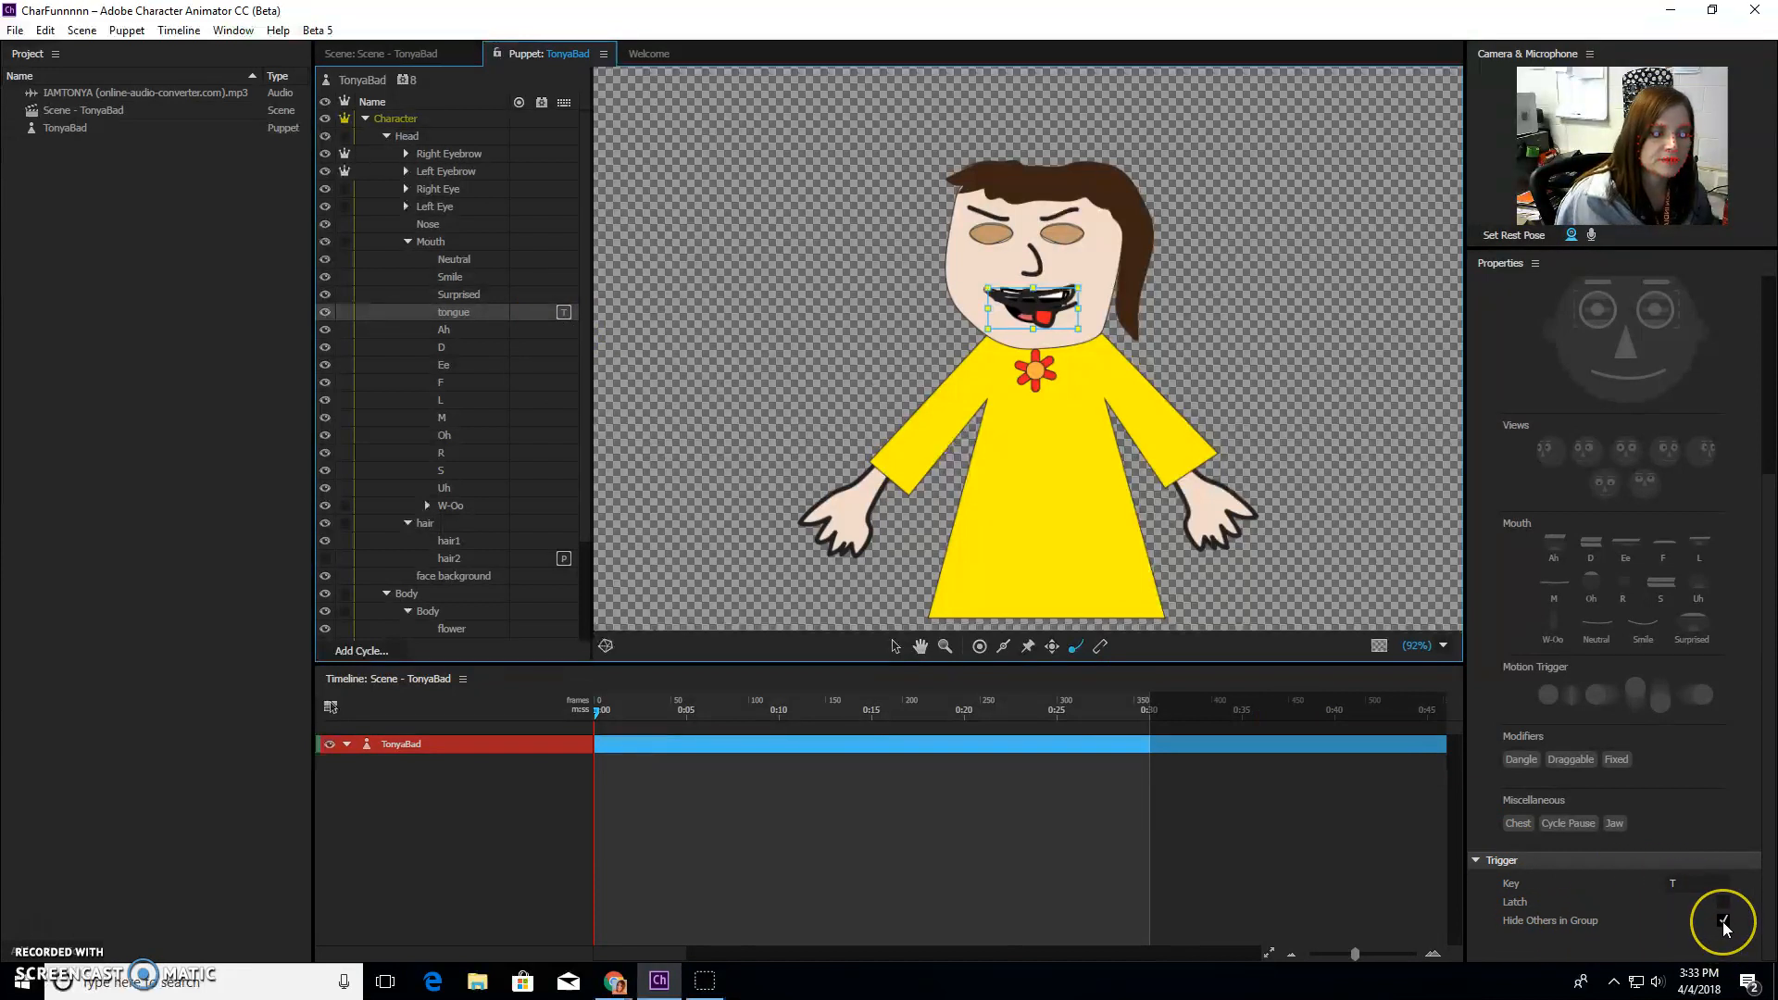
mouse_move(1723, 913)
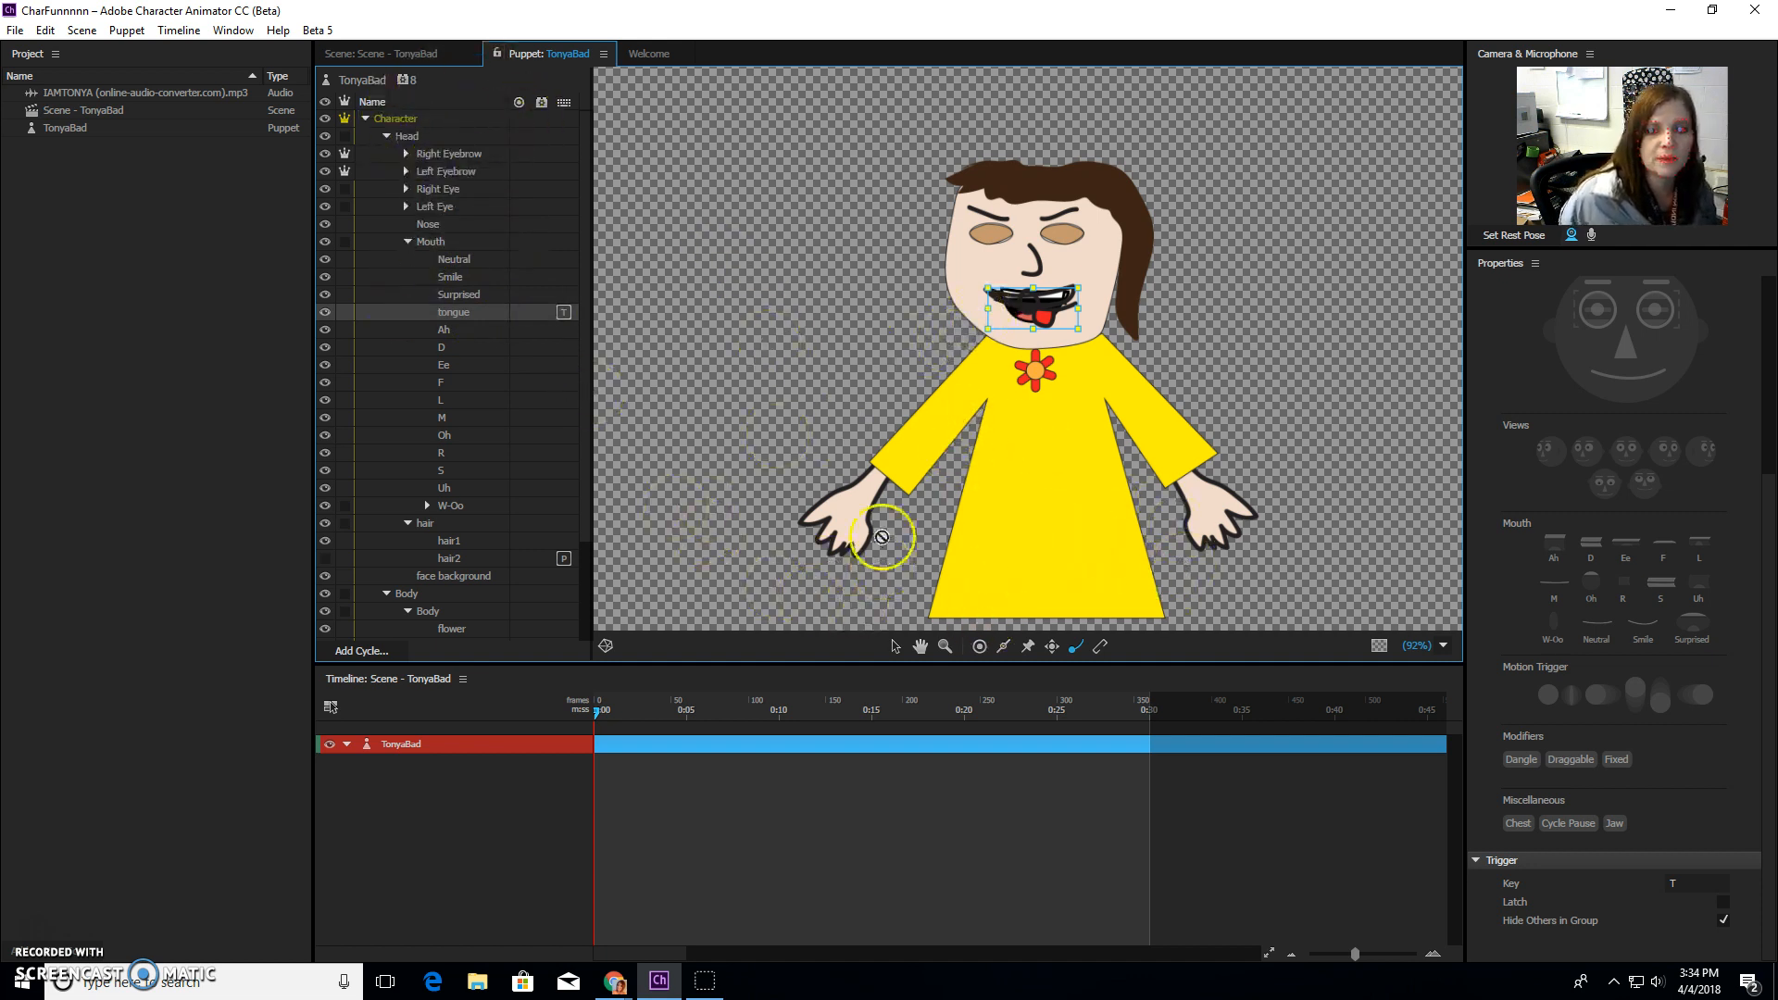
Step: Test the hands in the TonyaBad scene, then return to the puppet rig's left arm
left_click(400, 54)
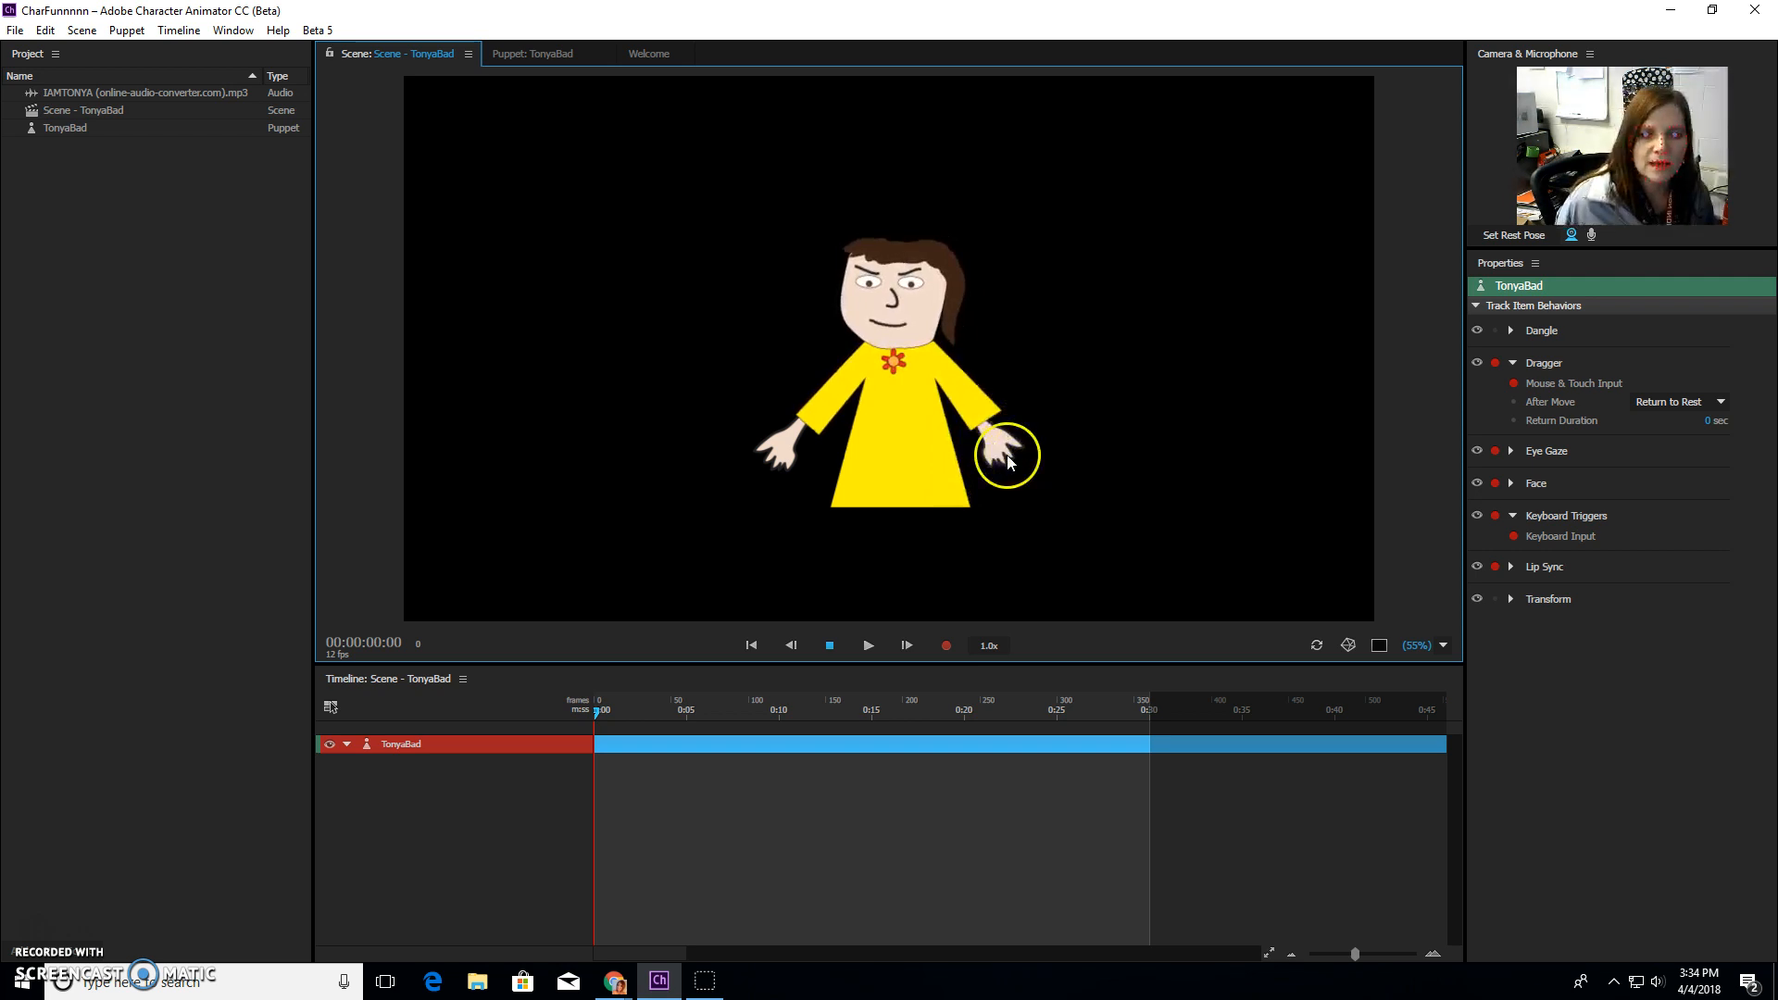
left_click(532, 54)
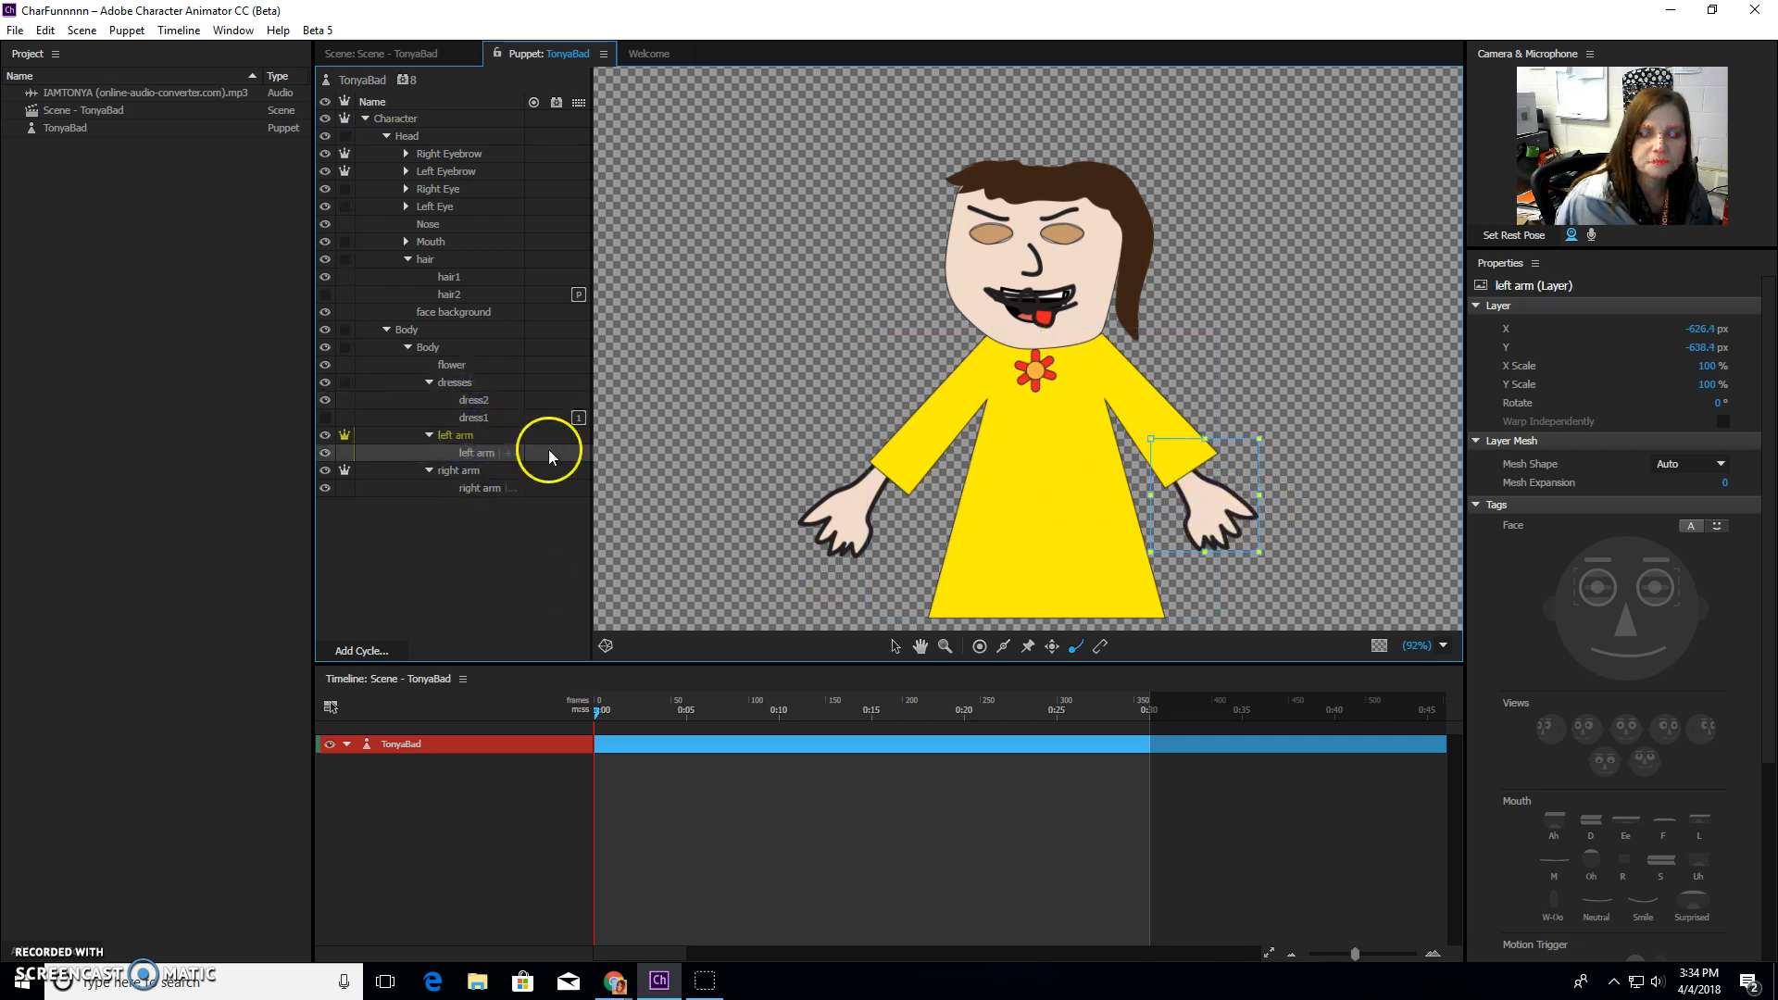
mouse_move(885, 645)
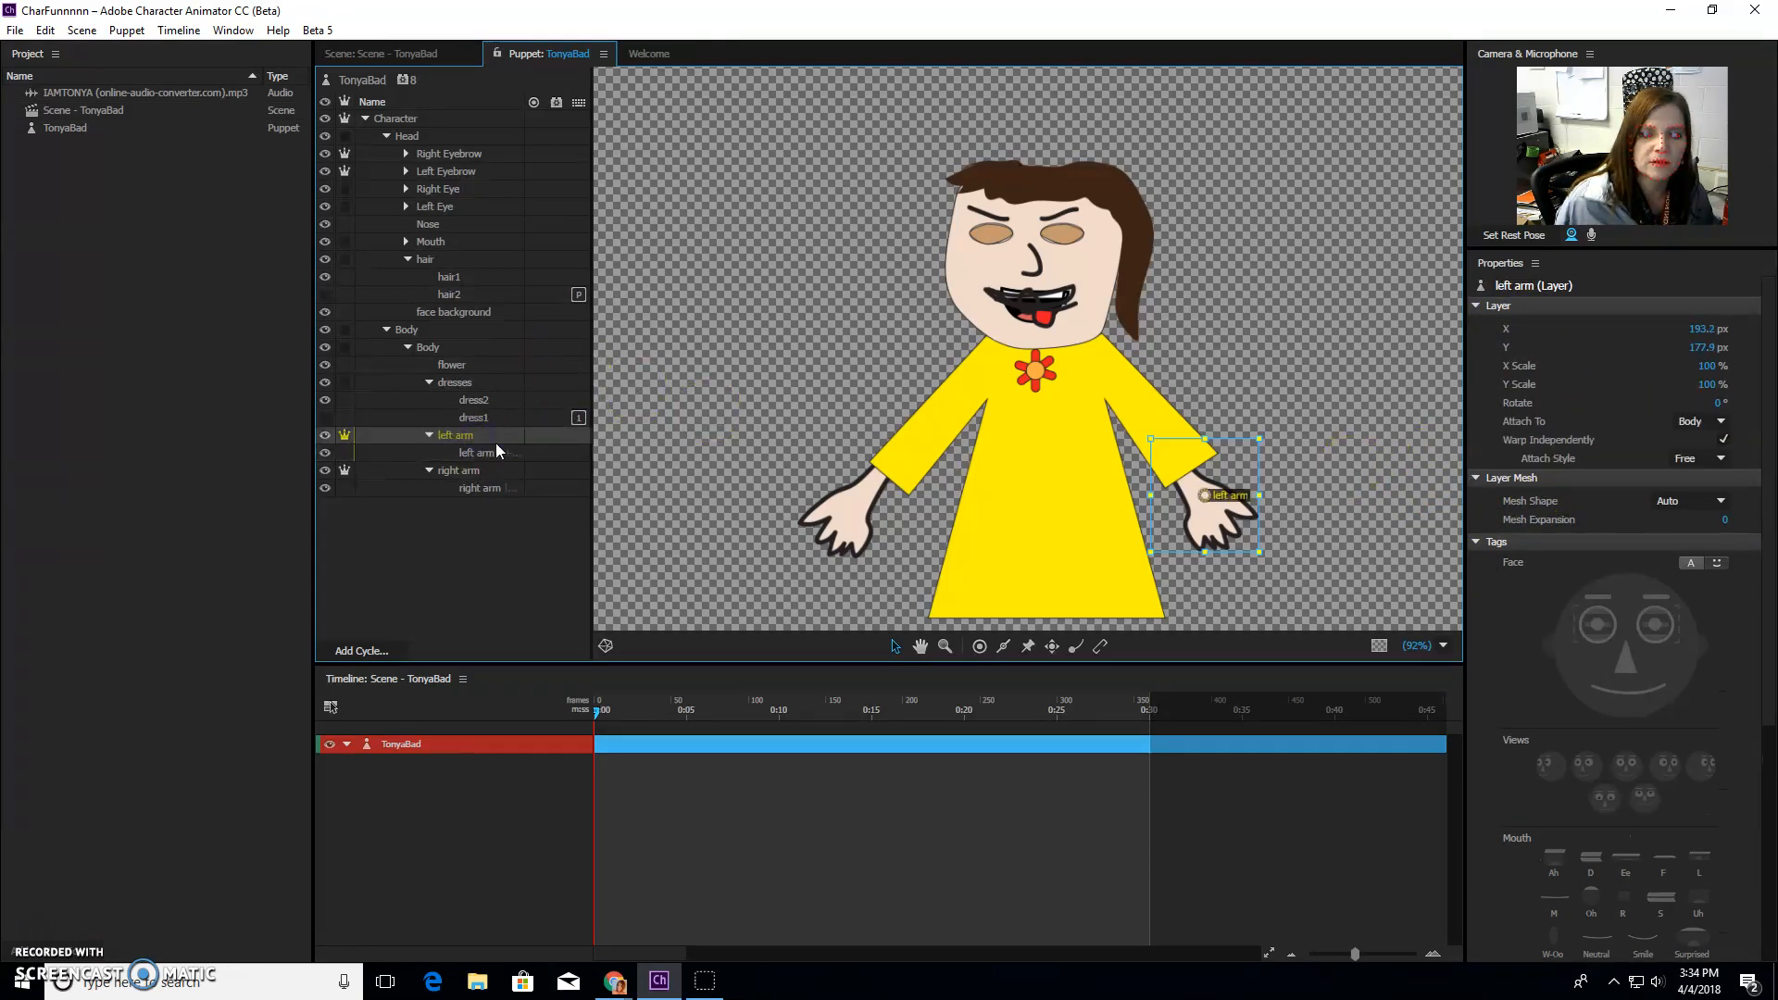
Step: Keep the left arm attached to Body and enable Attach Style
left_click(1223, 512)
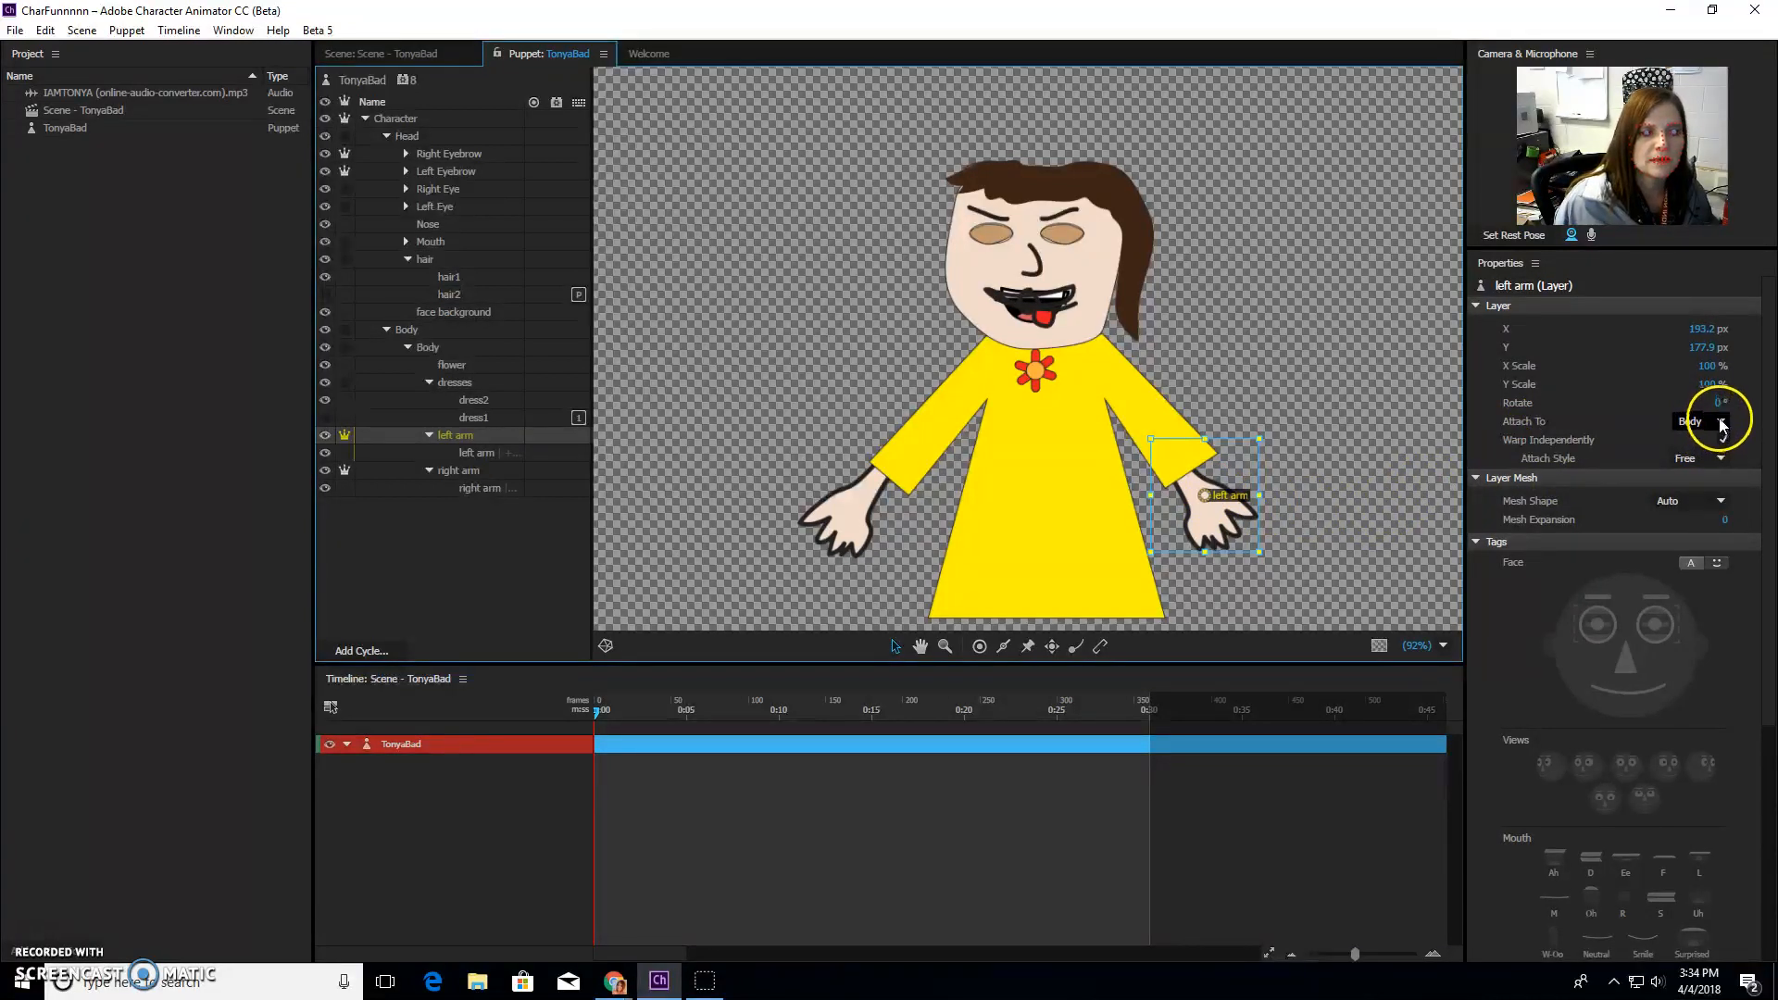
left_click(1715, 421)
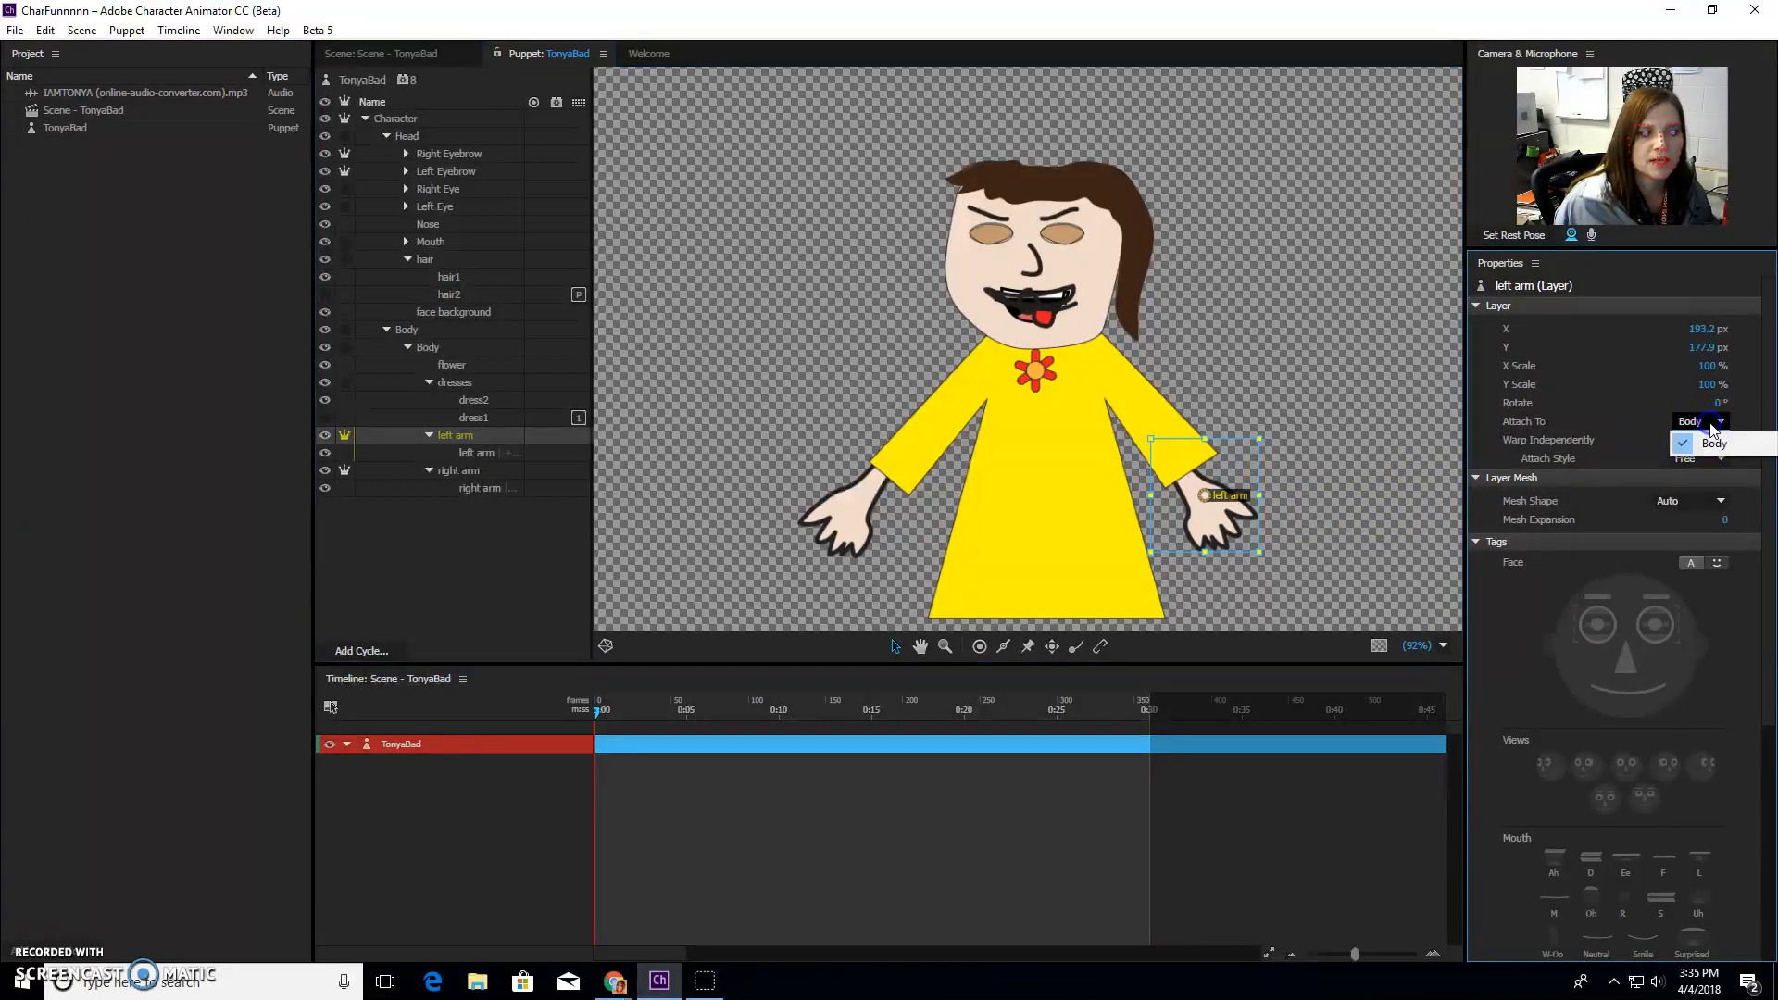
left_click(1706, 444)
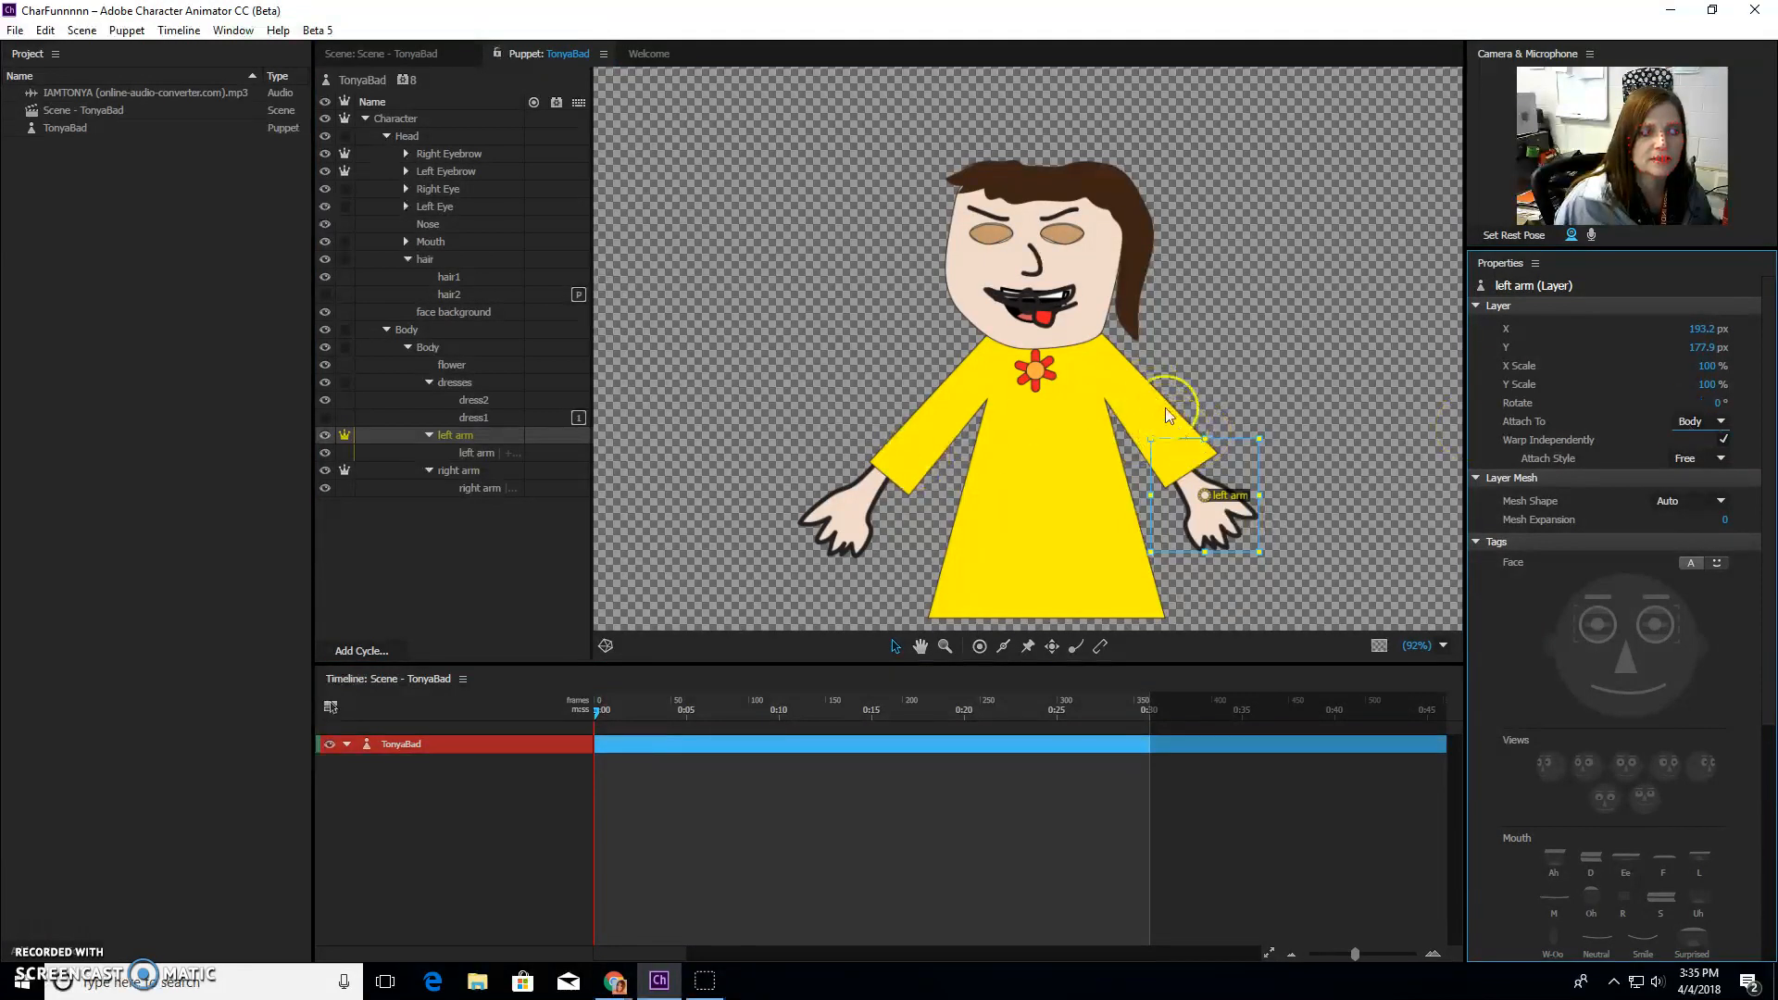
left_click(1701, 459)
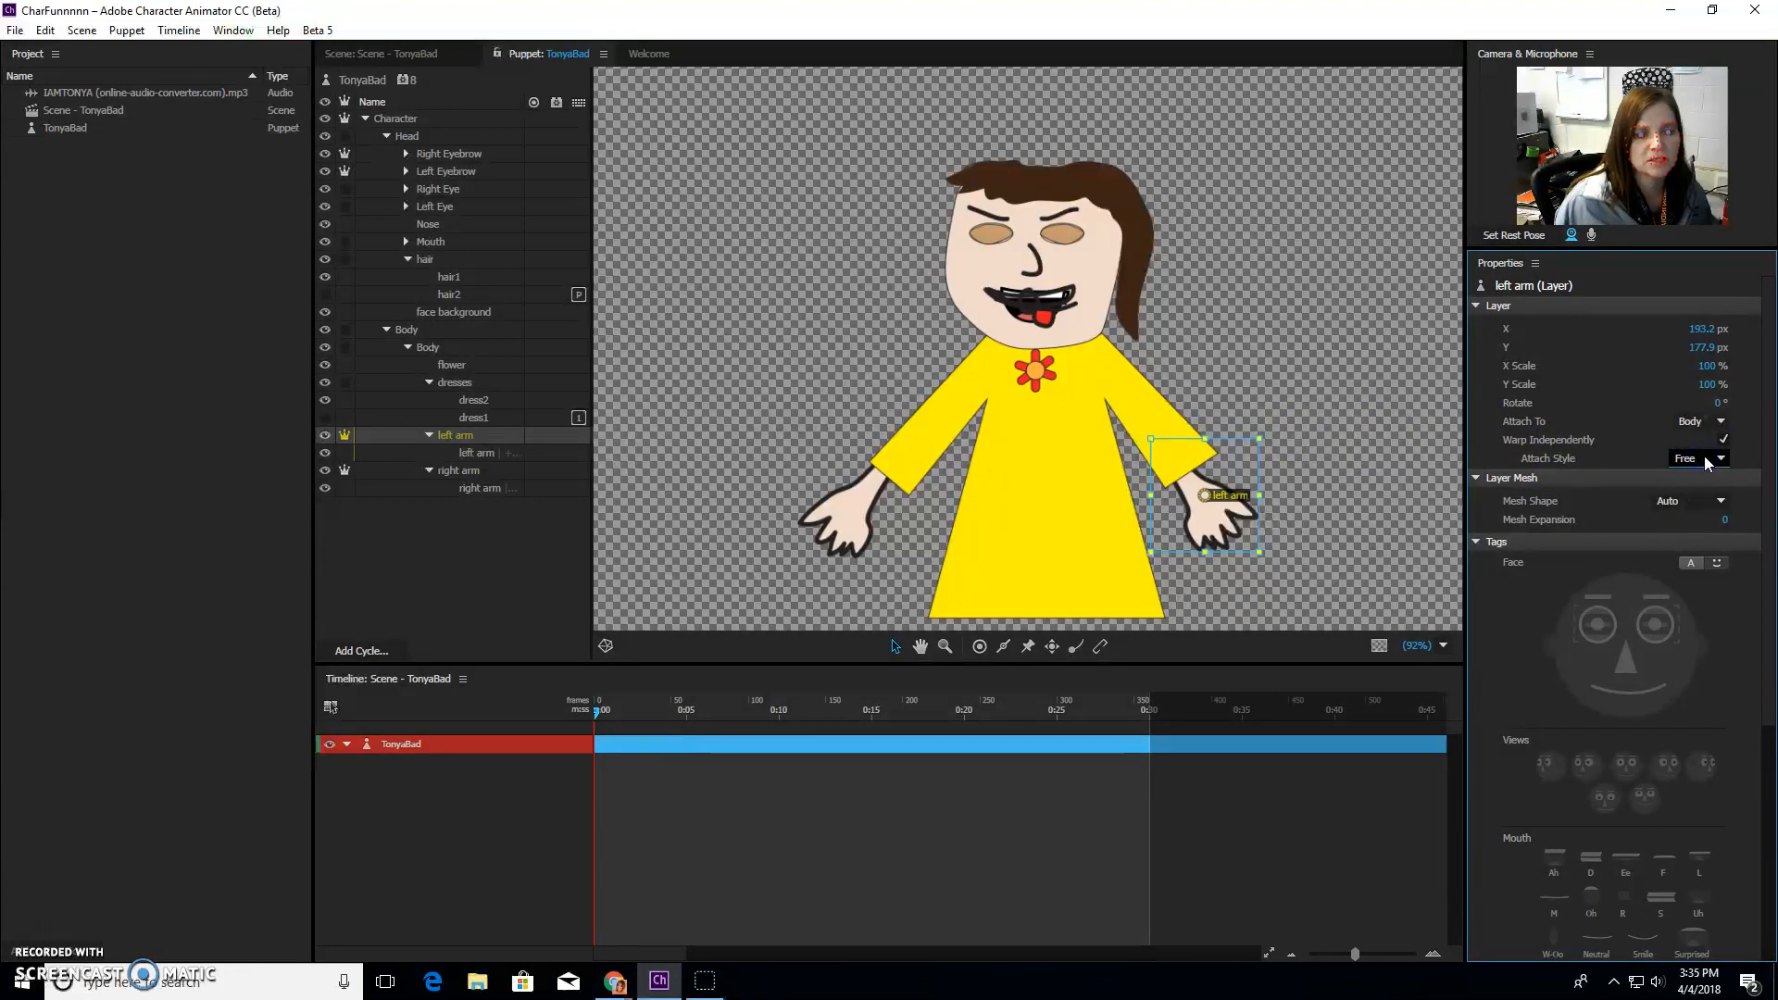
left_click(1699, 459)
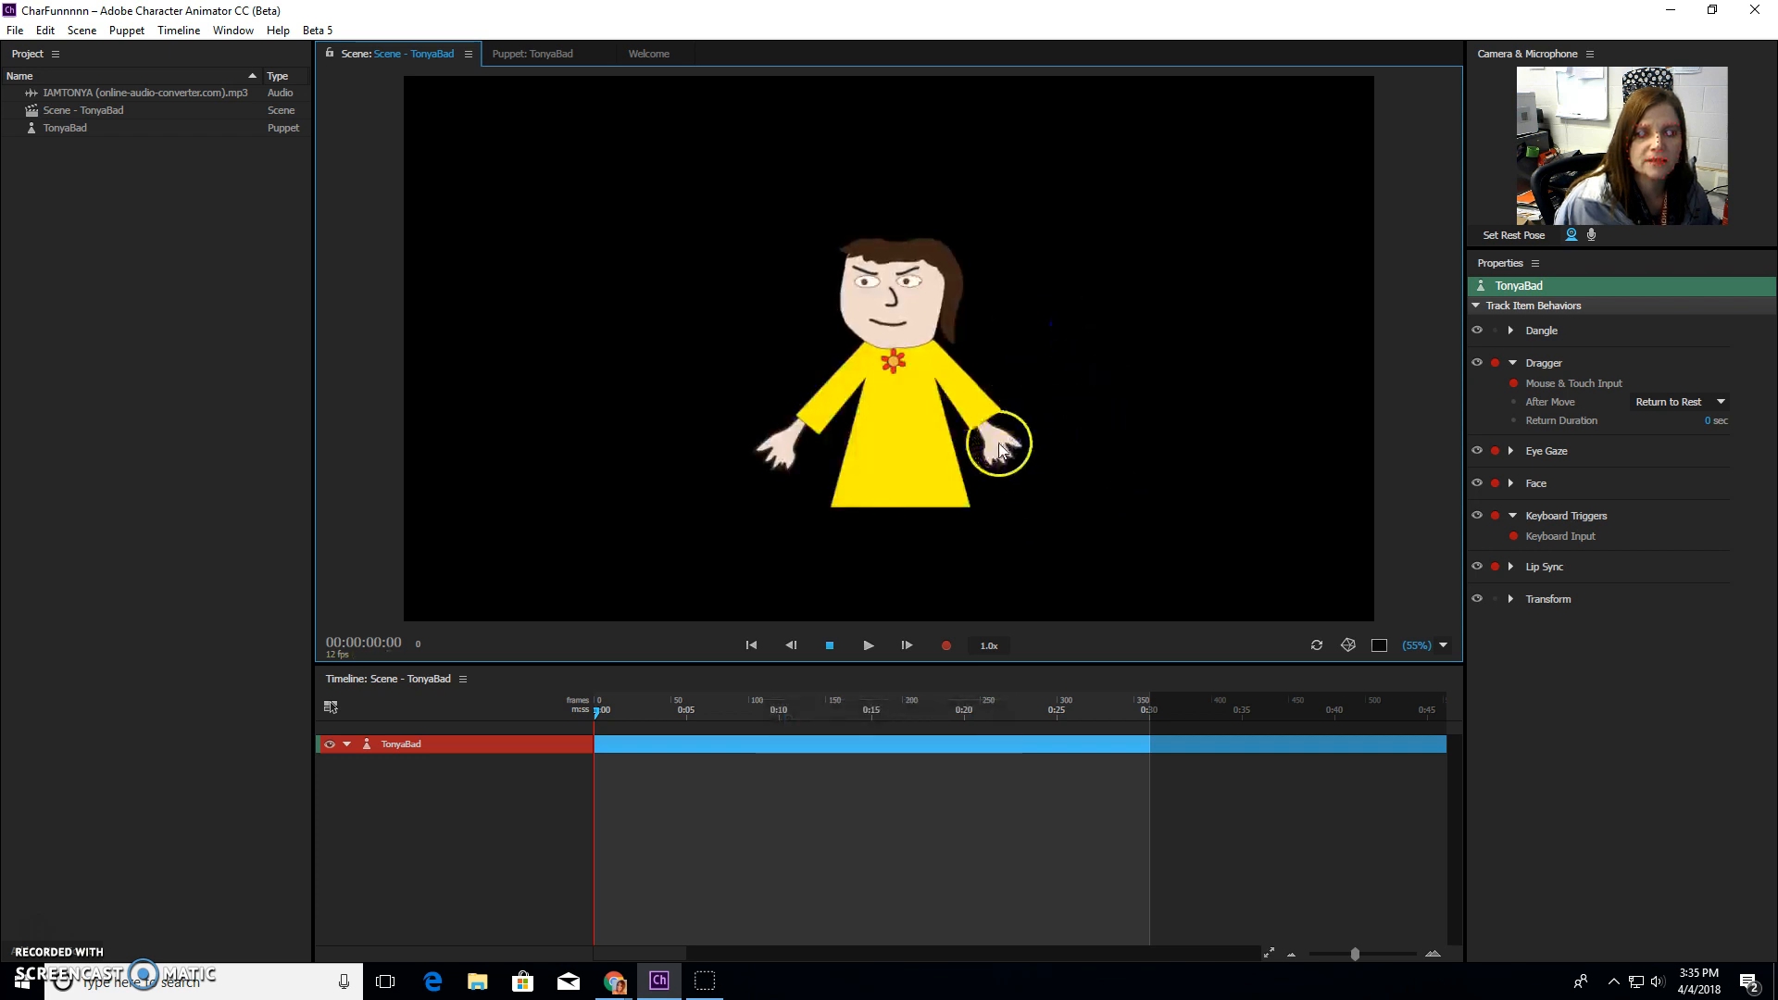
Step: Drag Tonya's left hand around the scene repeatedly to test the arm's Dragger behavior
left_click_drag(999, 443, 1101, 345)
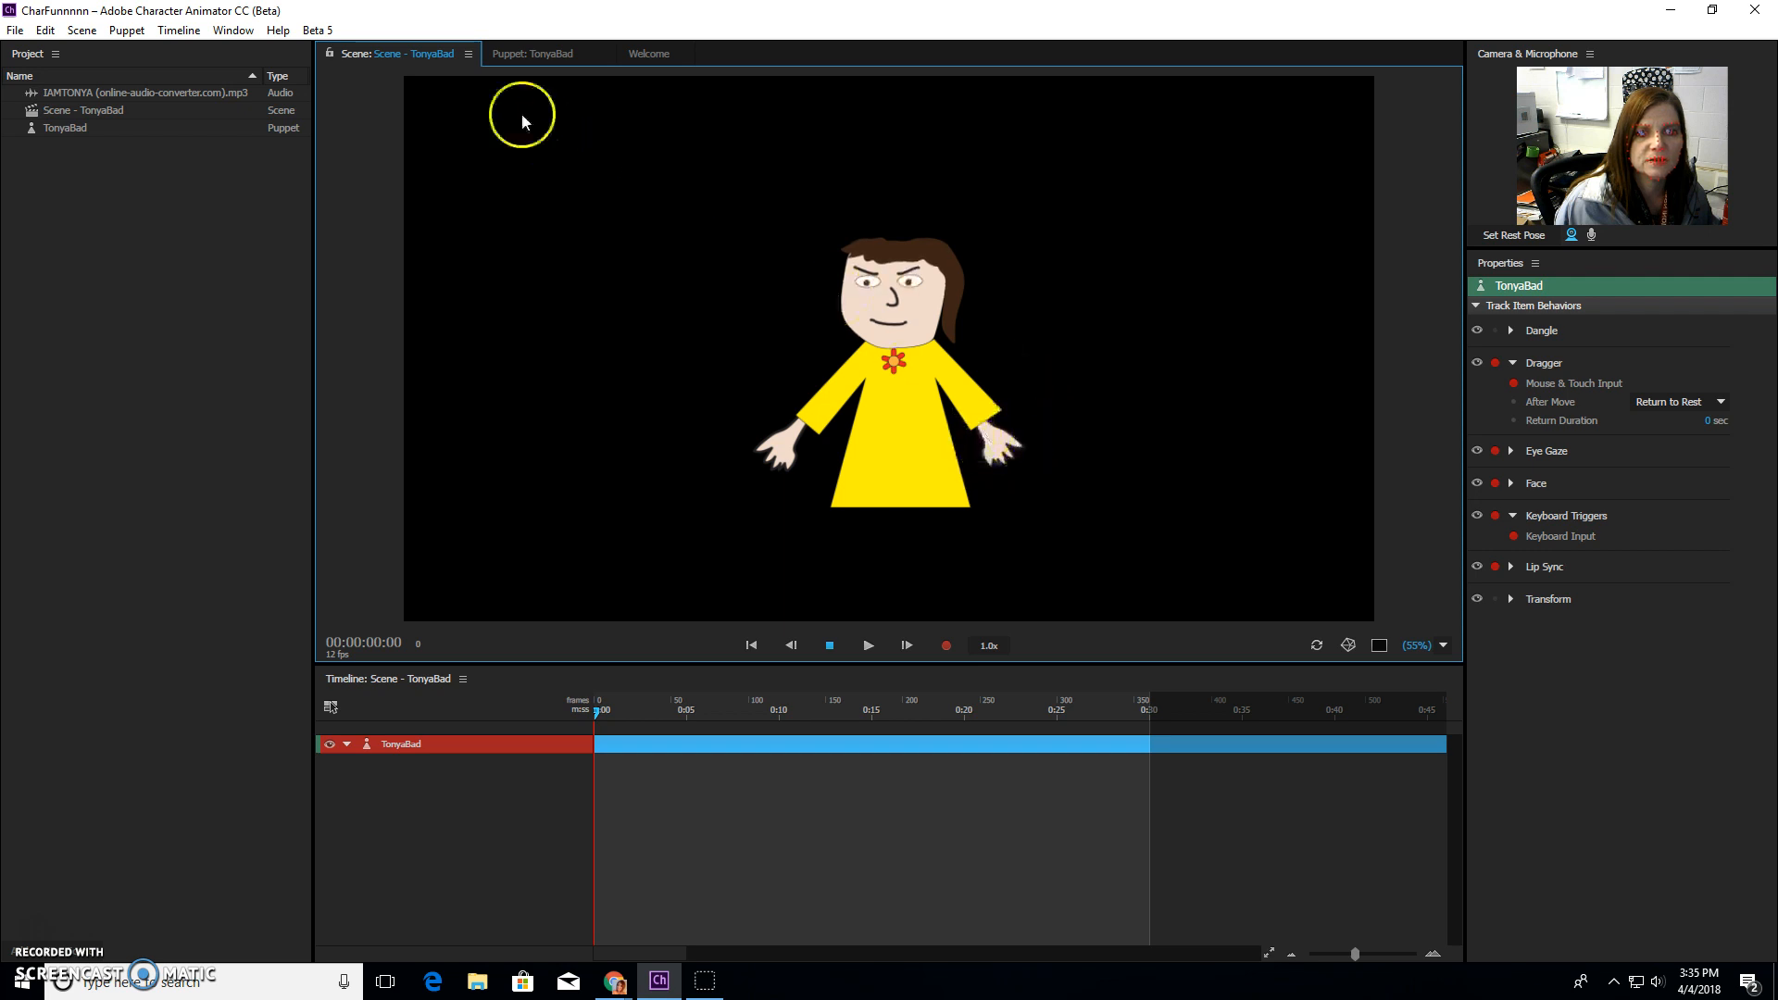
left_click(532, 54)
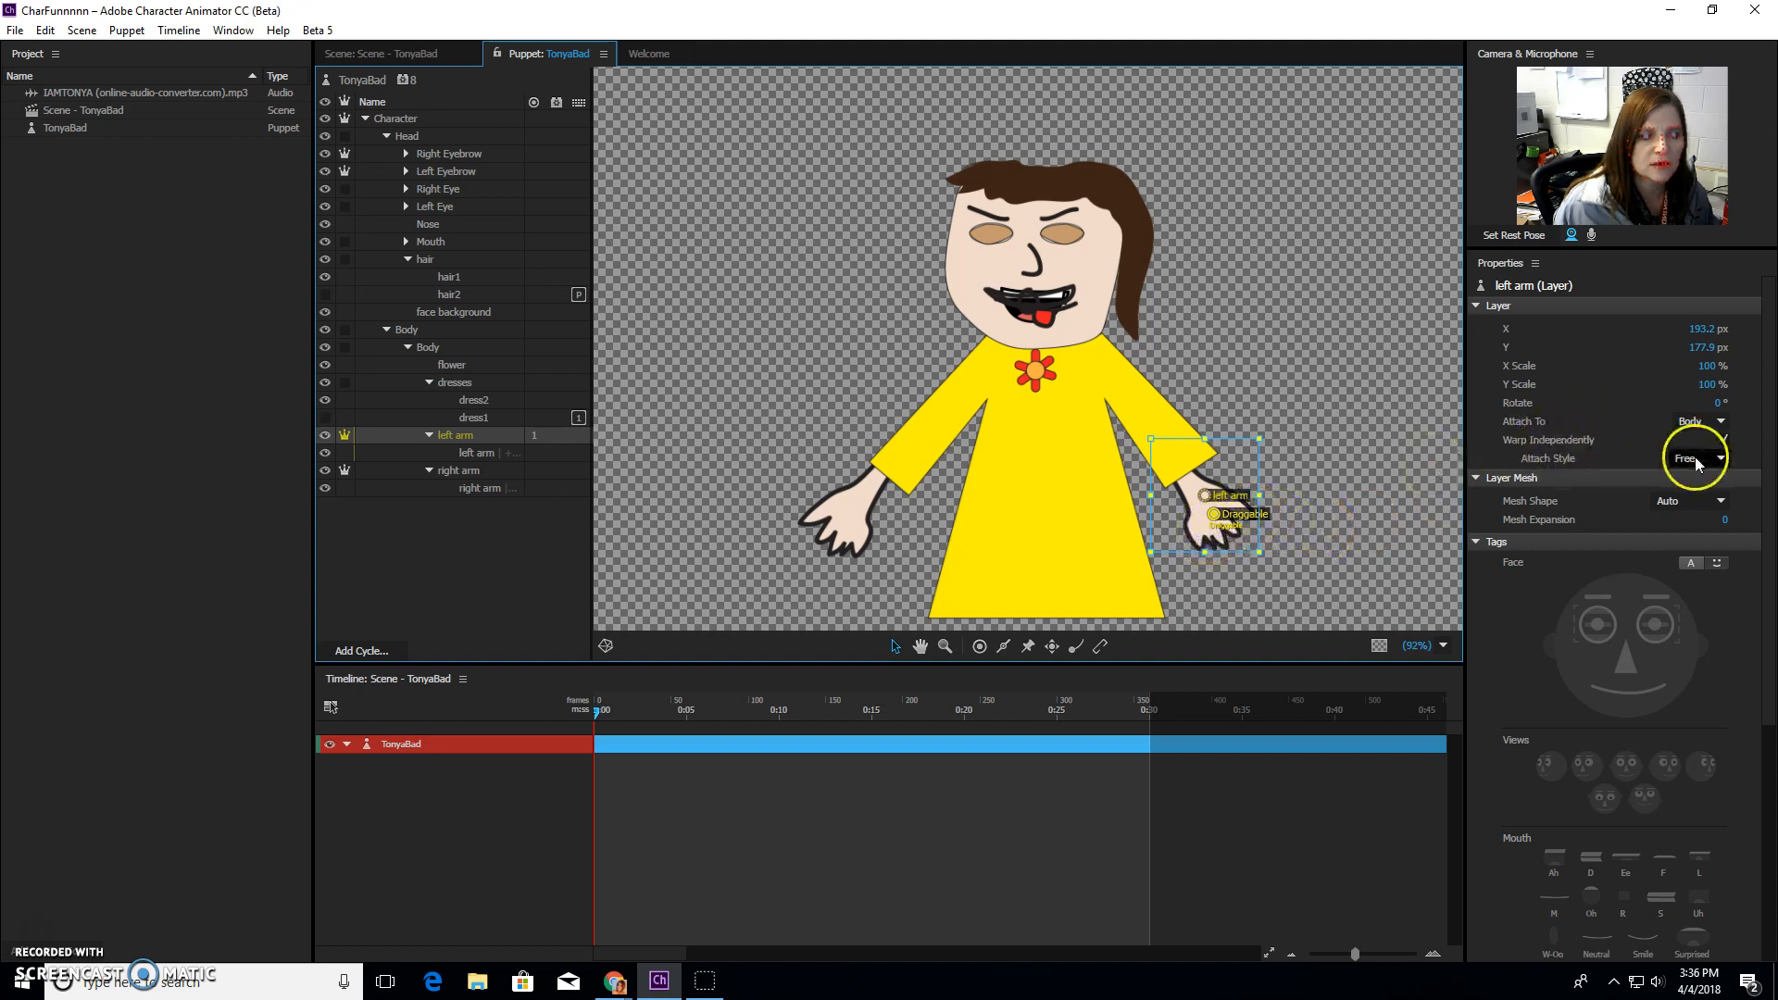
left_click(1729, 440)
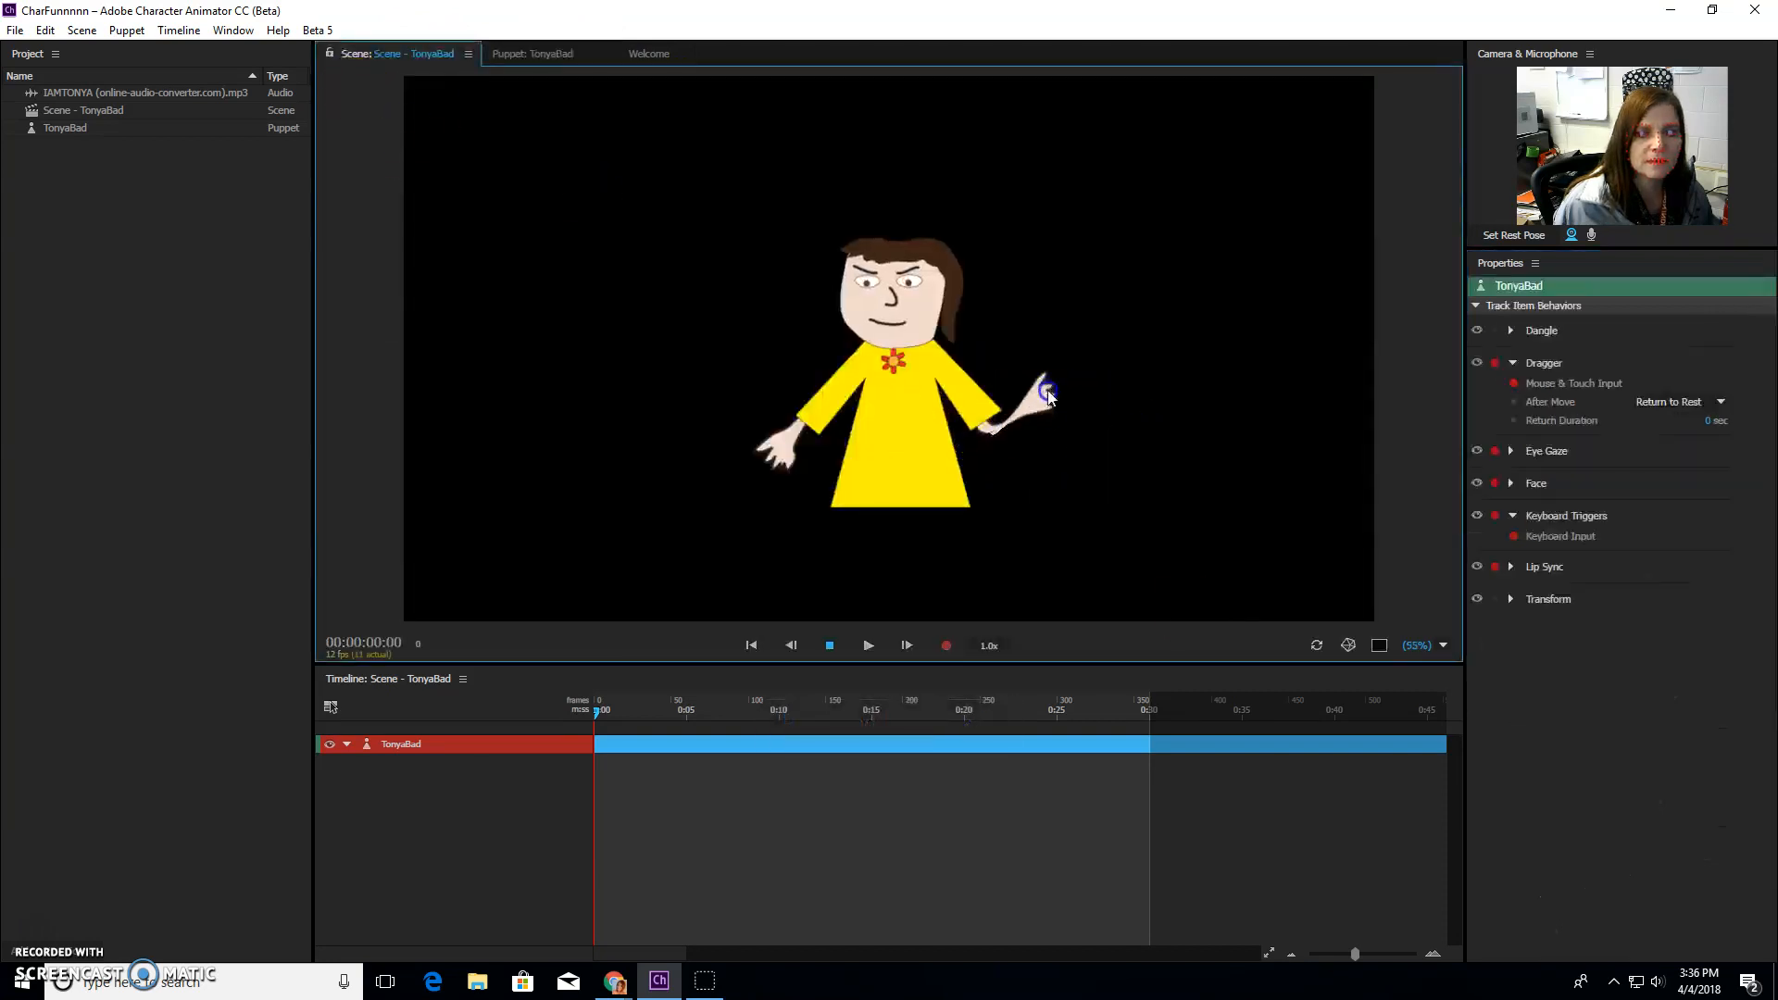
left_click_drag(1044, 391, 1021, 468)
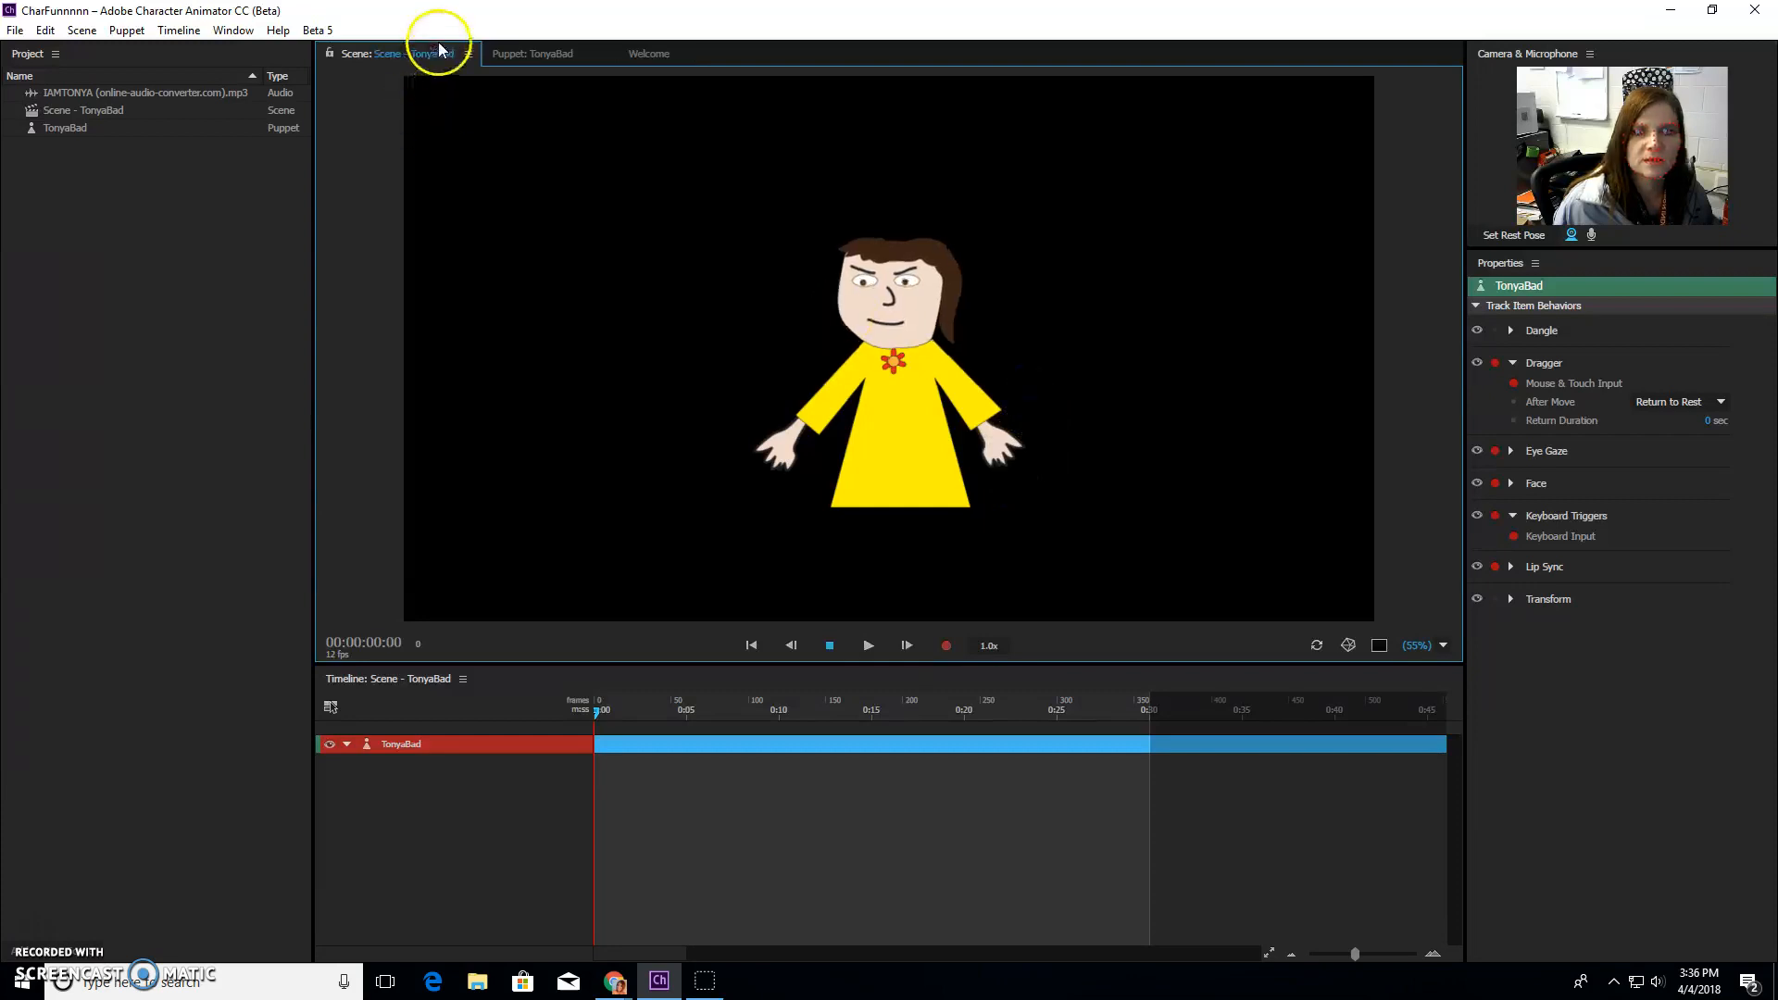
left_click(531, 54)
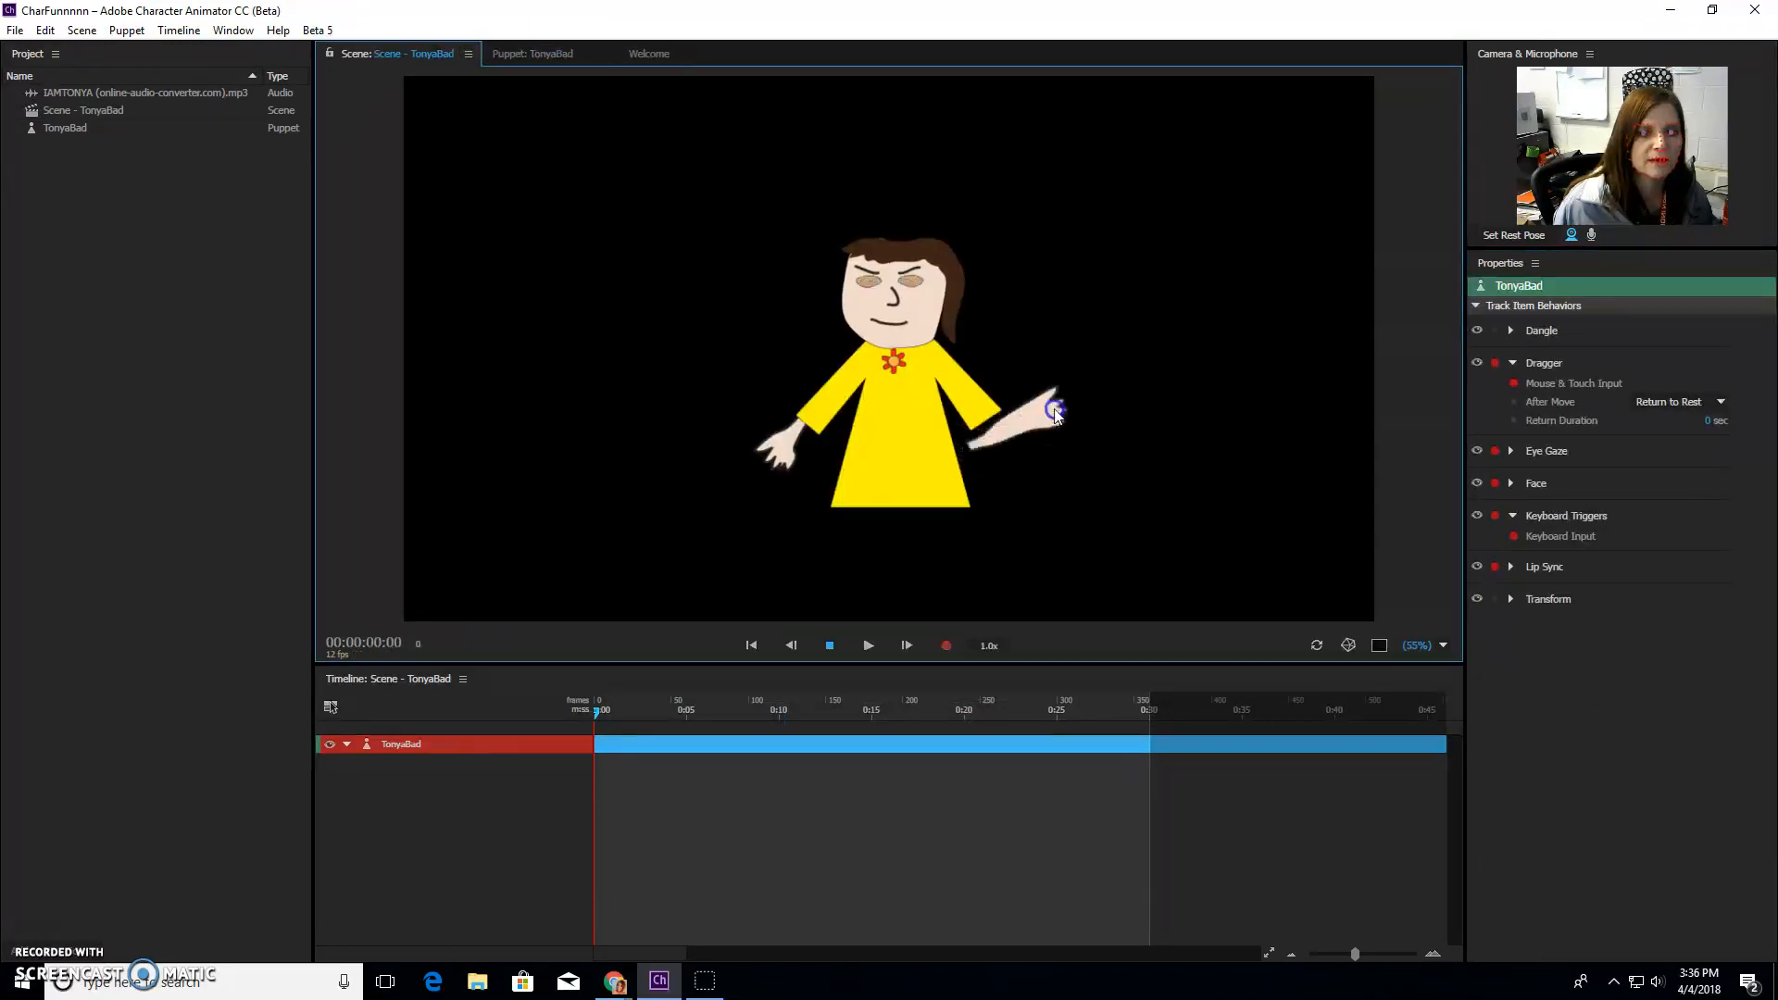
left_click_drag(1055, 408, 1041, 471)
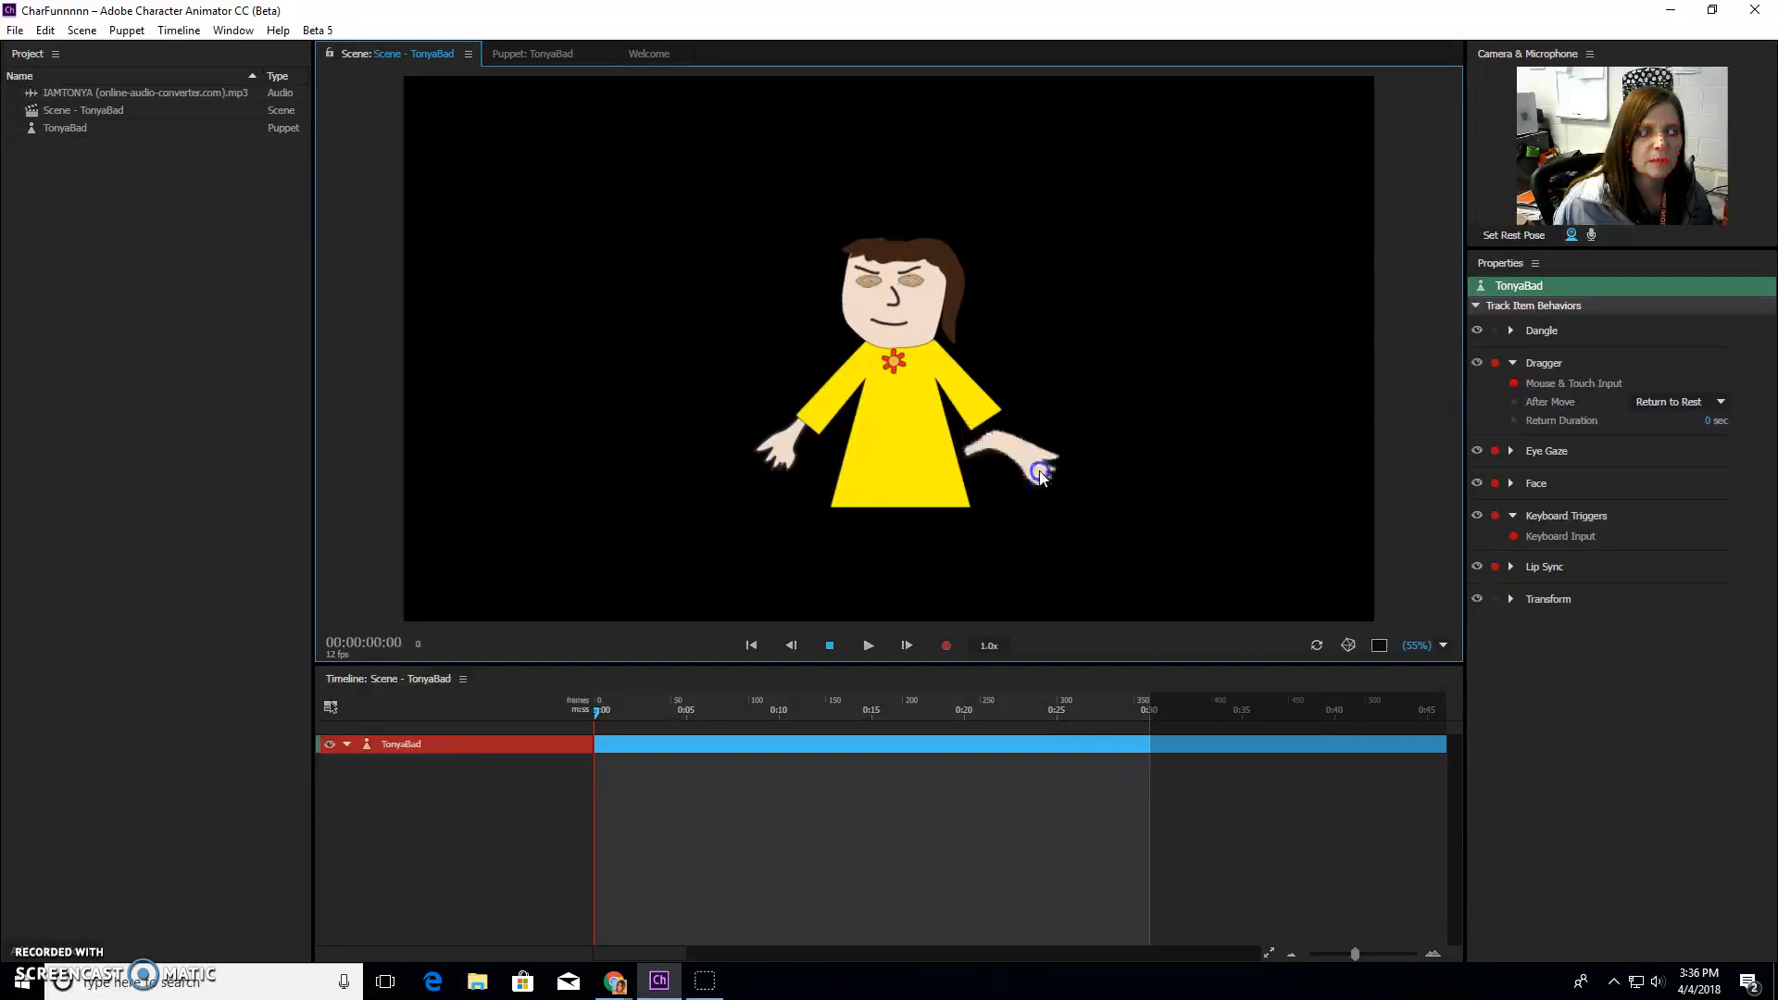
left_click_drag(1040, 473, 1052, 499)
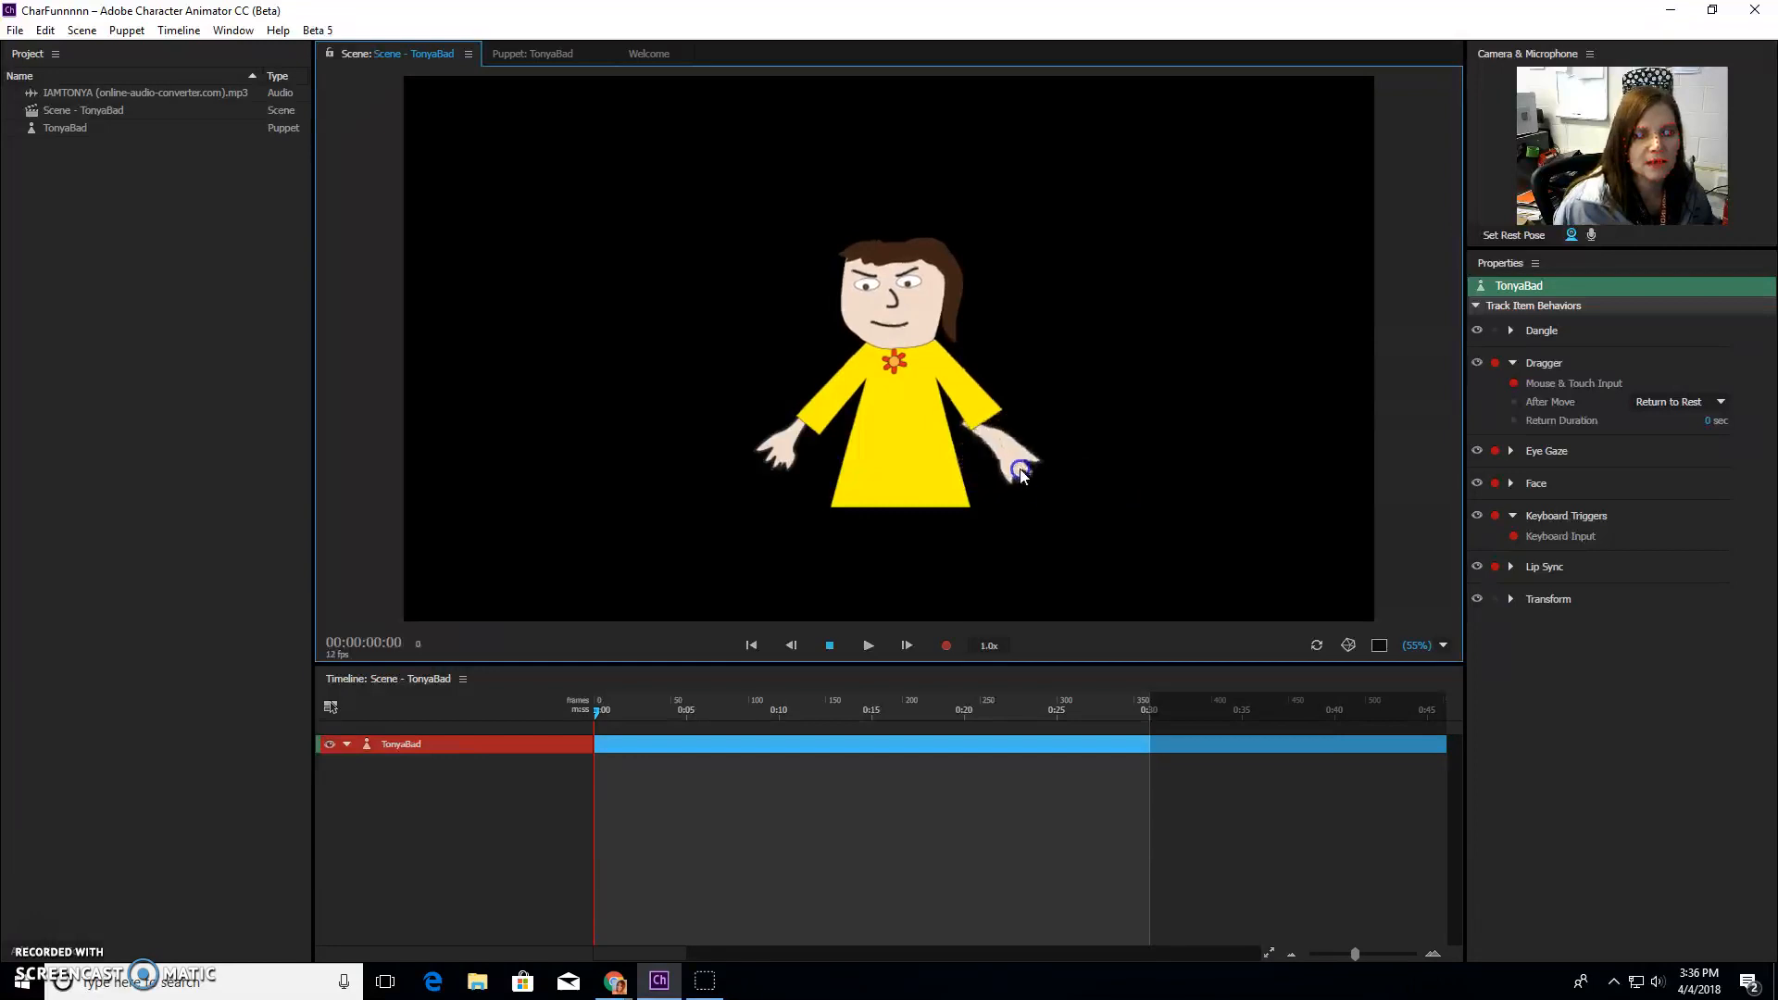
left_click(534, 54)
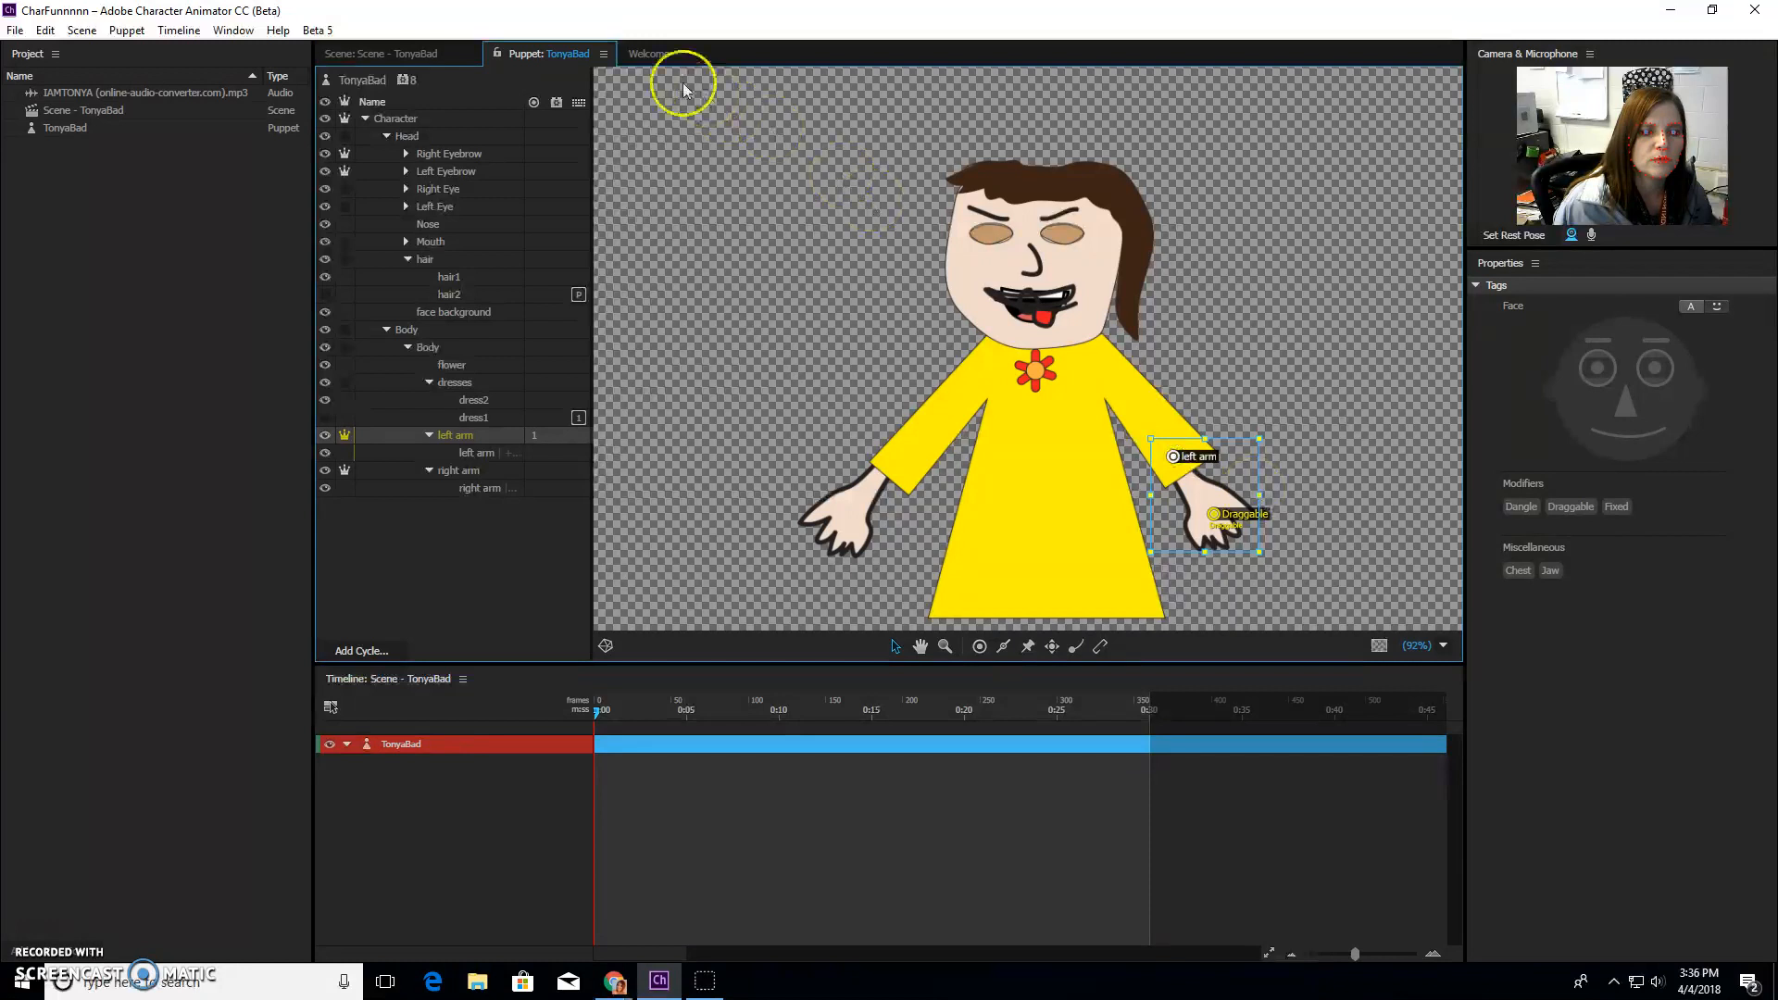
Step: Test the hand drag, add a Stick handle along the left arm, and return to the scene
left_click(385, 53)
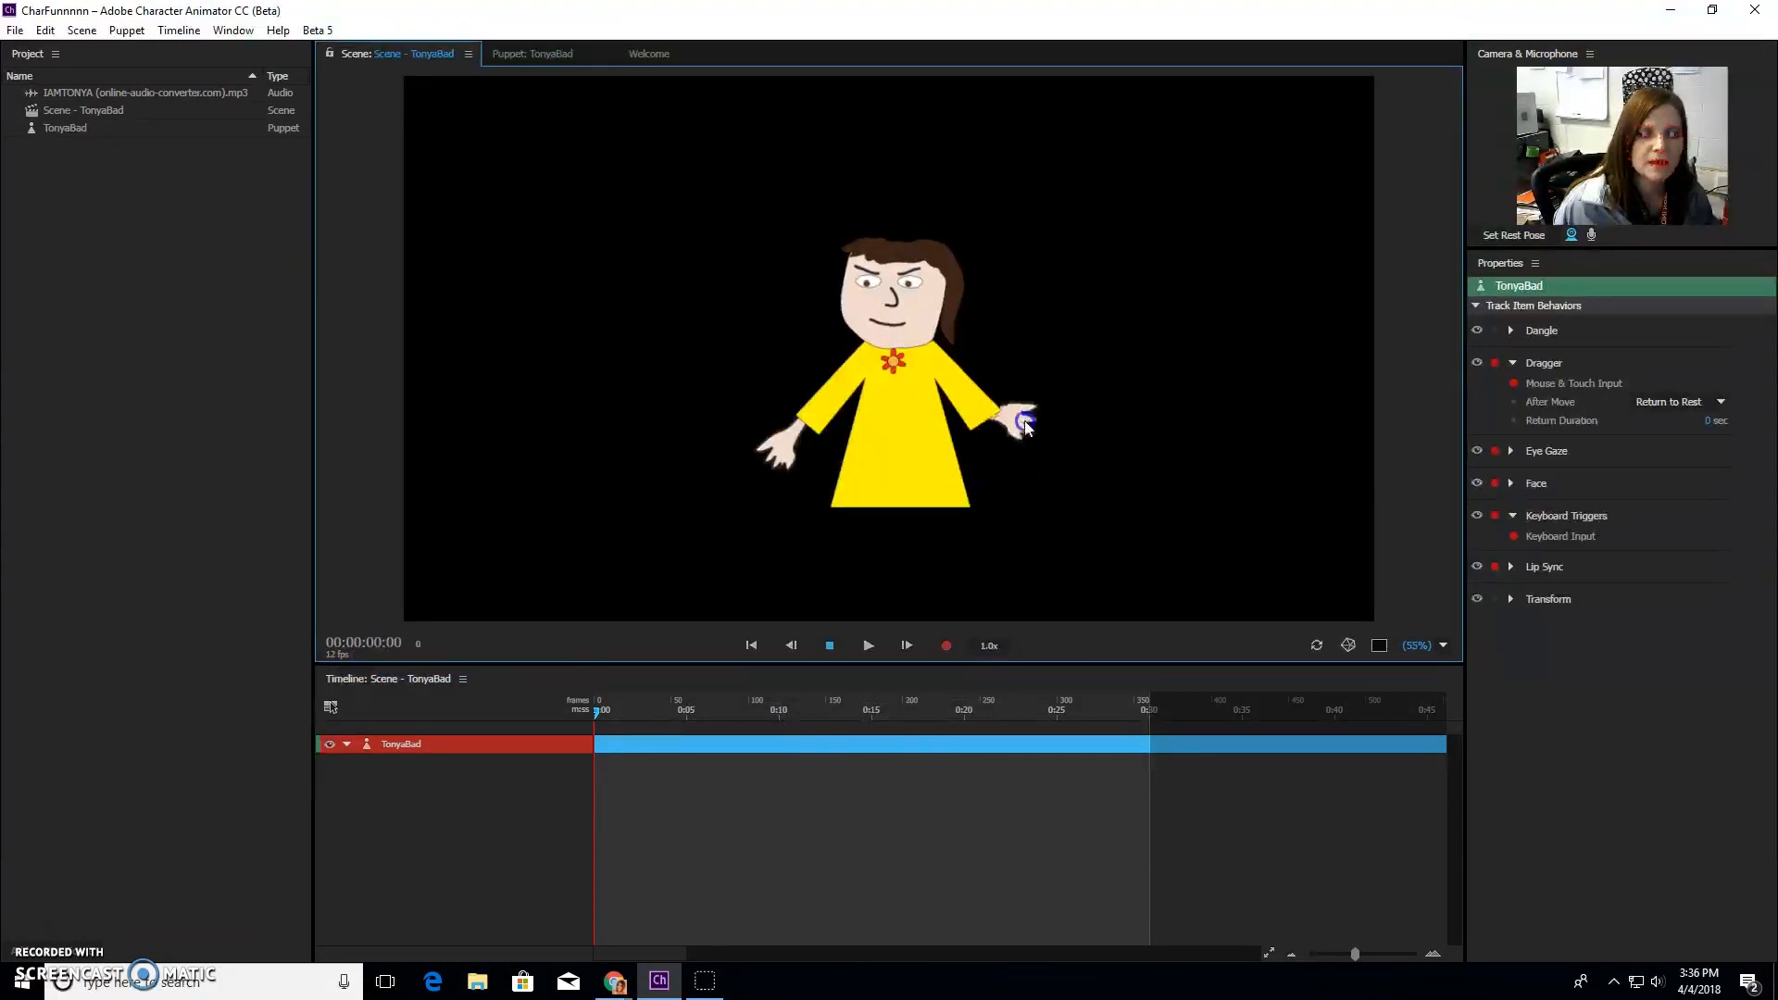
left_click_drag(1024, 420, 1024, 469)
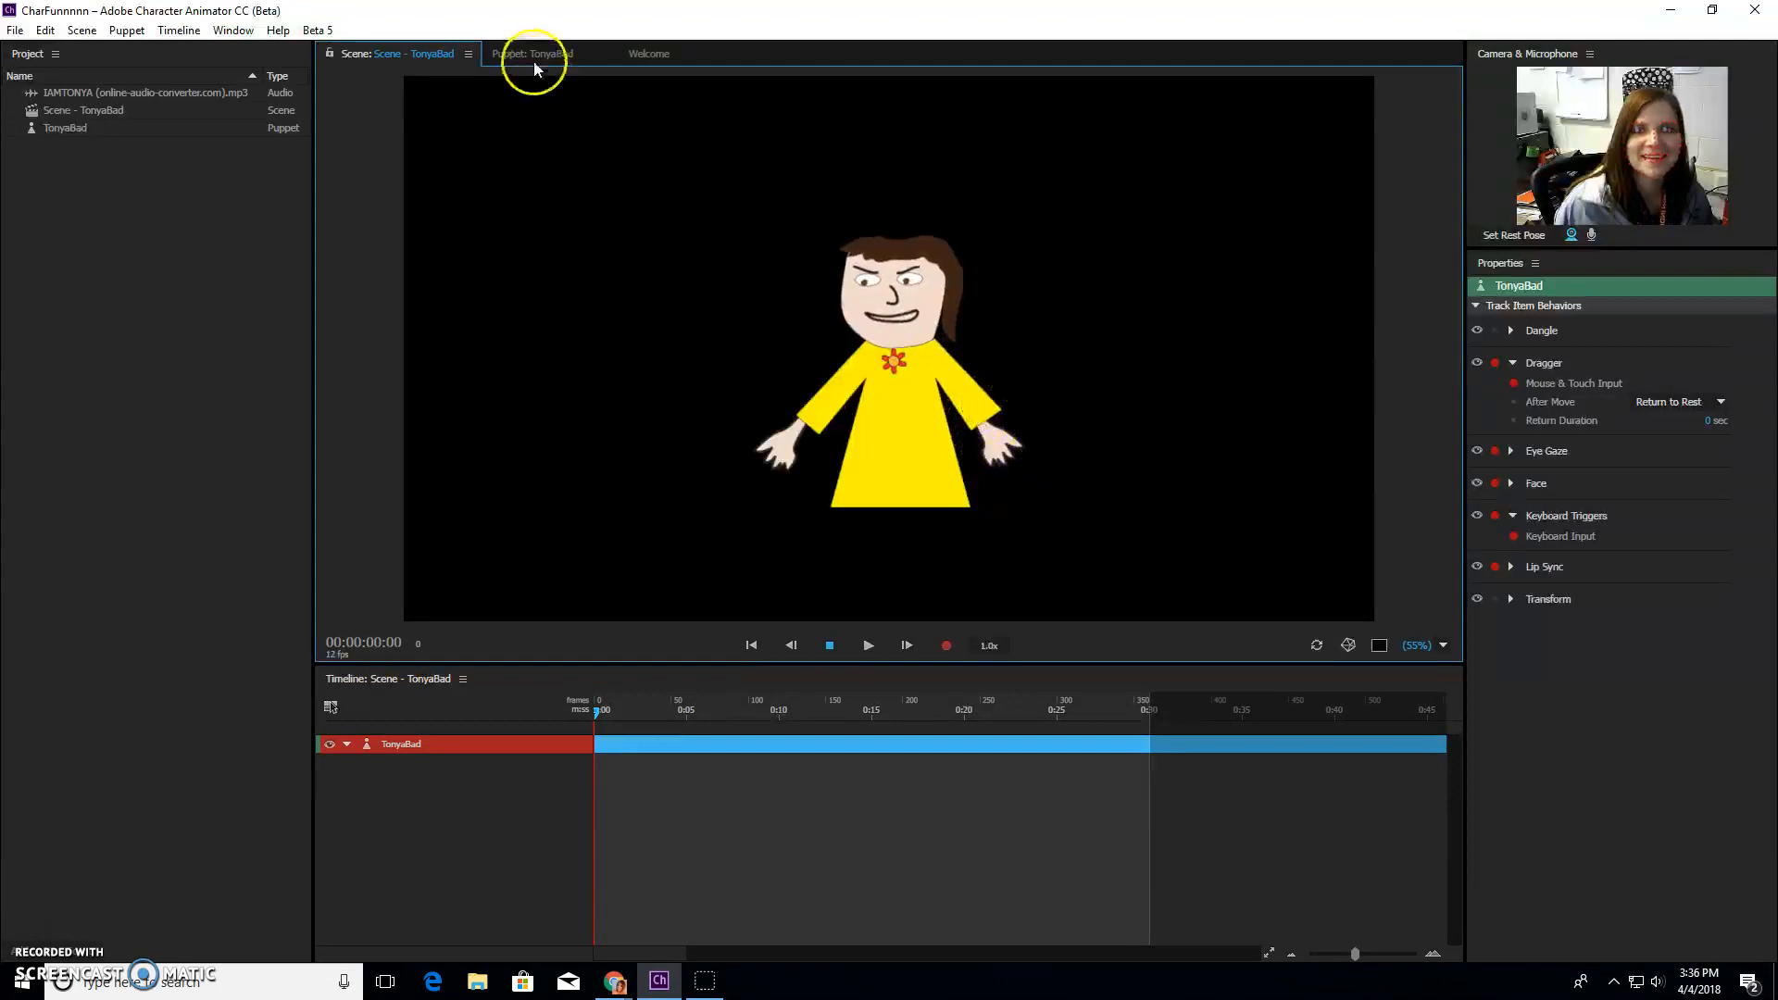
left_click(535, 54)
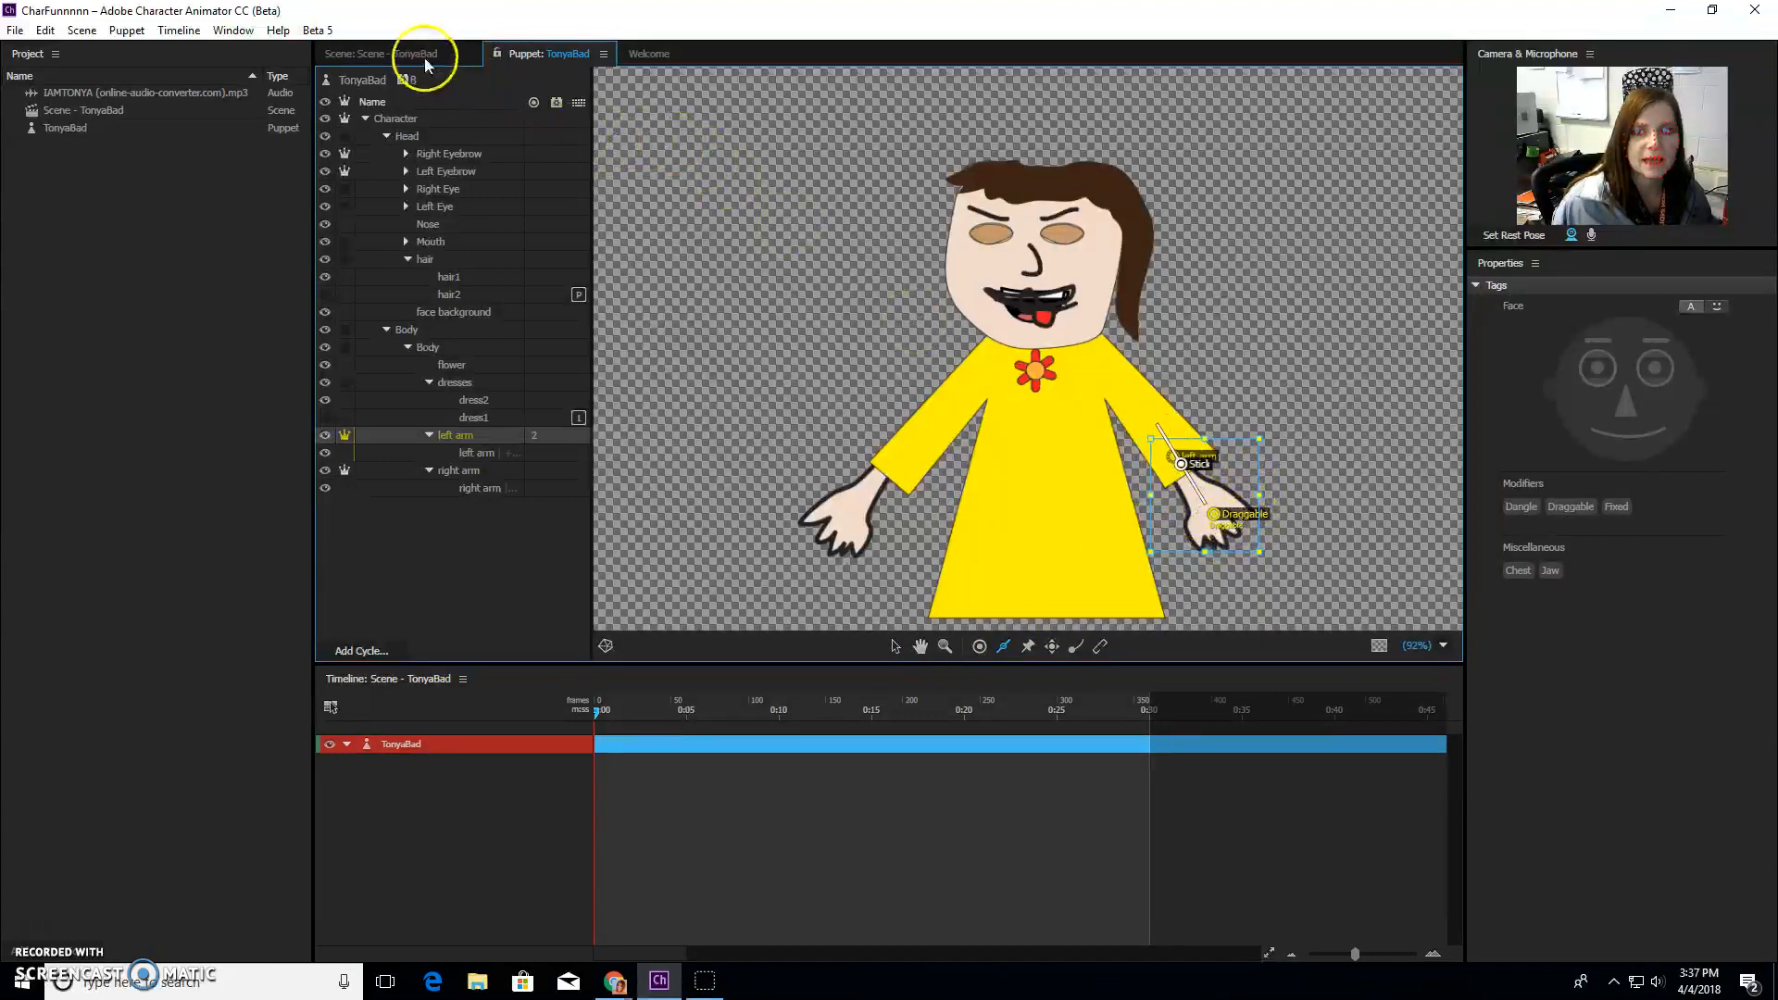
left_click(412, 54)
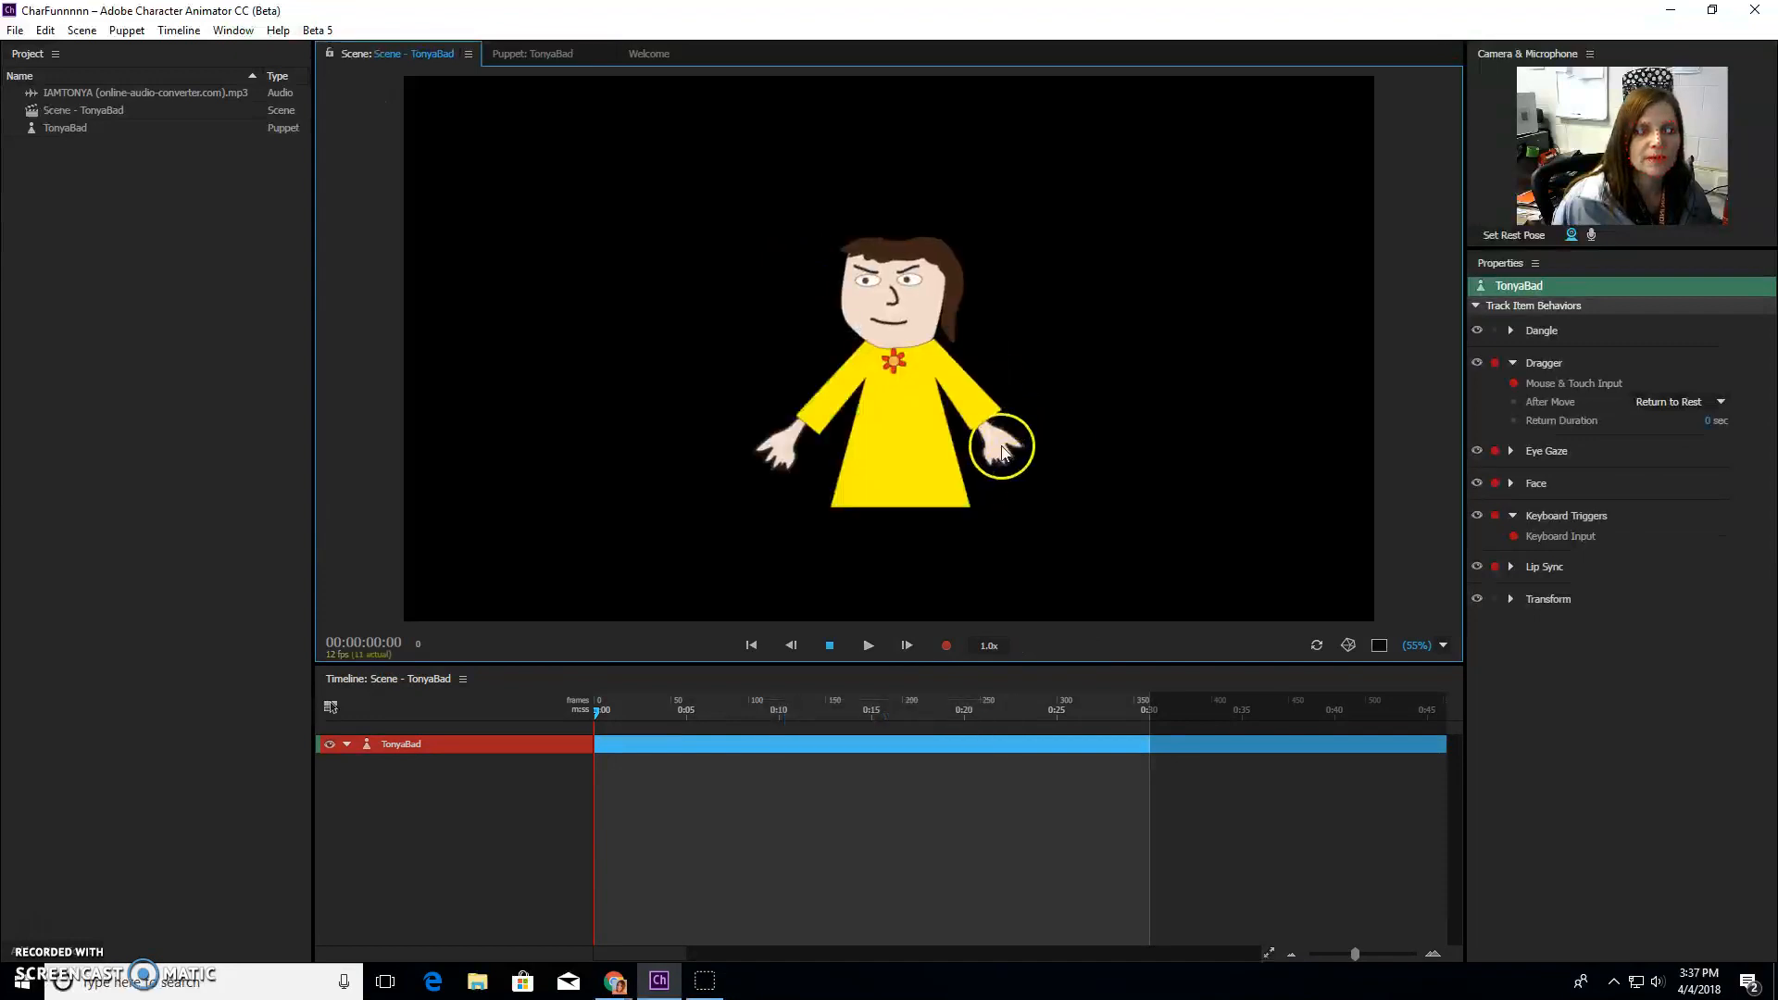
Step: Test the stiff arm, then place Dangle handles at the dress's bottom corners on Body
left_click_drag(1001, 445, 1029, 422)
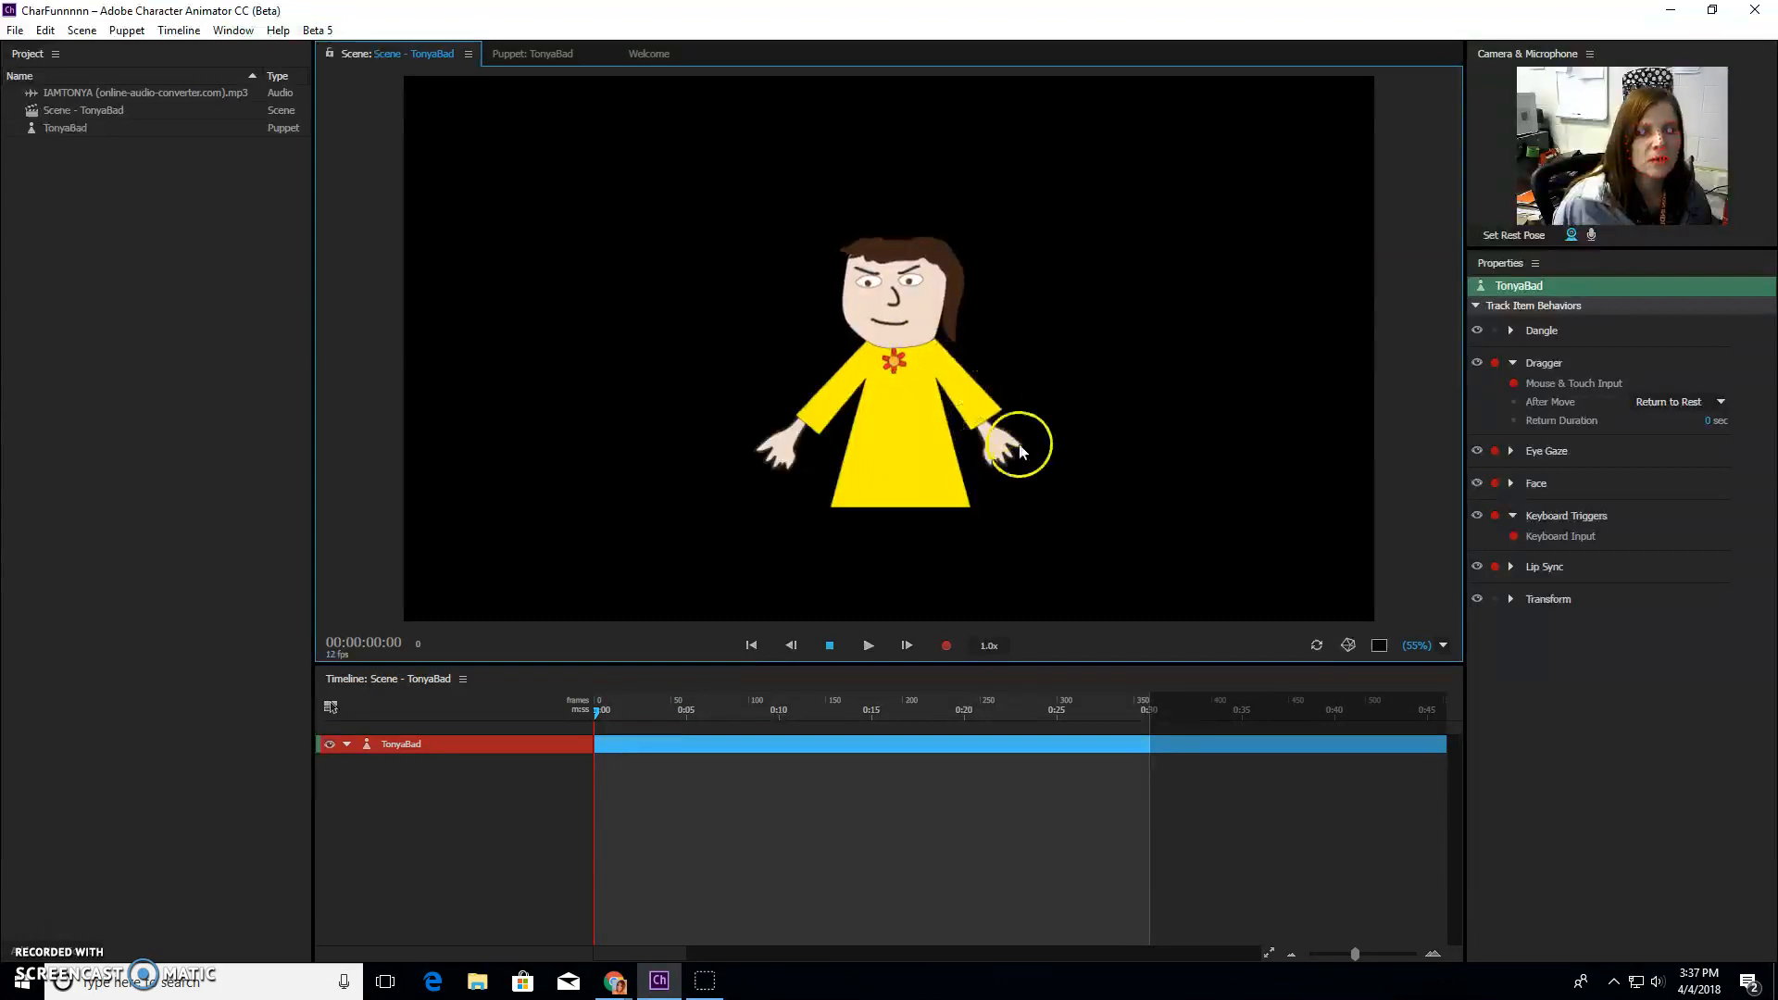
left_click(533, 54)
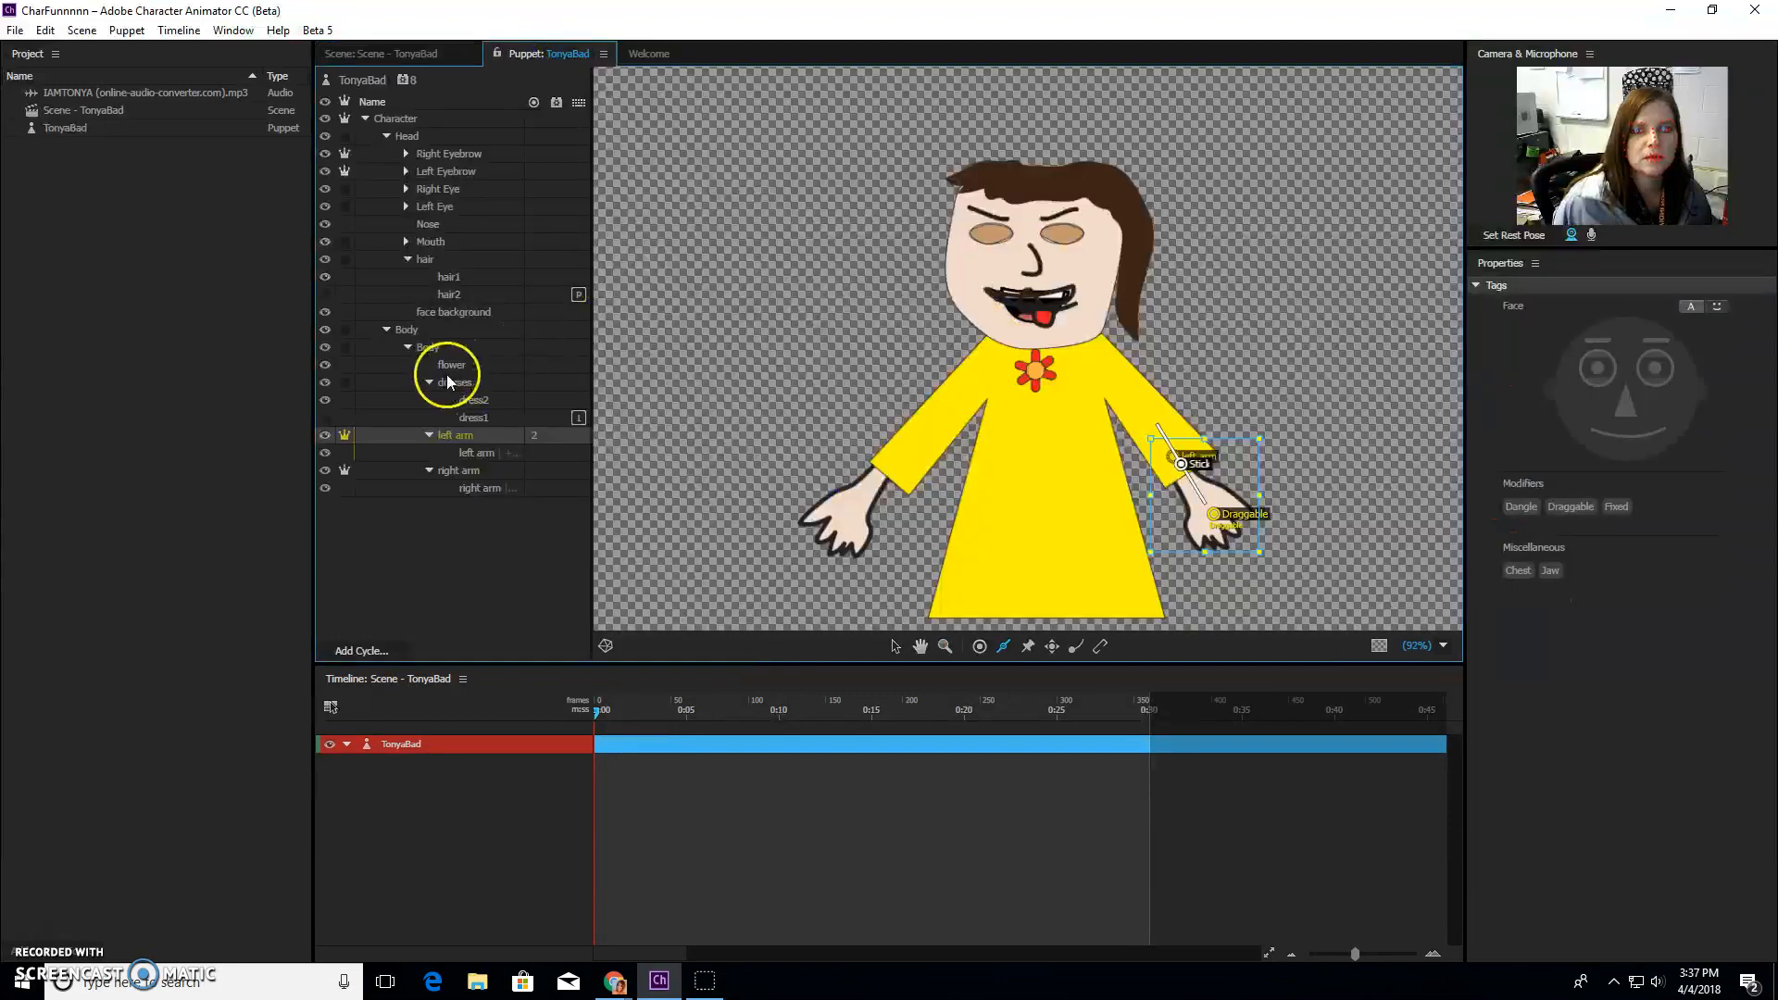
left_click(454, 382)
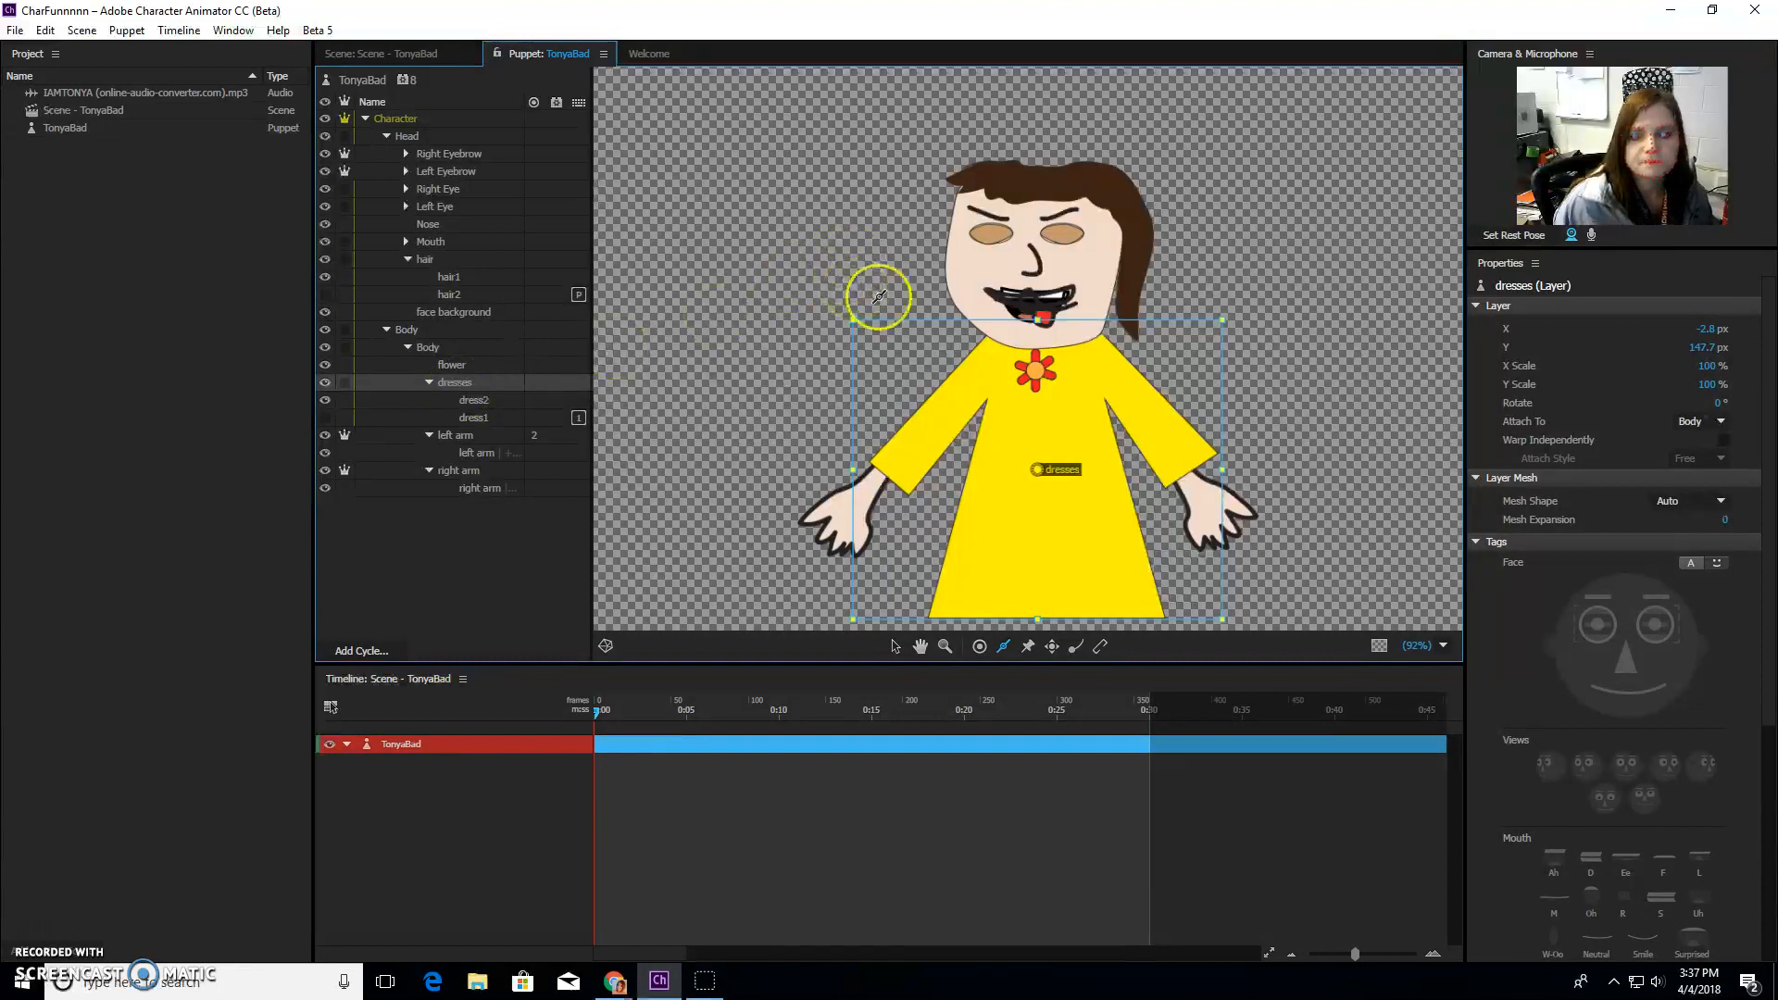
mouse_move(1097, 657)
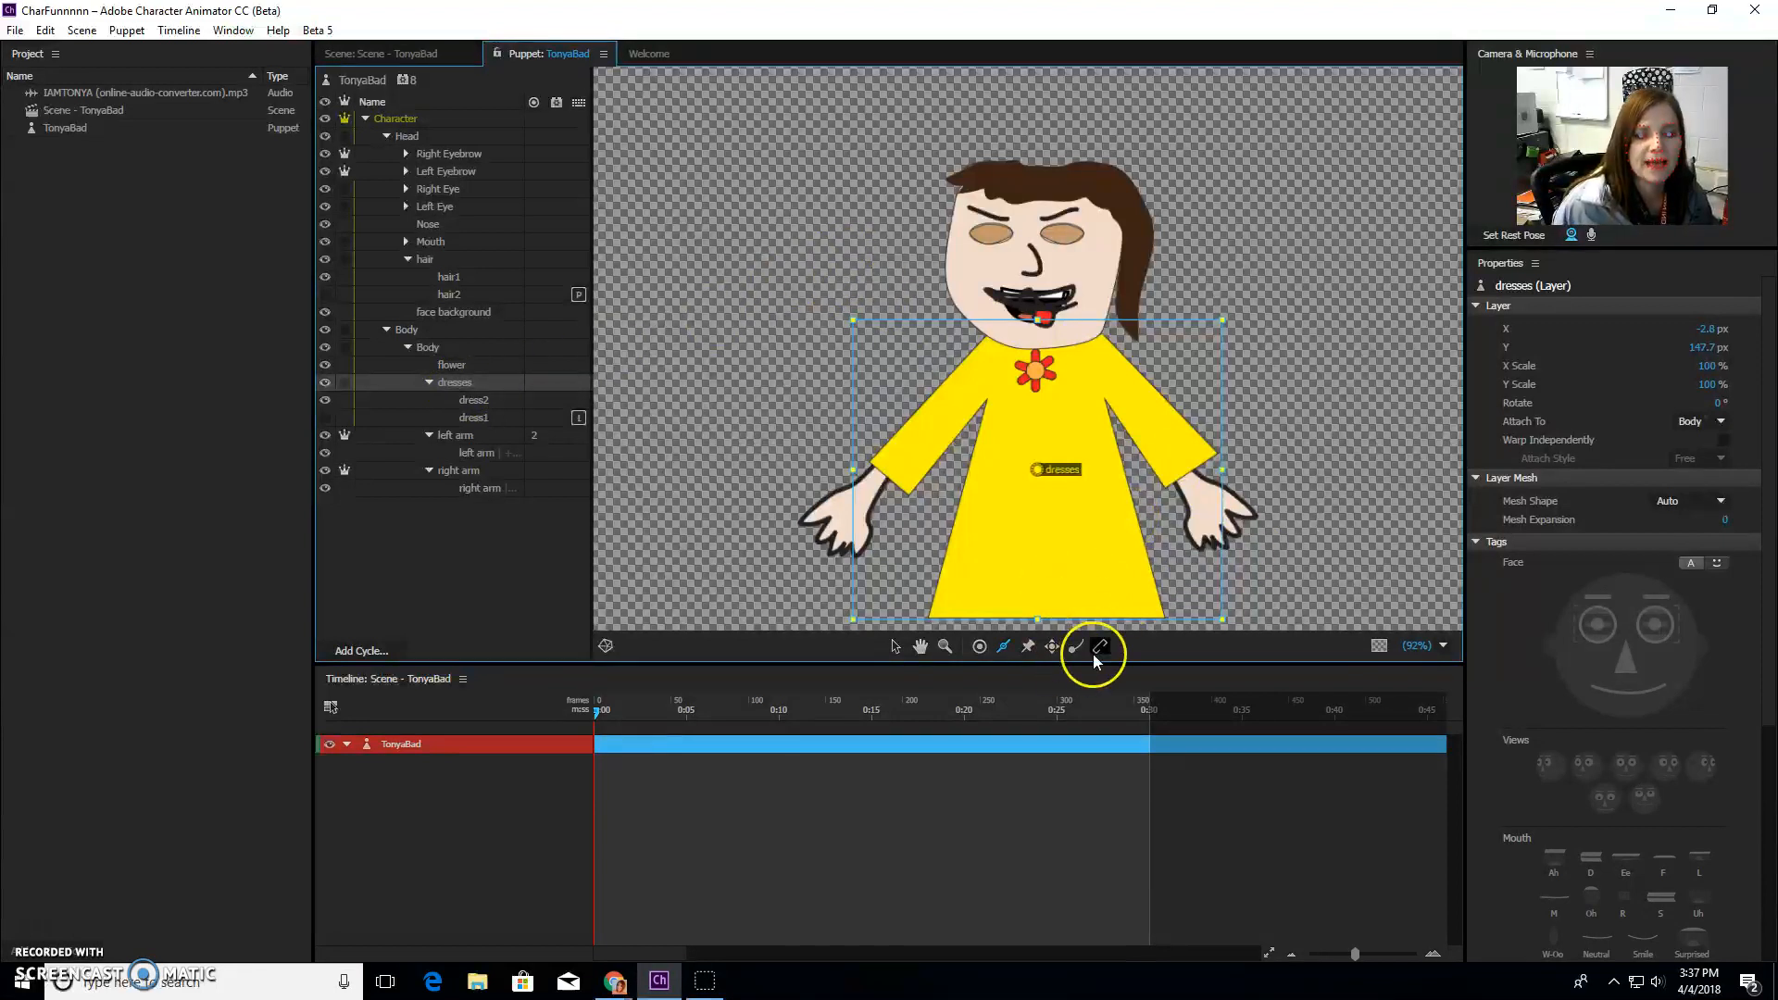
left_click(397, 54)
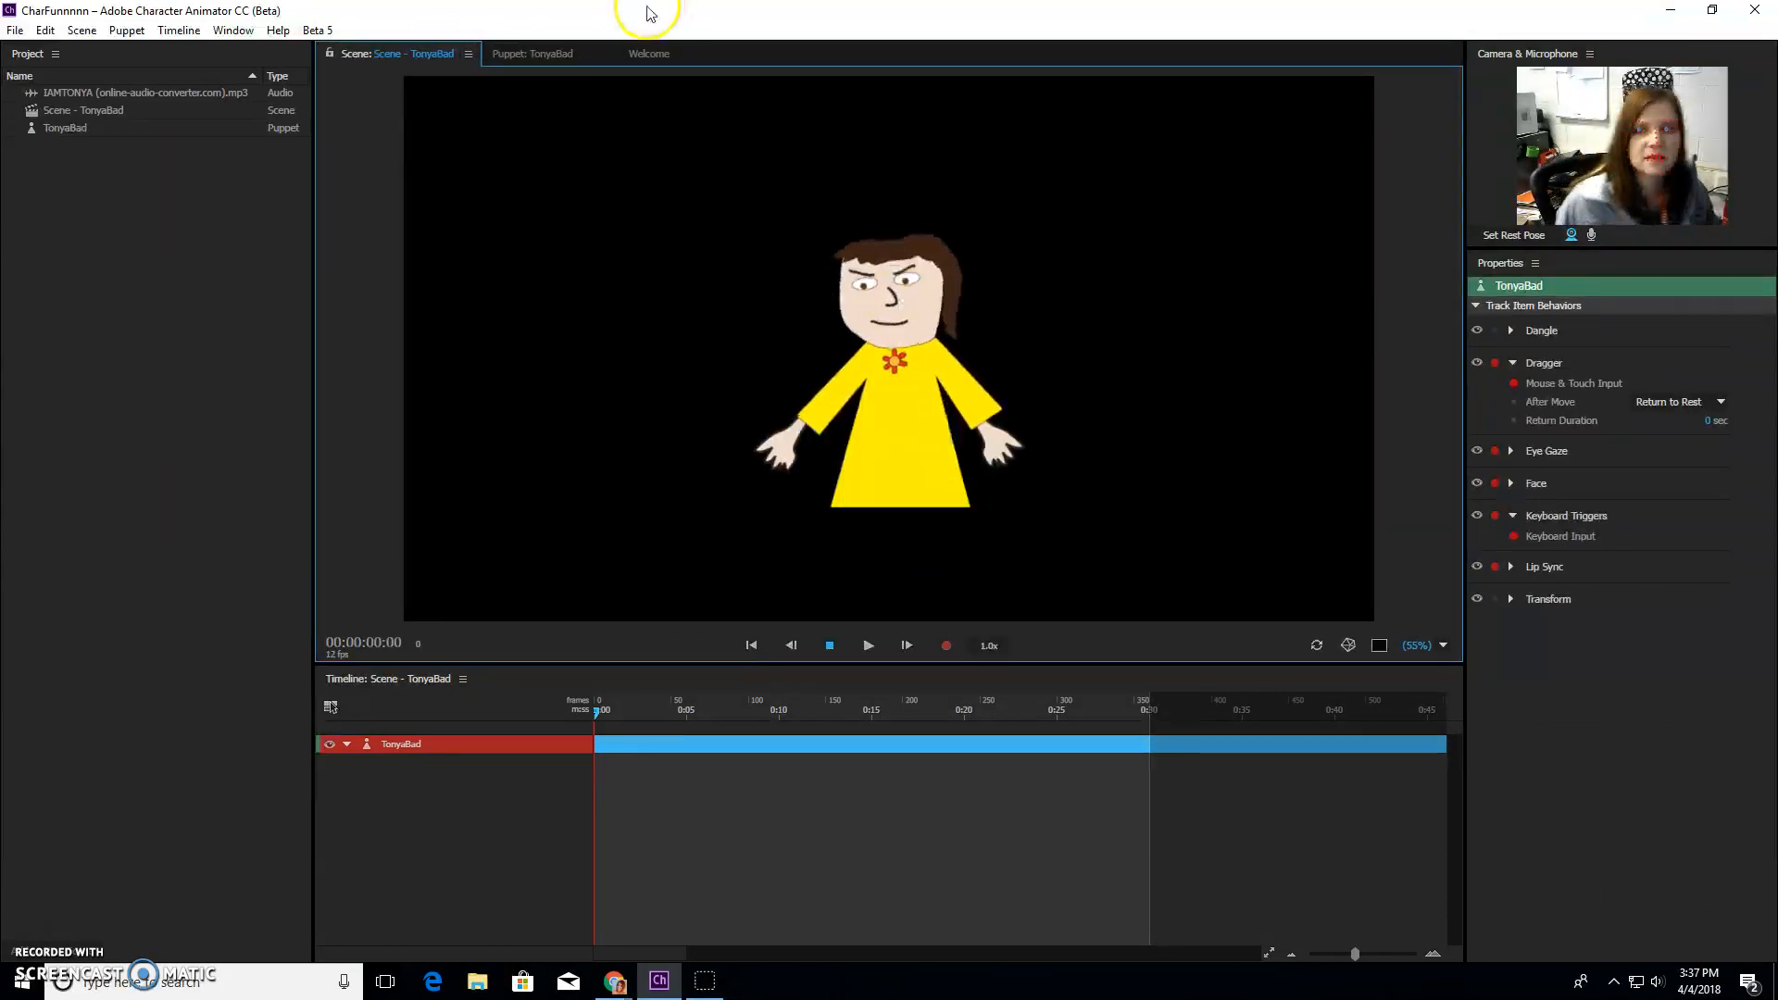
left_click(532, 54)
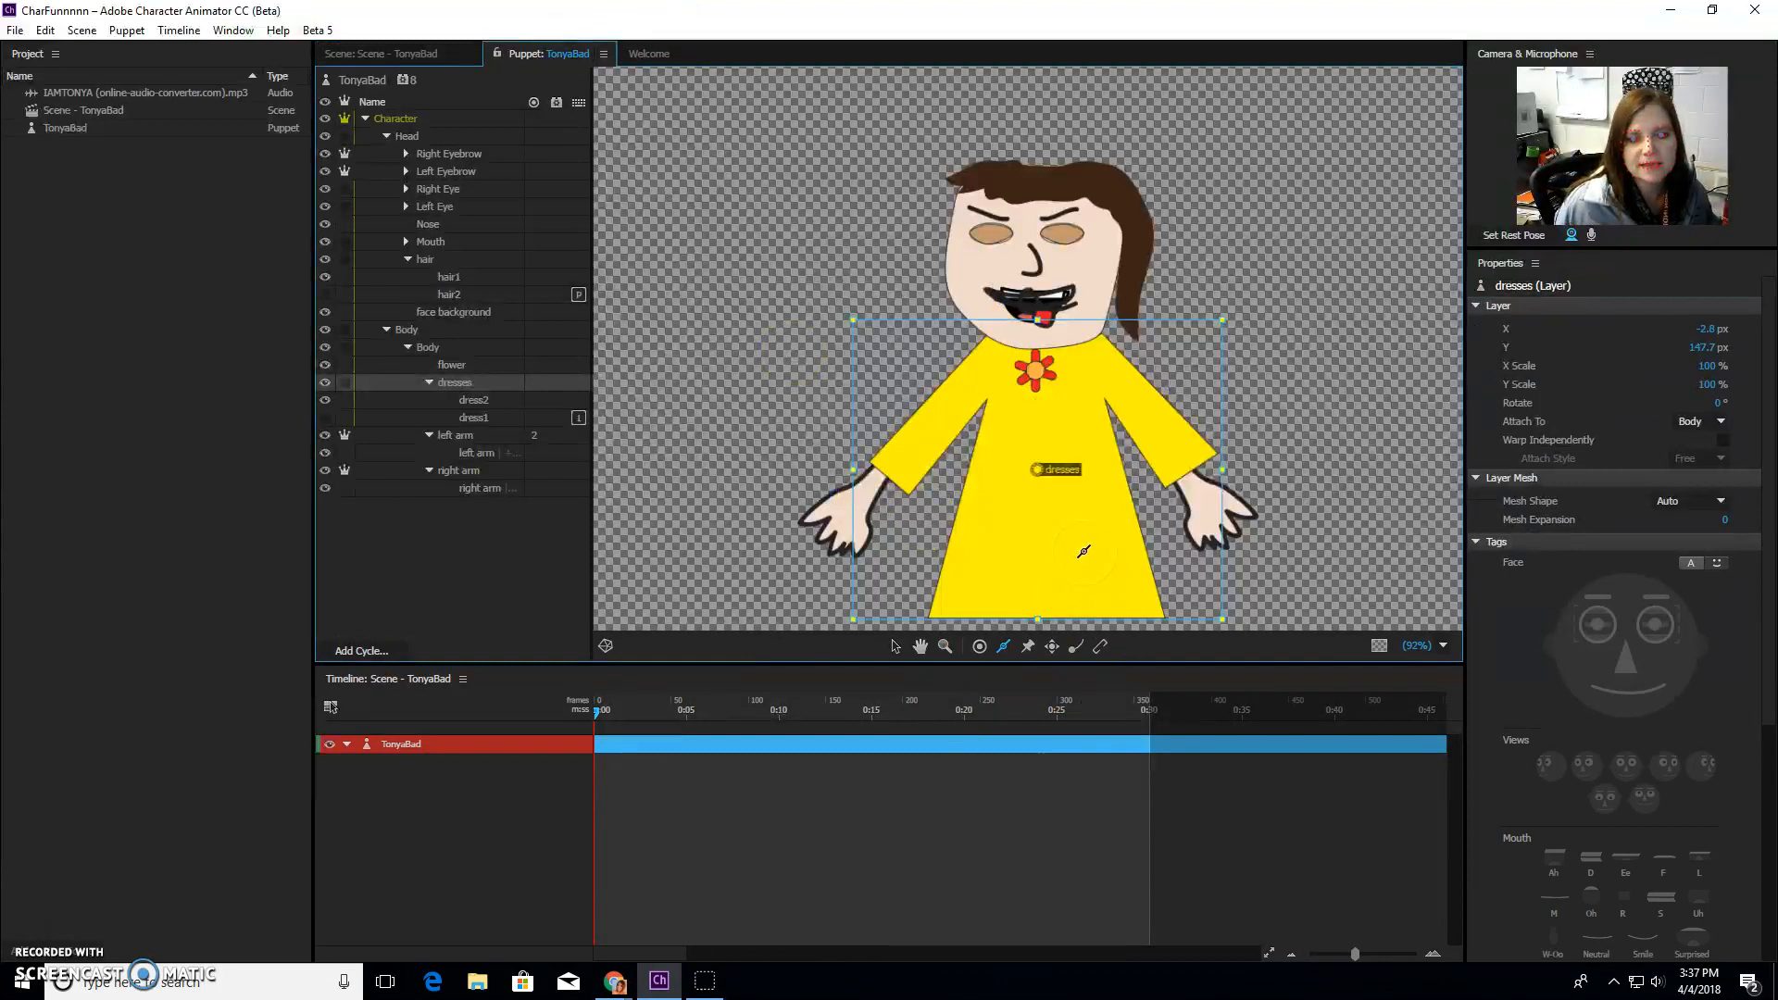
left_click(406, 328)
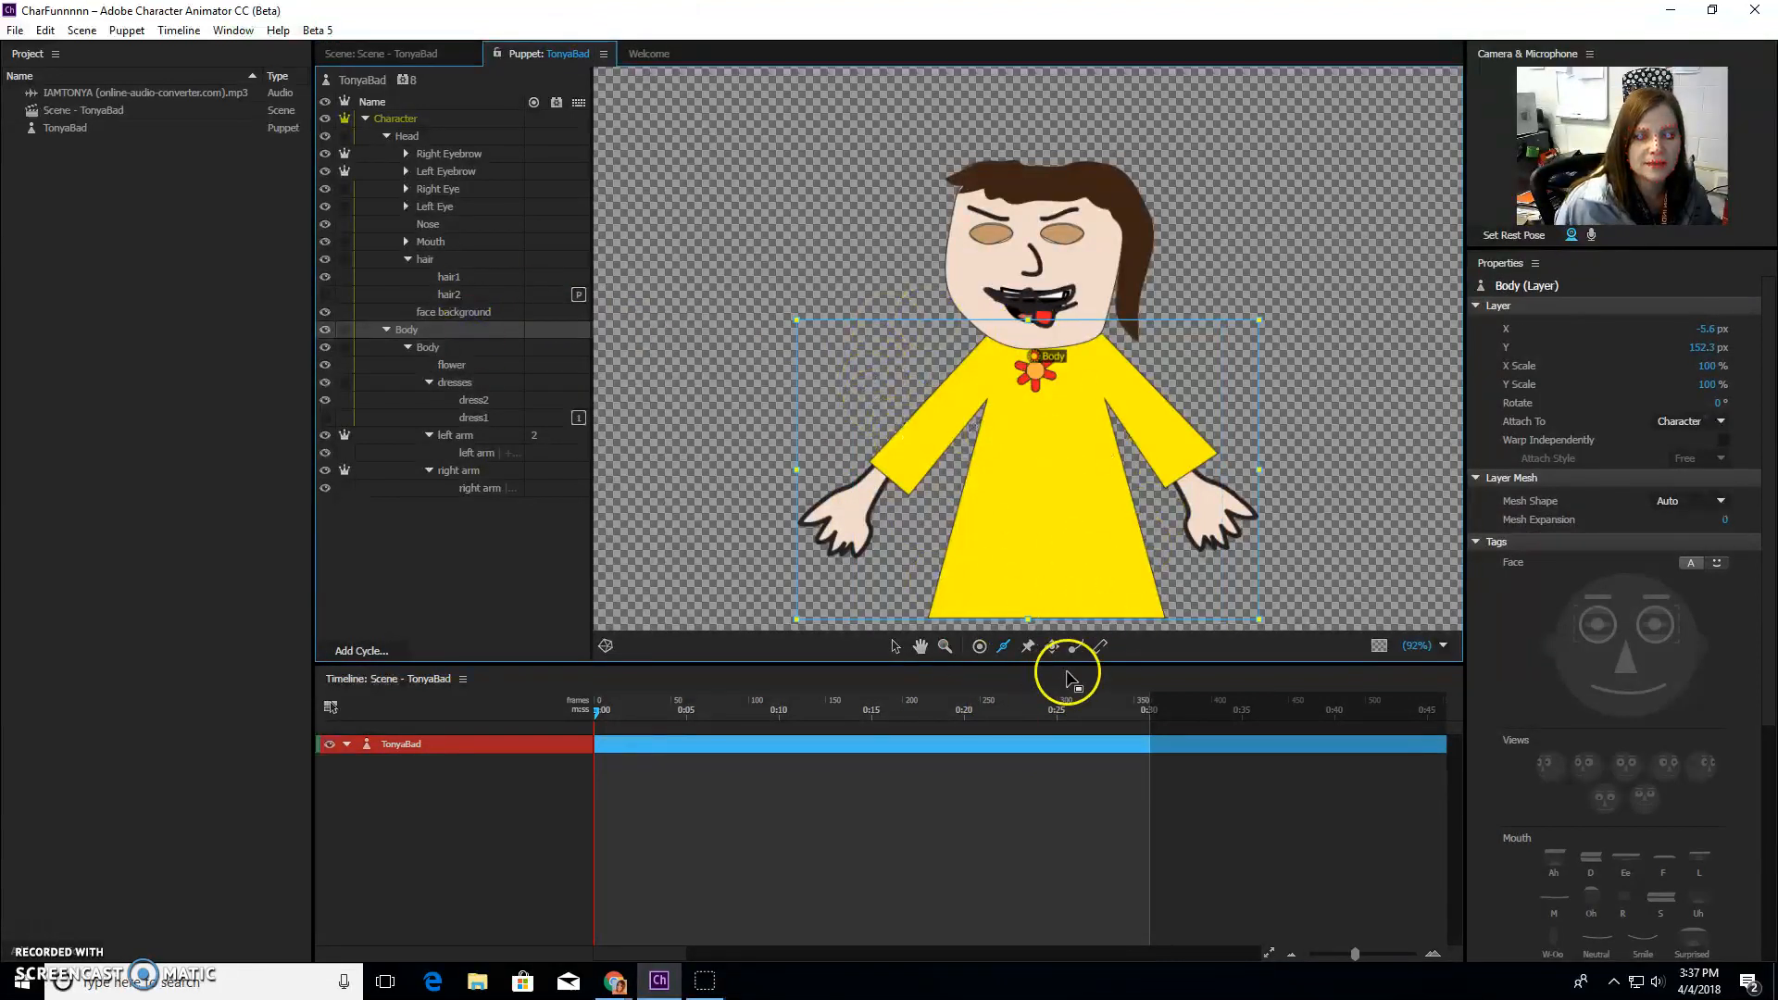
mouse_move(1077, 646)
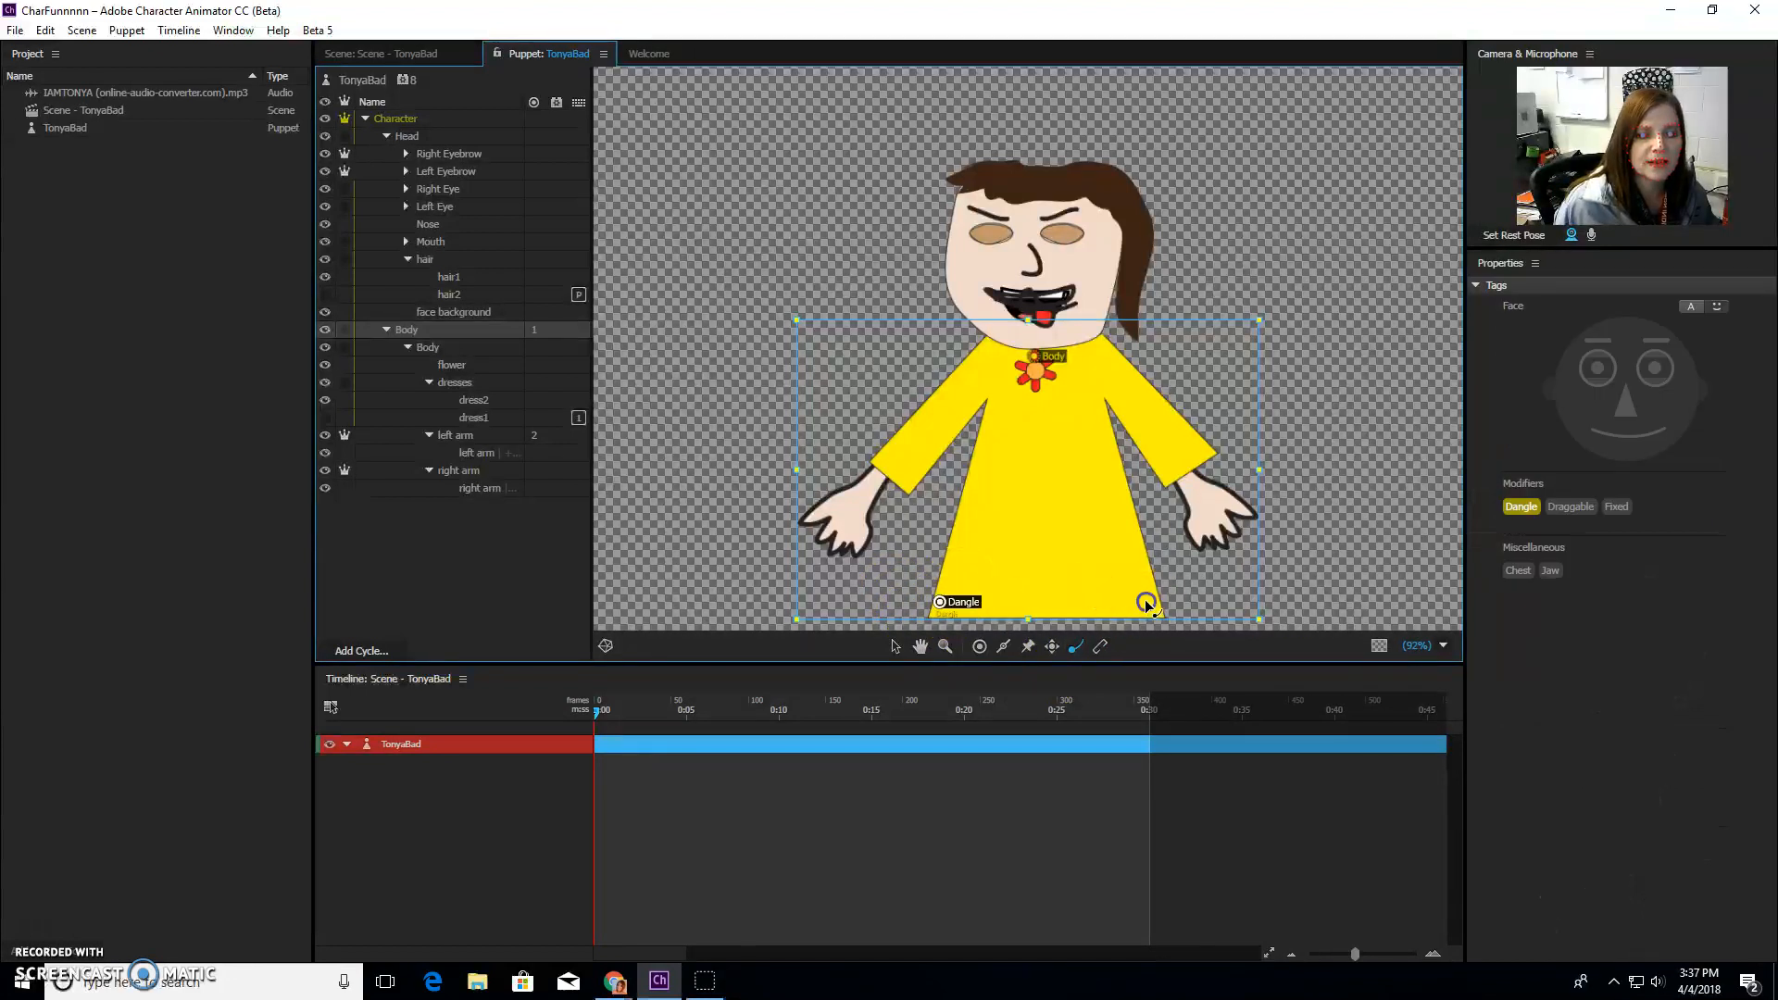
left_click(391, 54)
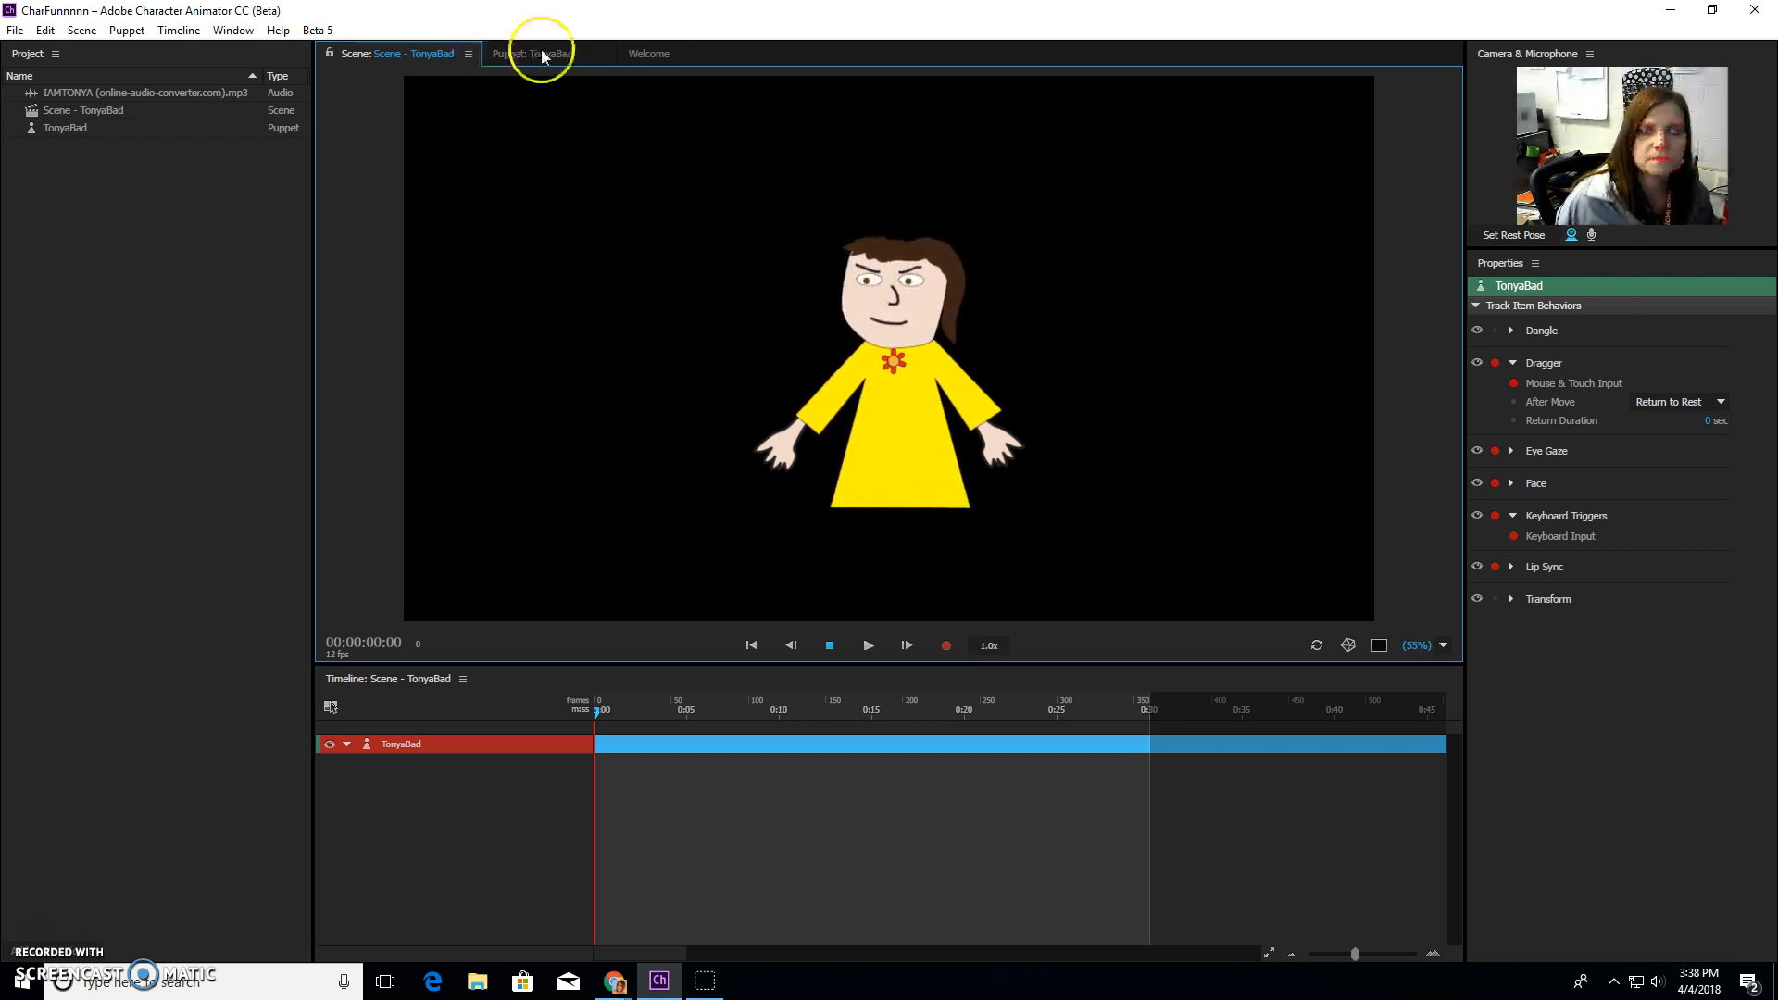
Step: Place the IAMTONYA (online-audio-converter.com).mp3 clip on the timeline and rewind the playhead to the start
left_click(548, 54)
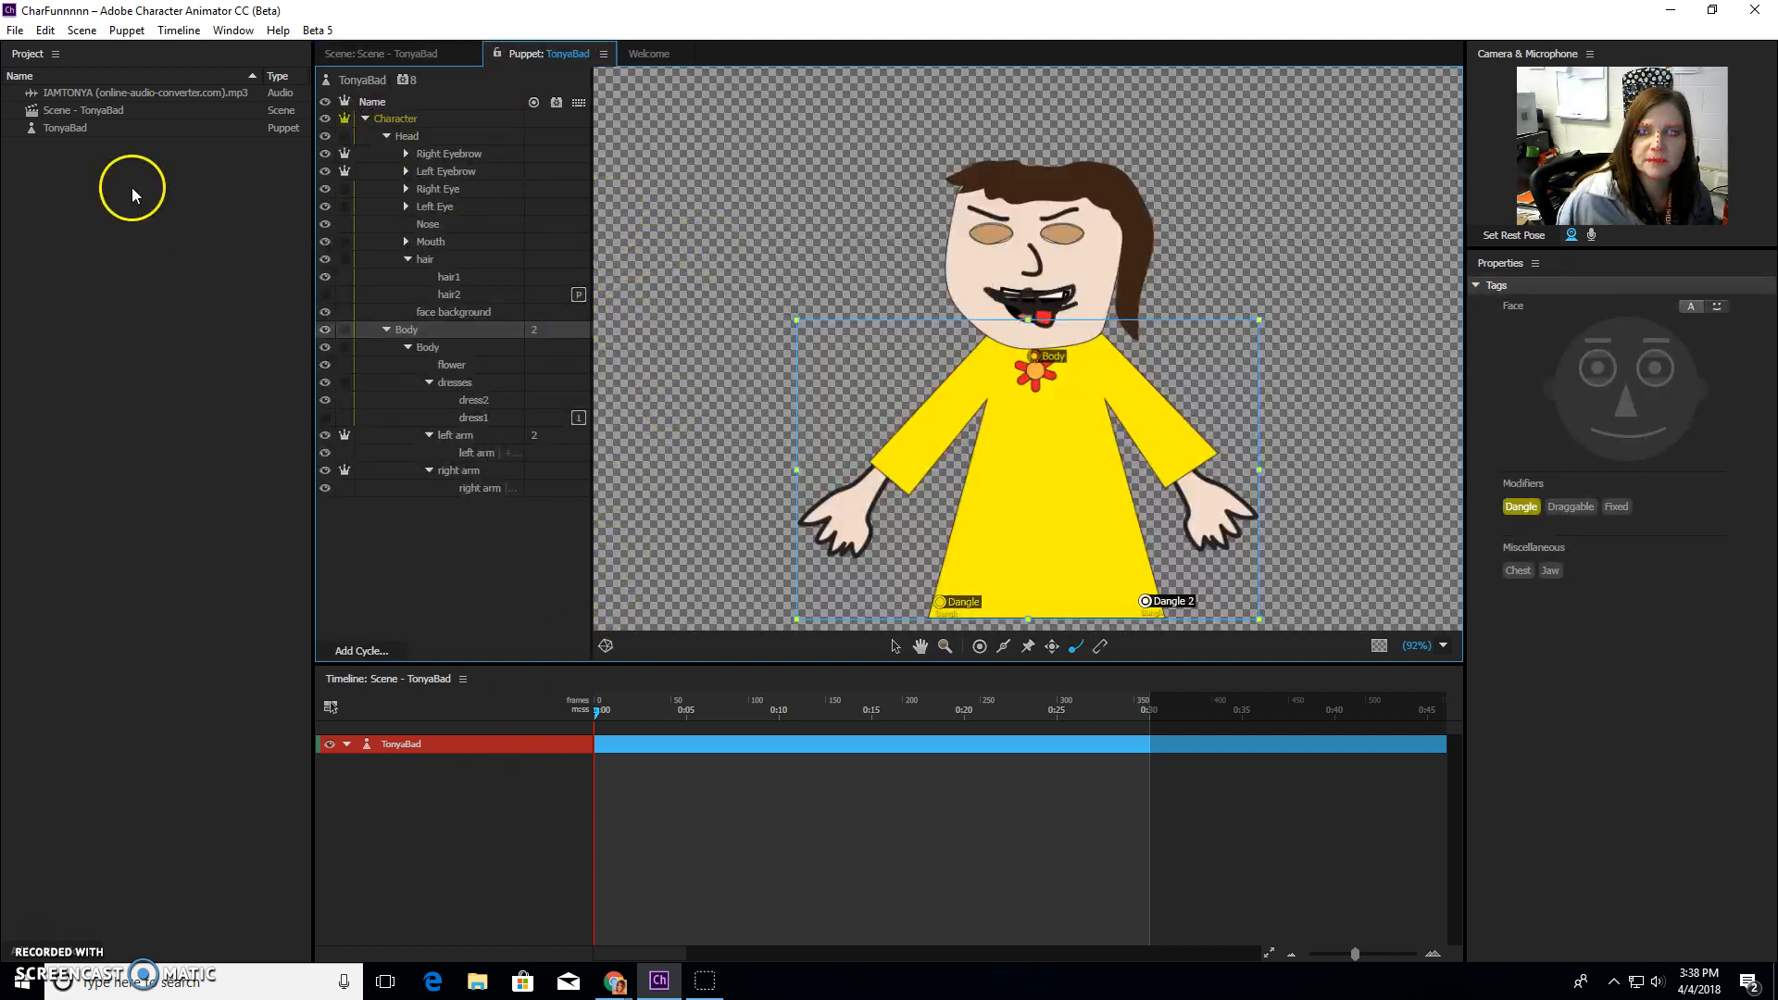
left_click(398, 54)
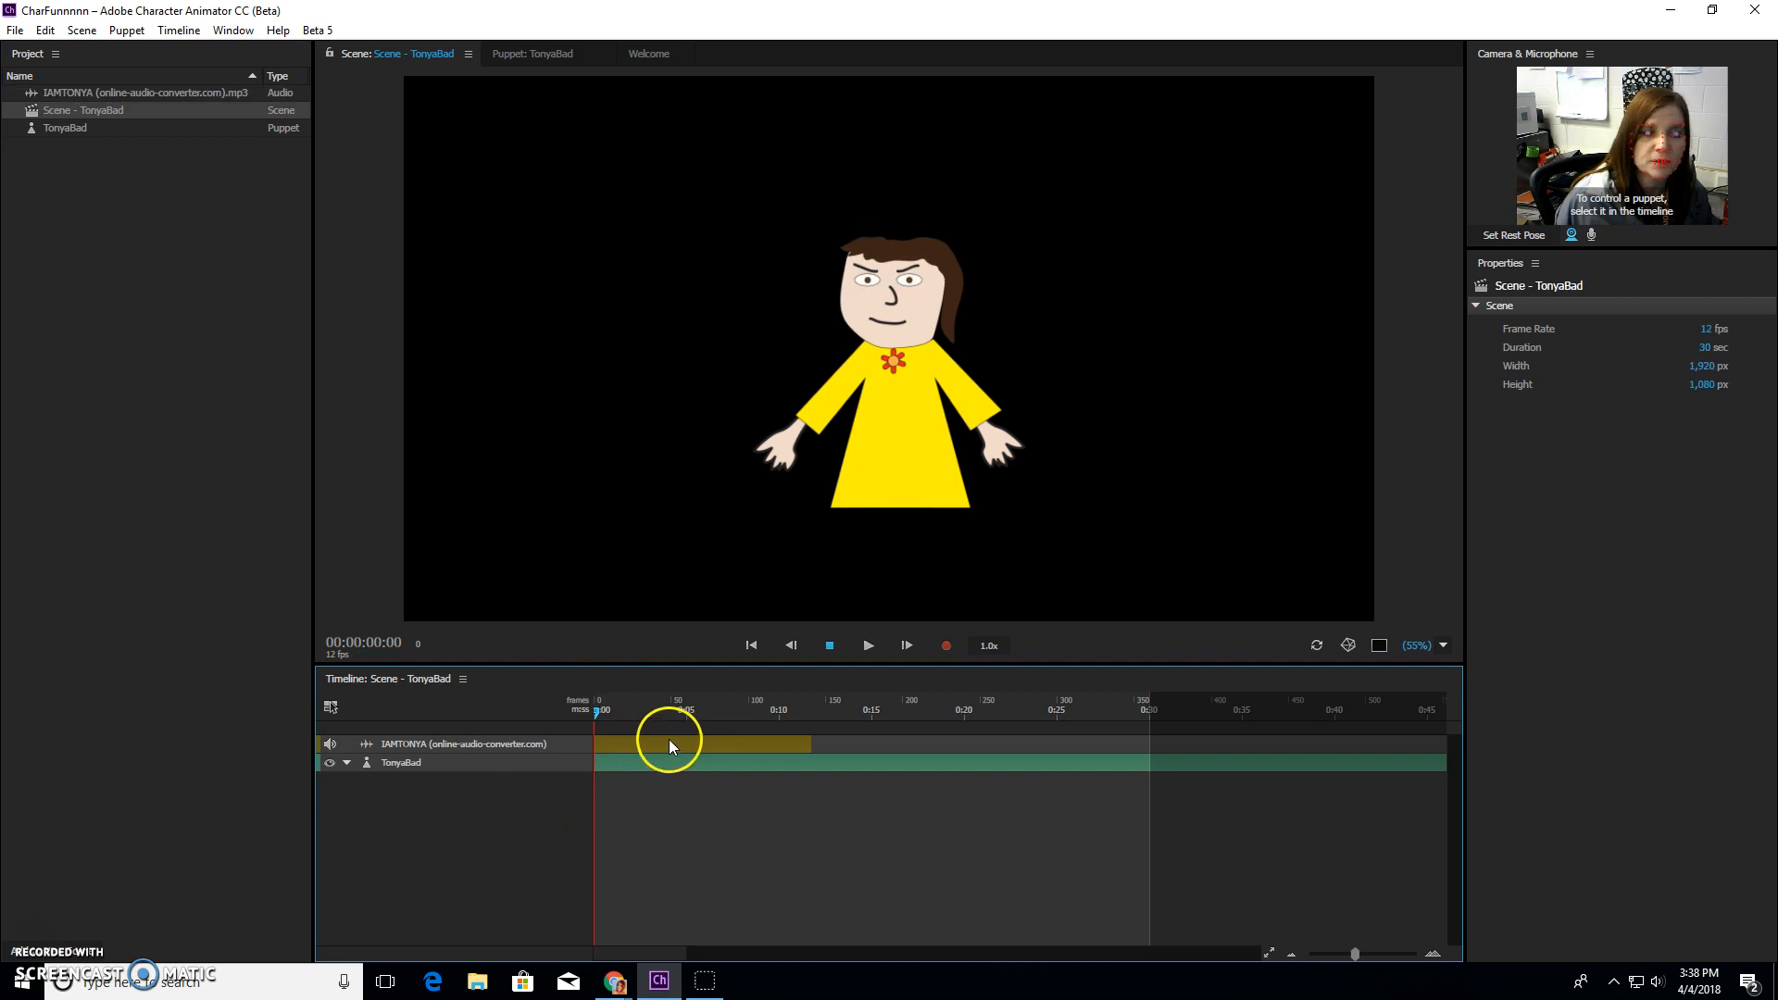
left_click(717, 743)
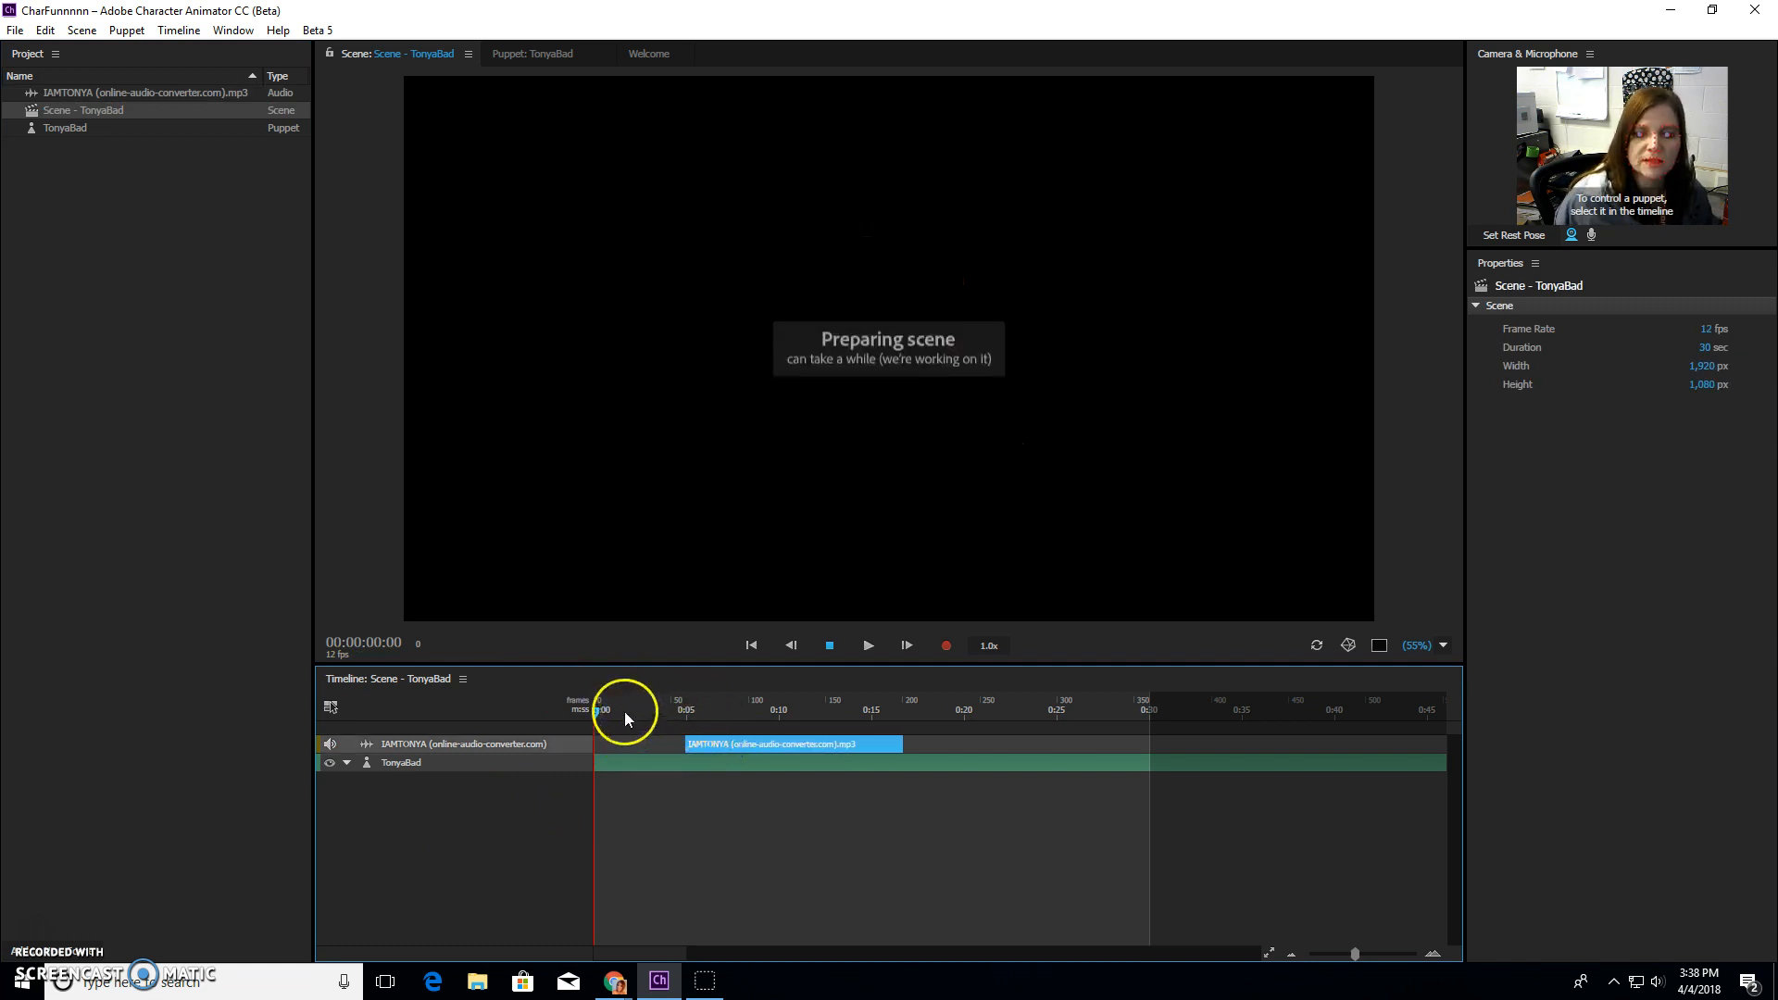
left_click(698, 714)
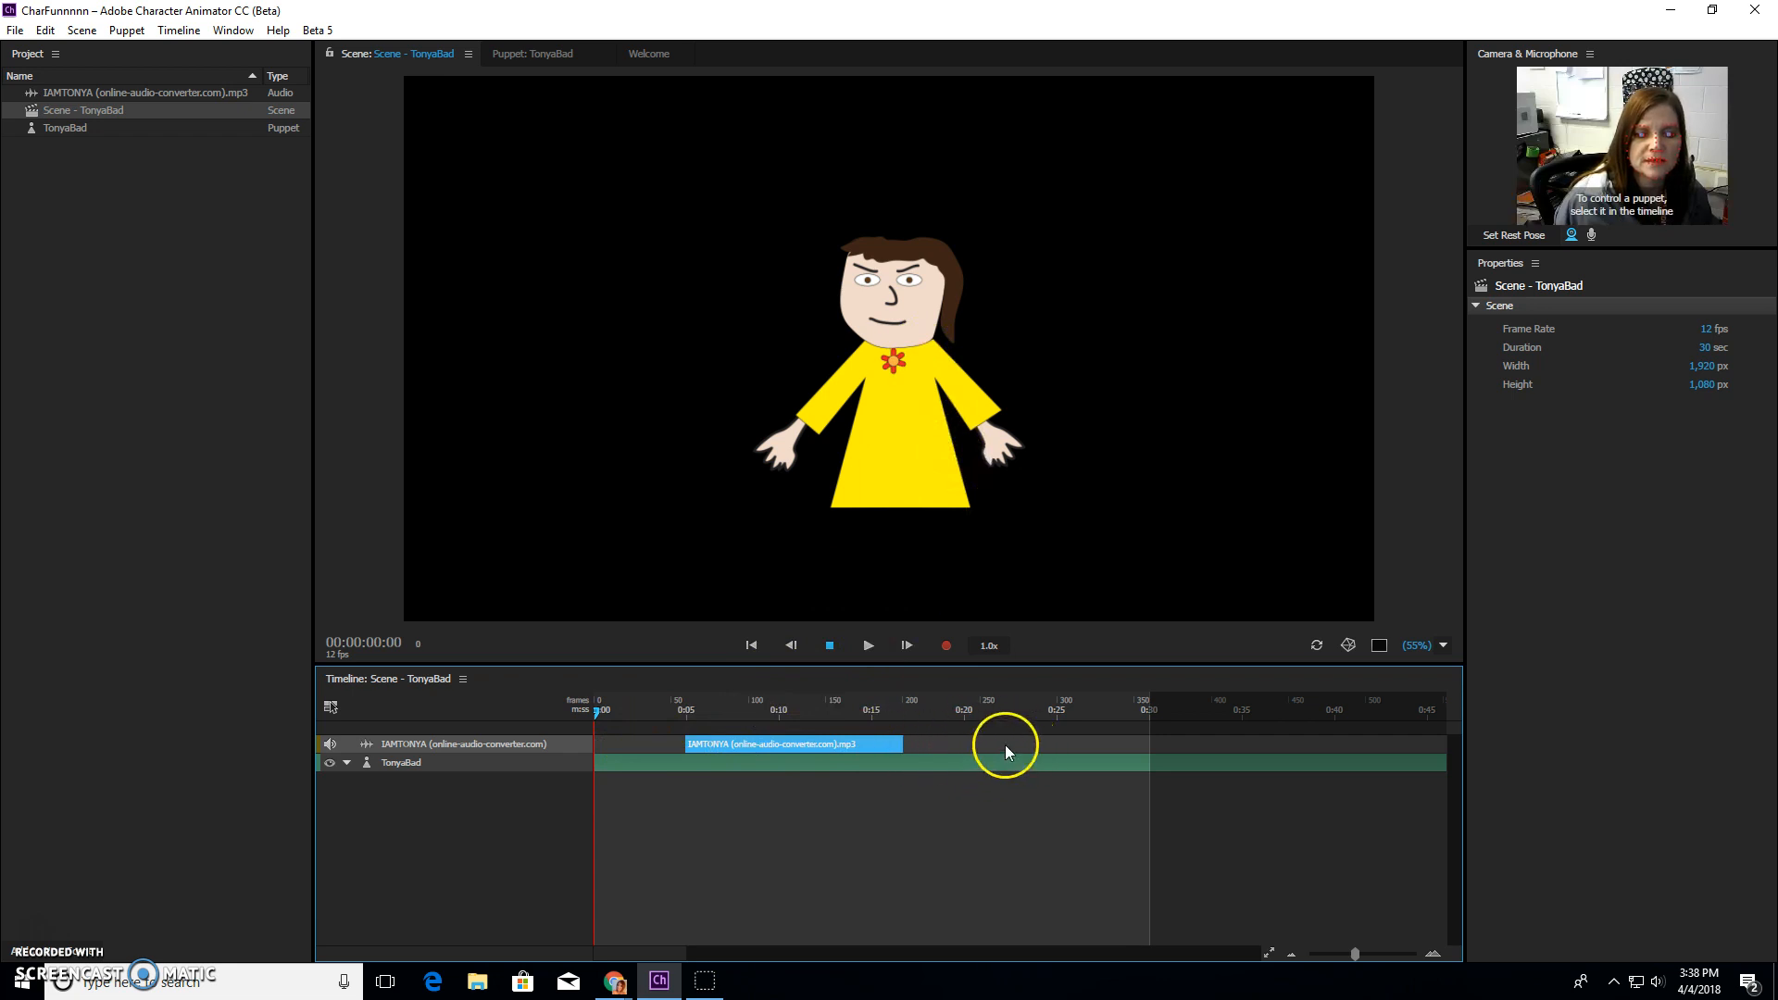
mouse_move(998, 742)
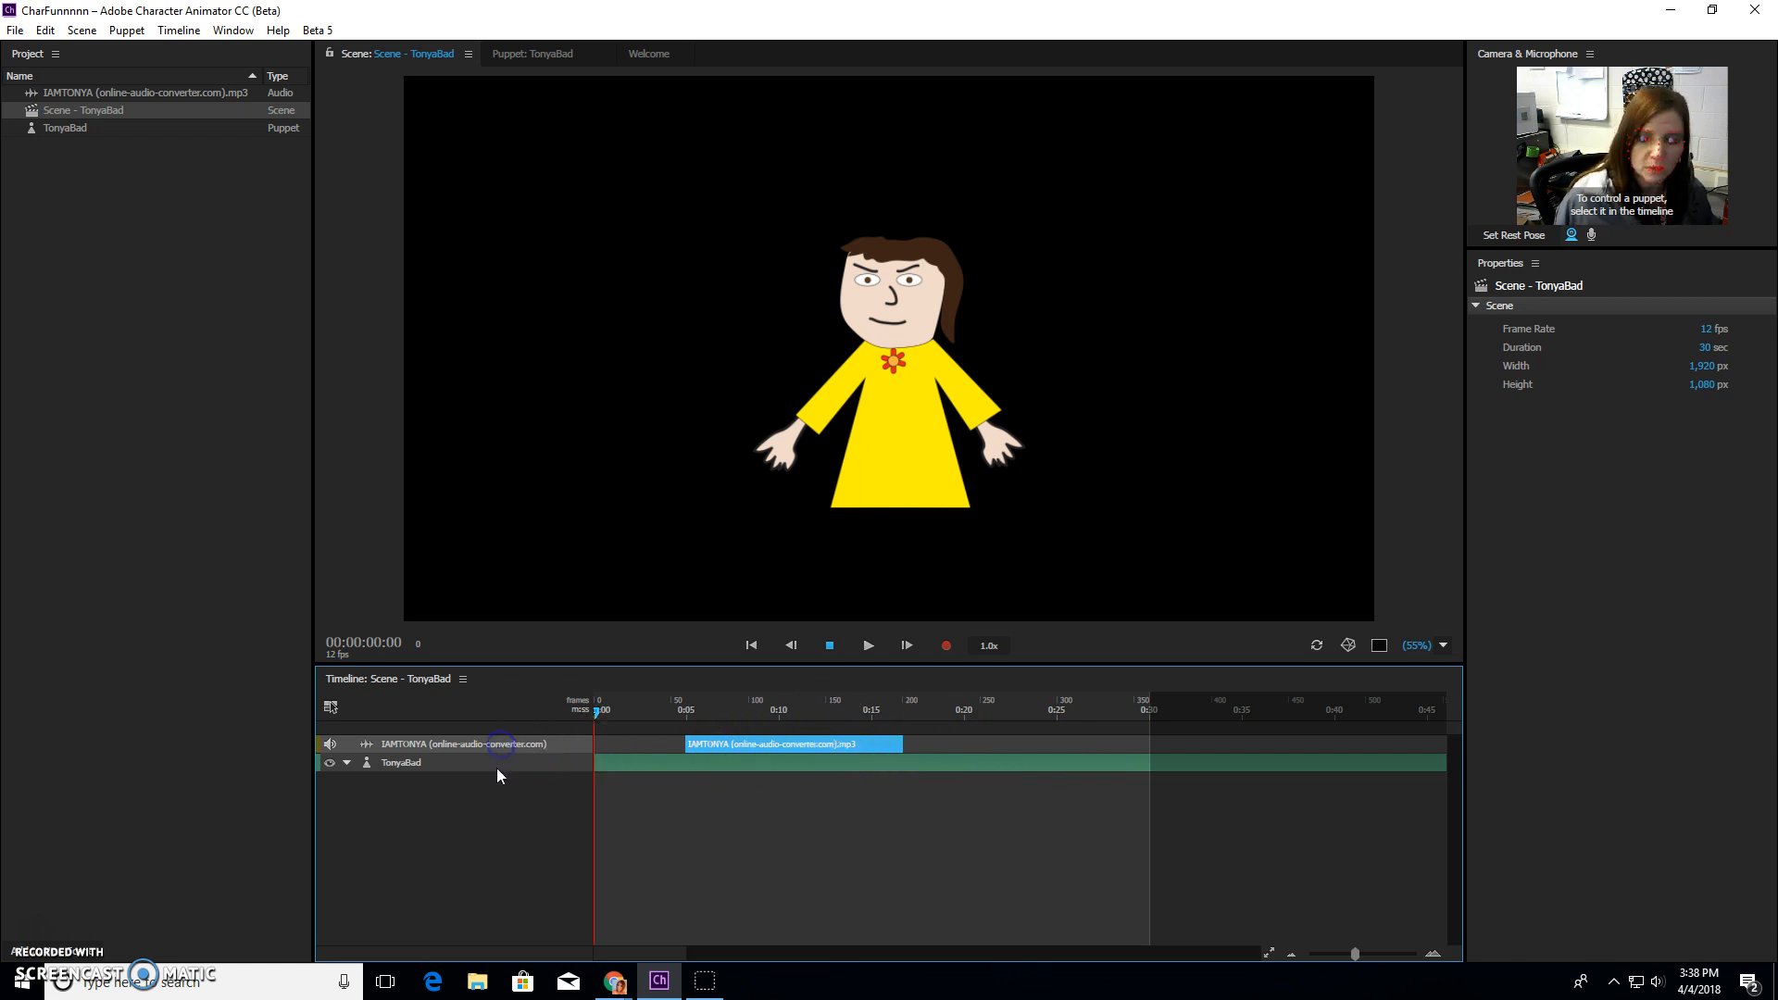
Step: Select the TonyaBad track and run Timeline > Compute Lip Sync from Scene Audio
left_click(403, 762)
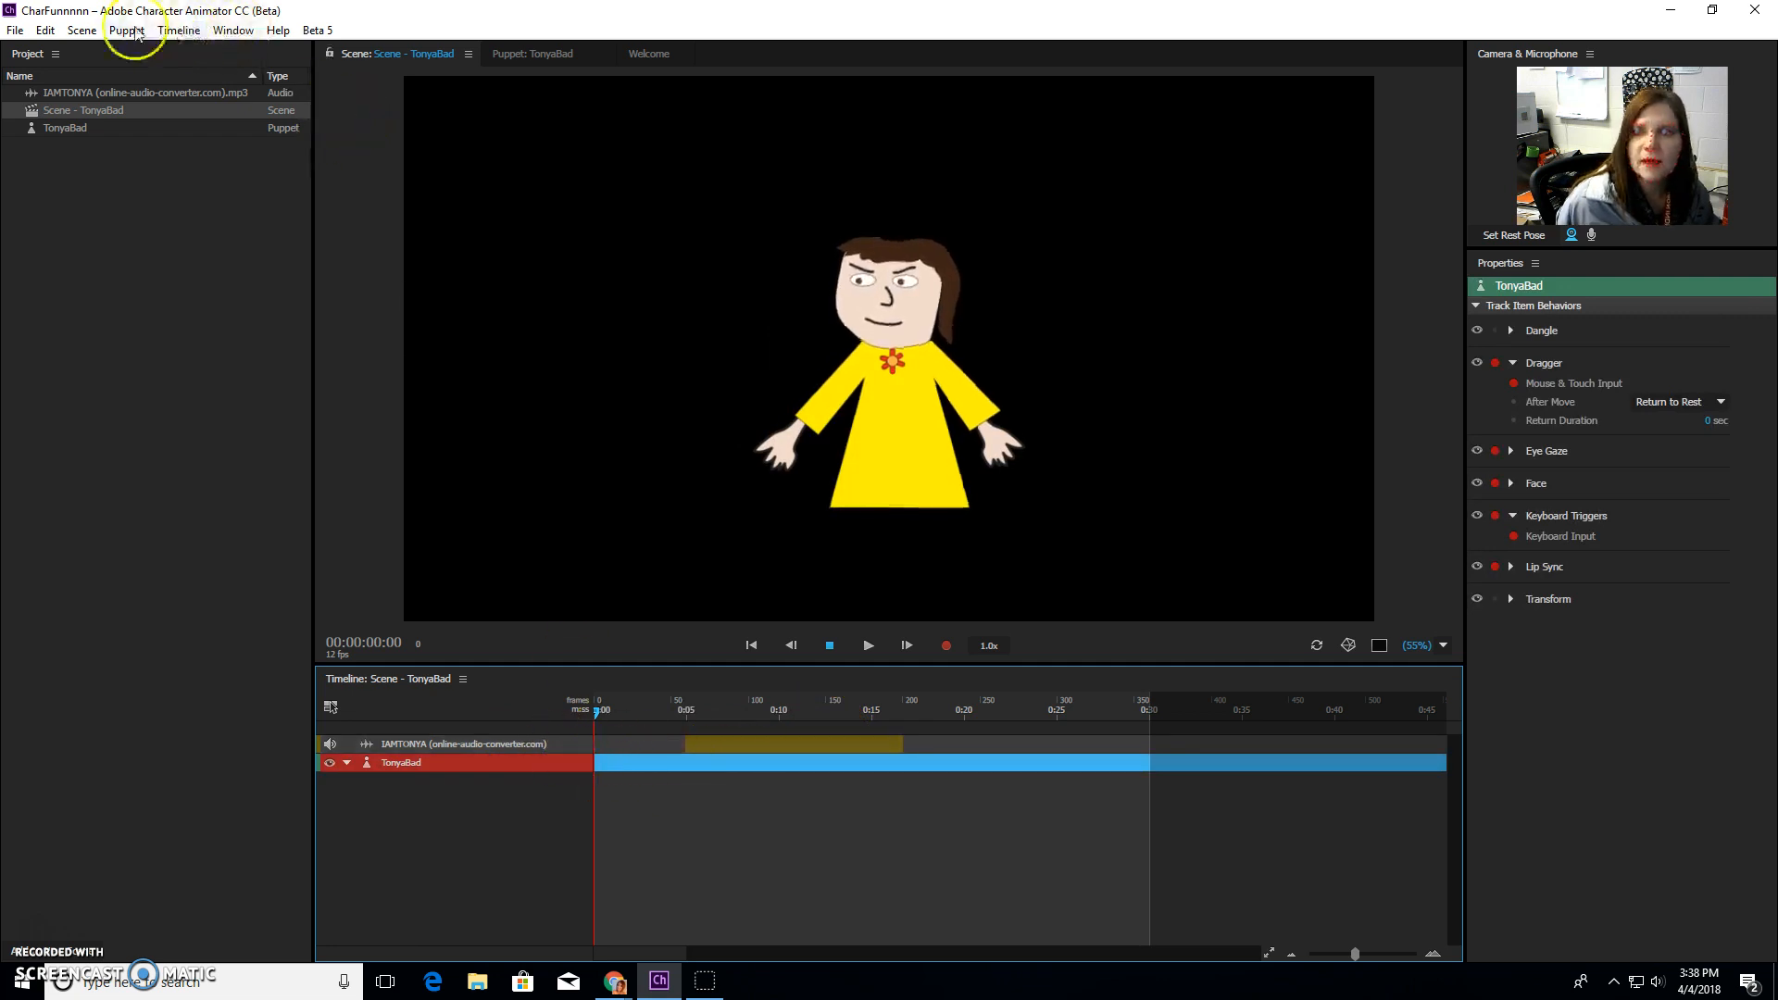
left_click(178, 30)
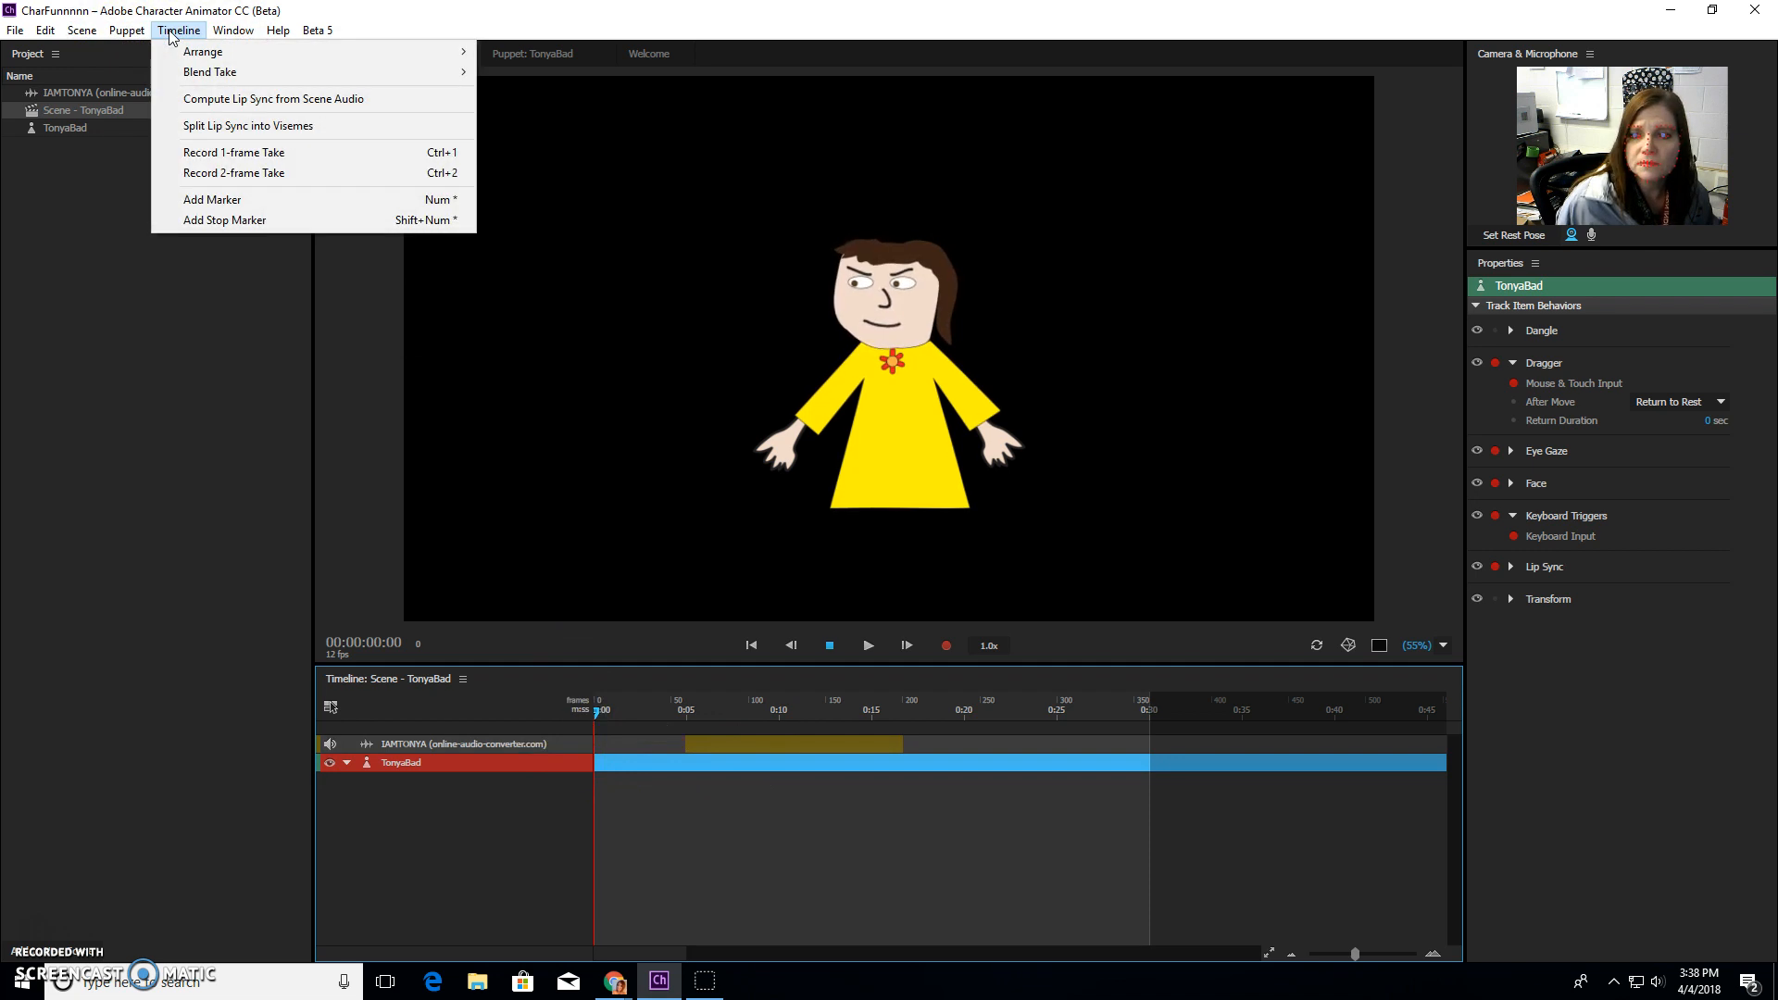
mouse_move(273, 99)
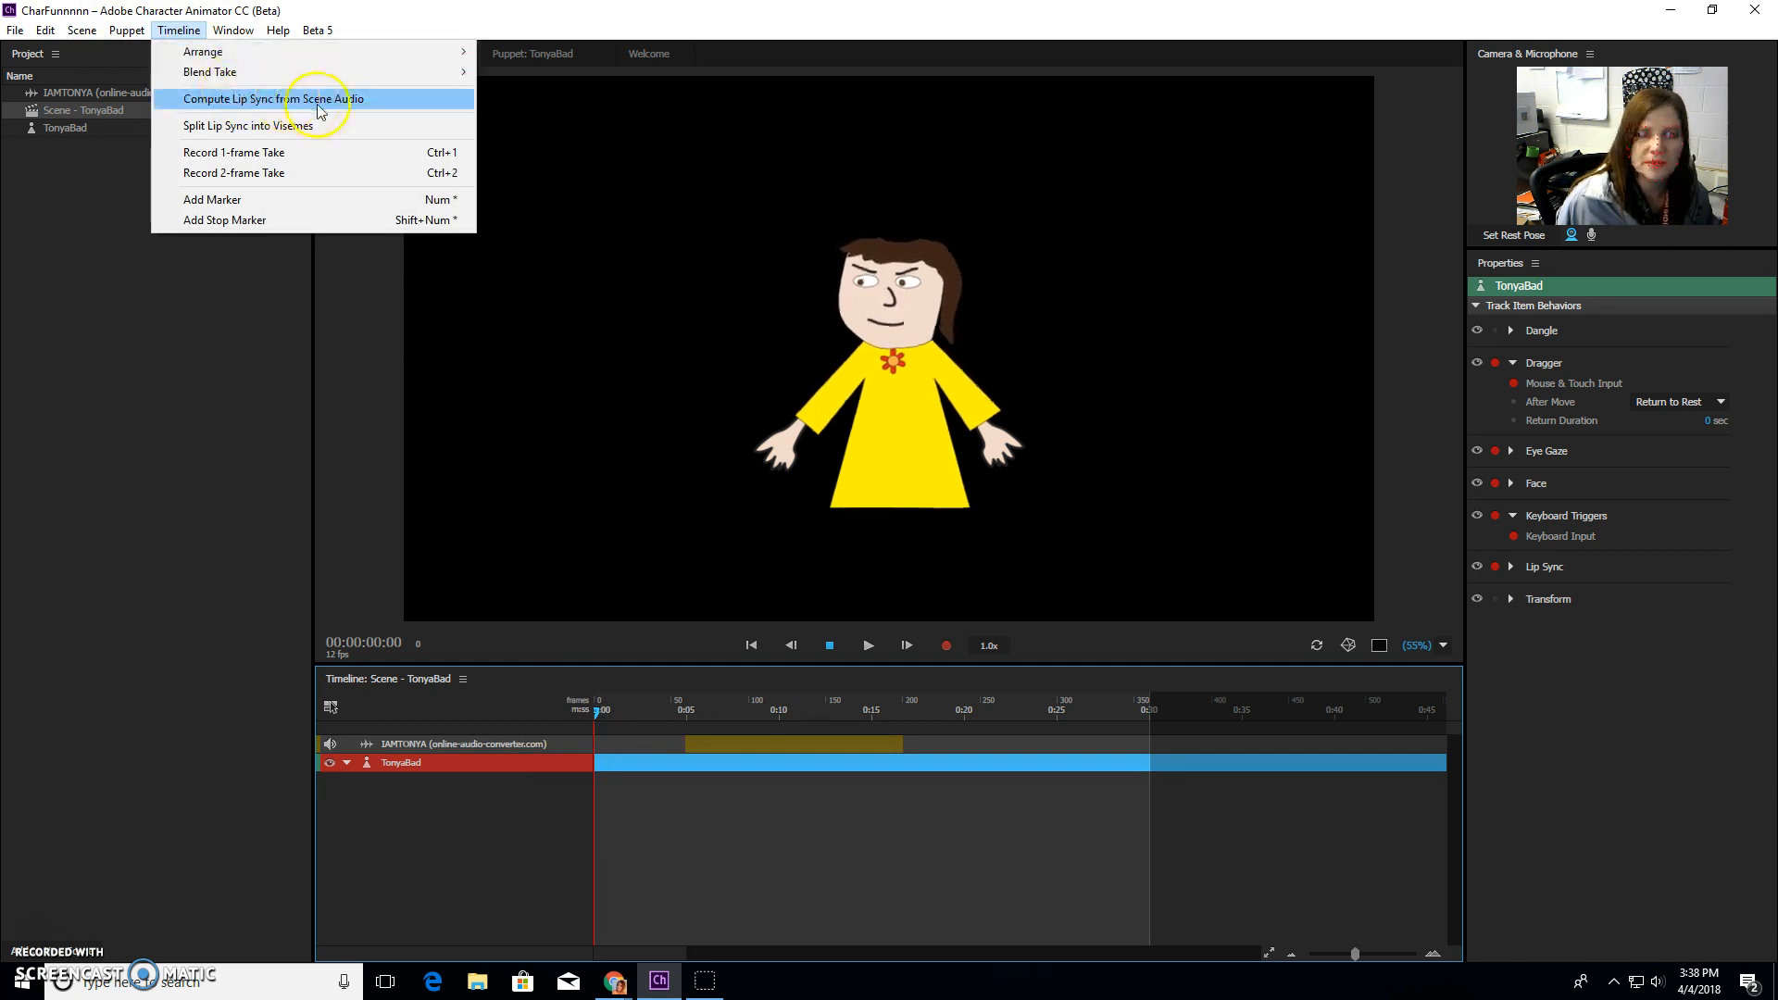
left_click(273, 99)
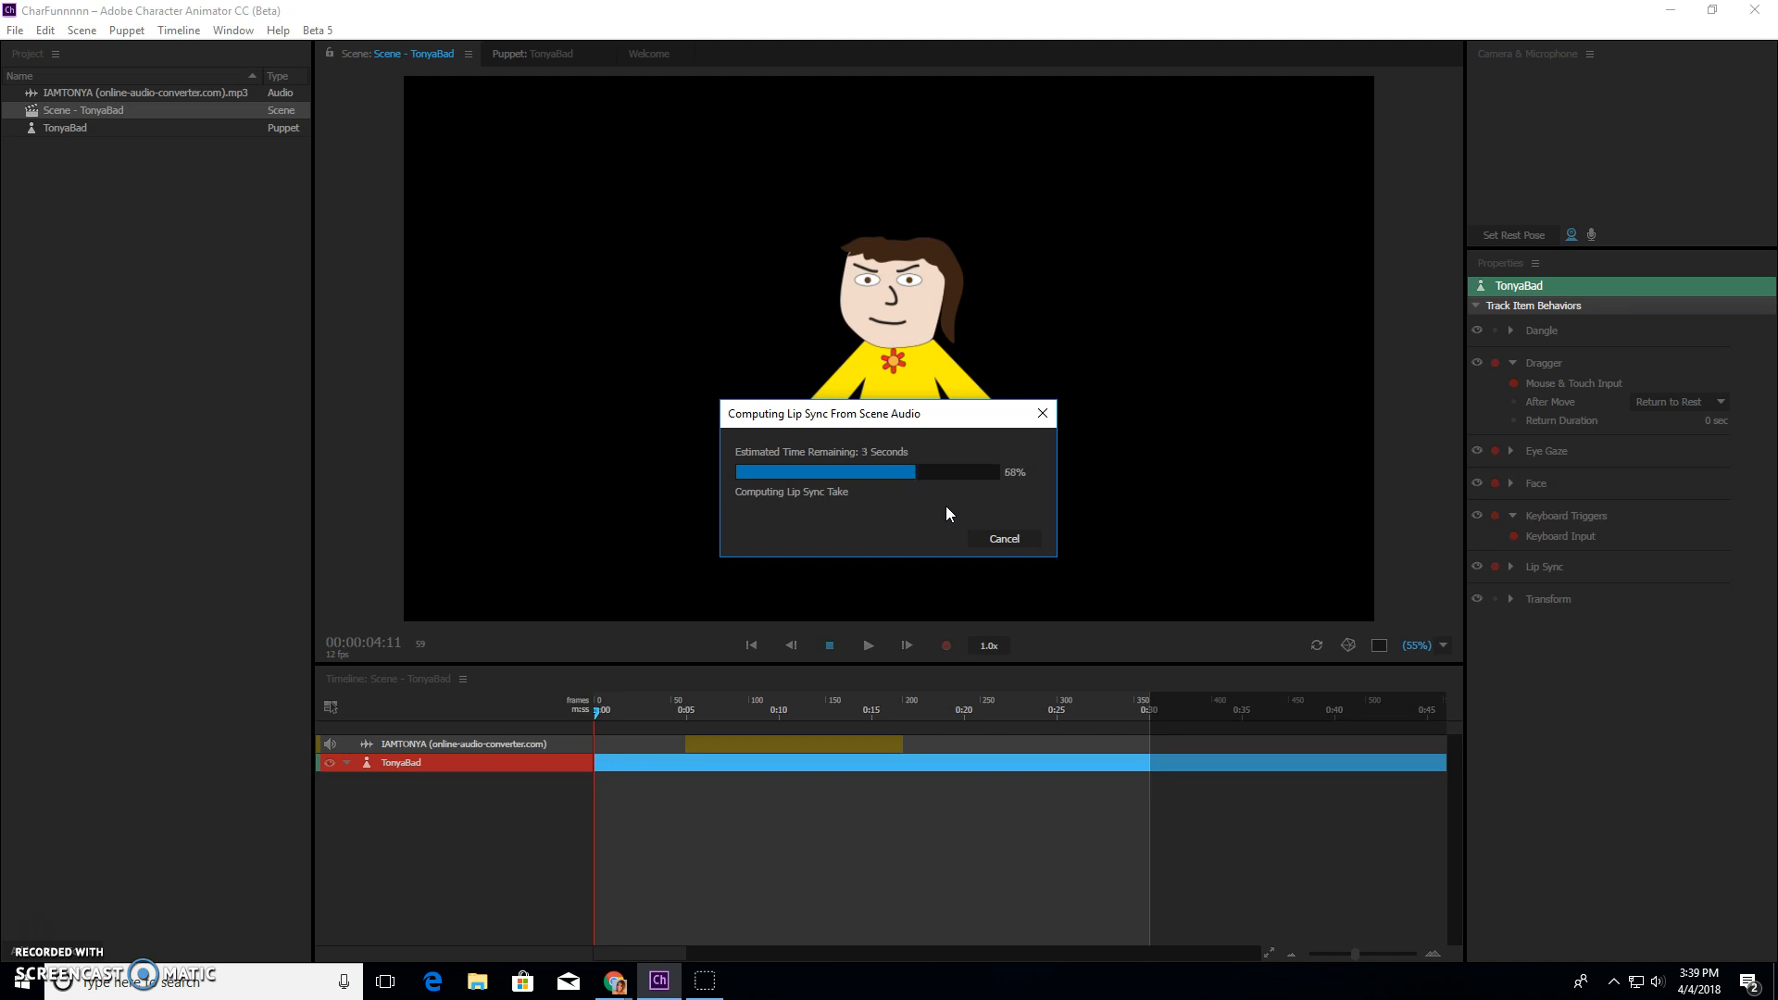
mouse_move(747, 805)
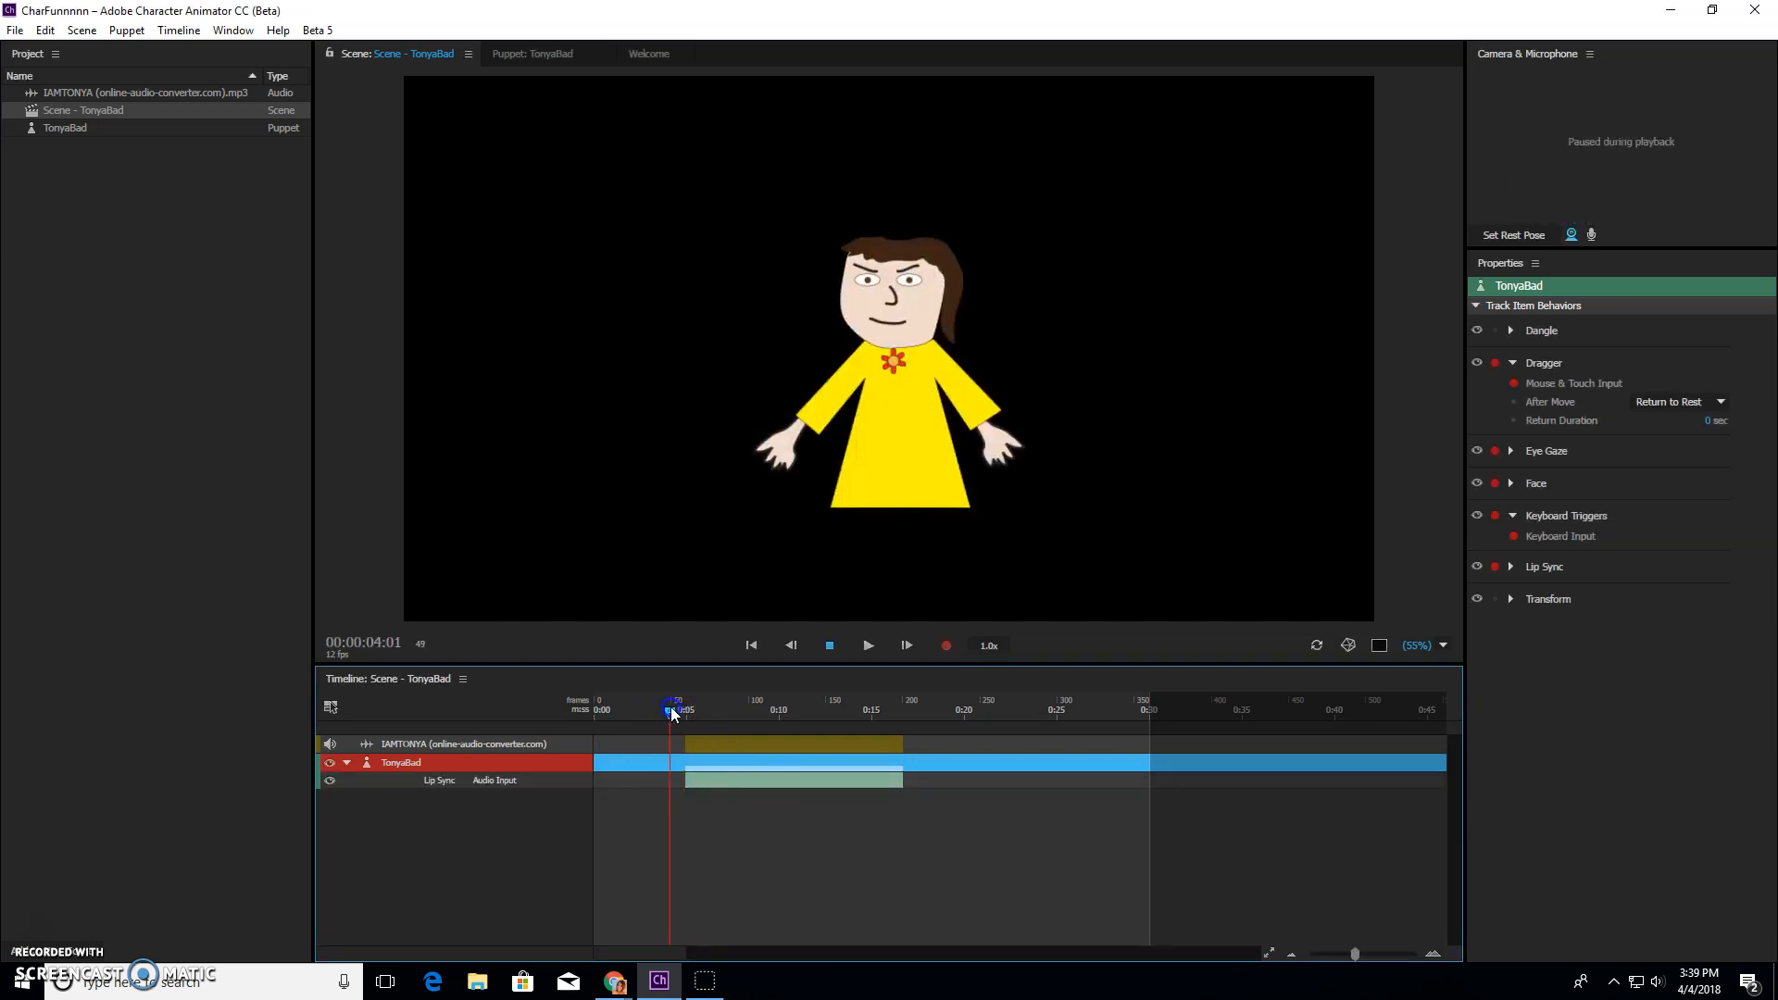
left_click(868, 646)
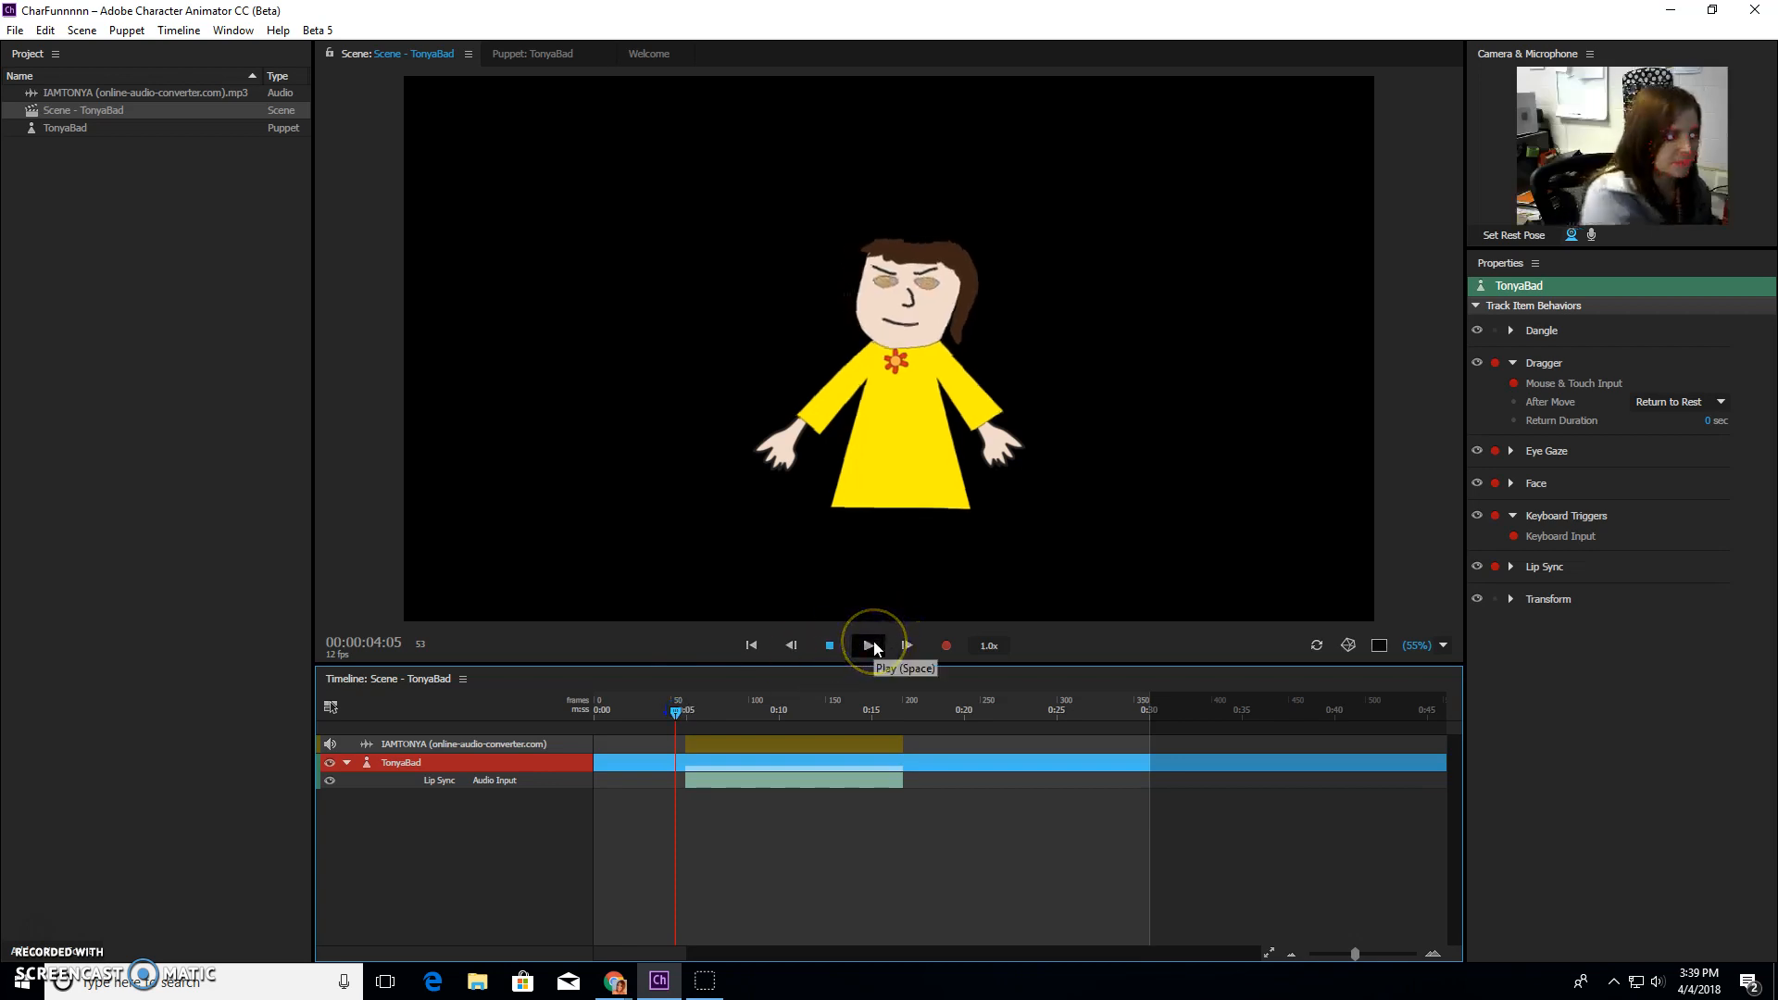
left_click(869, 645)
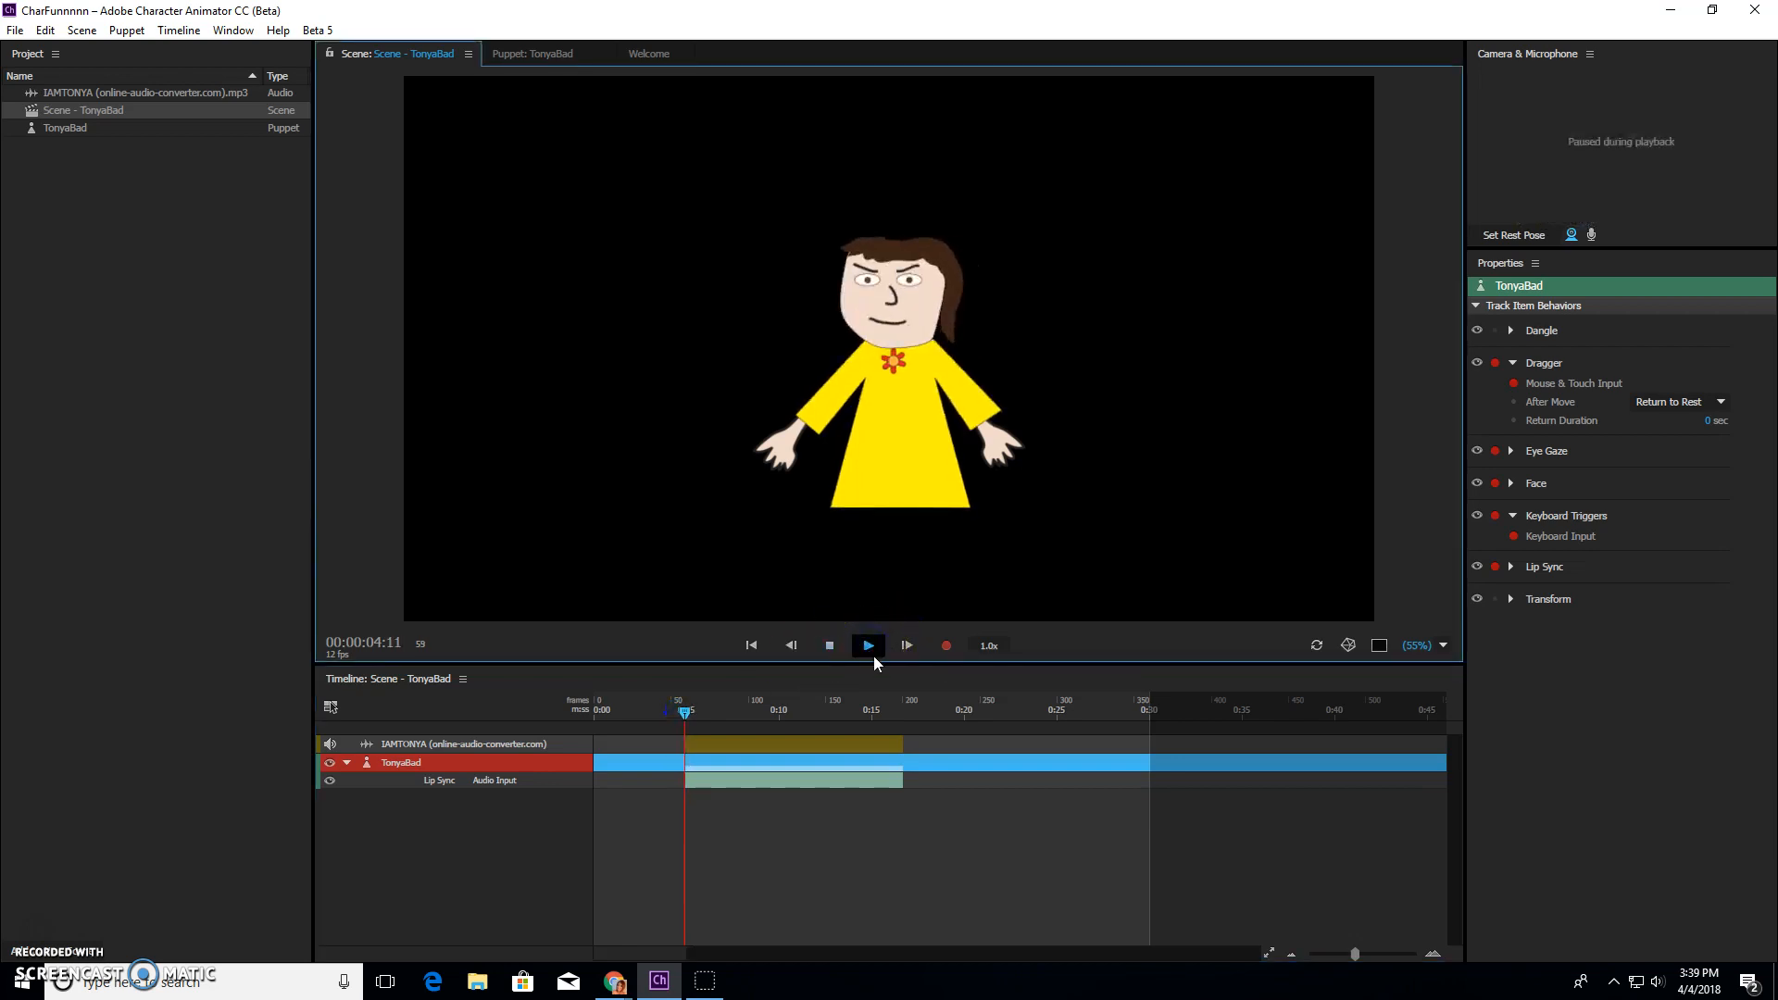
left_click(868, 646)
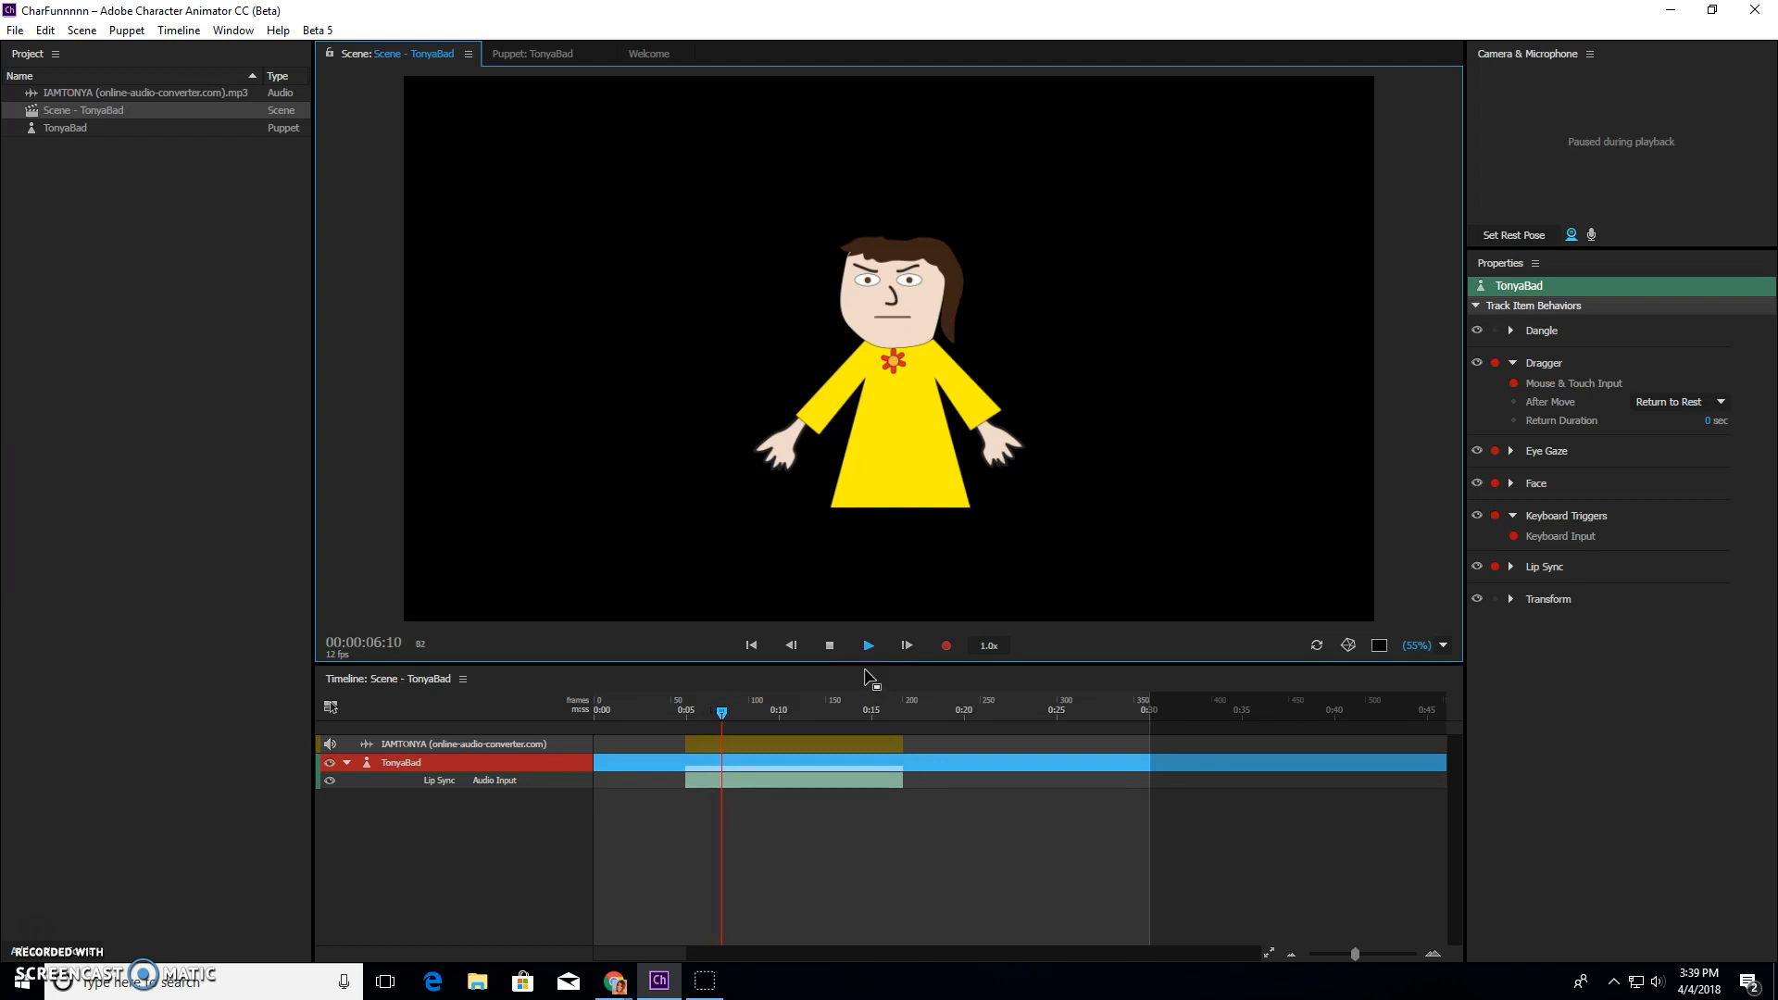
left_click(829, 645)
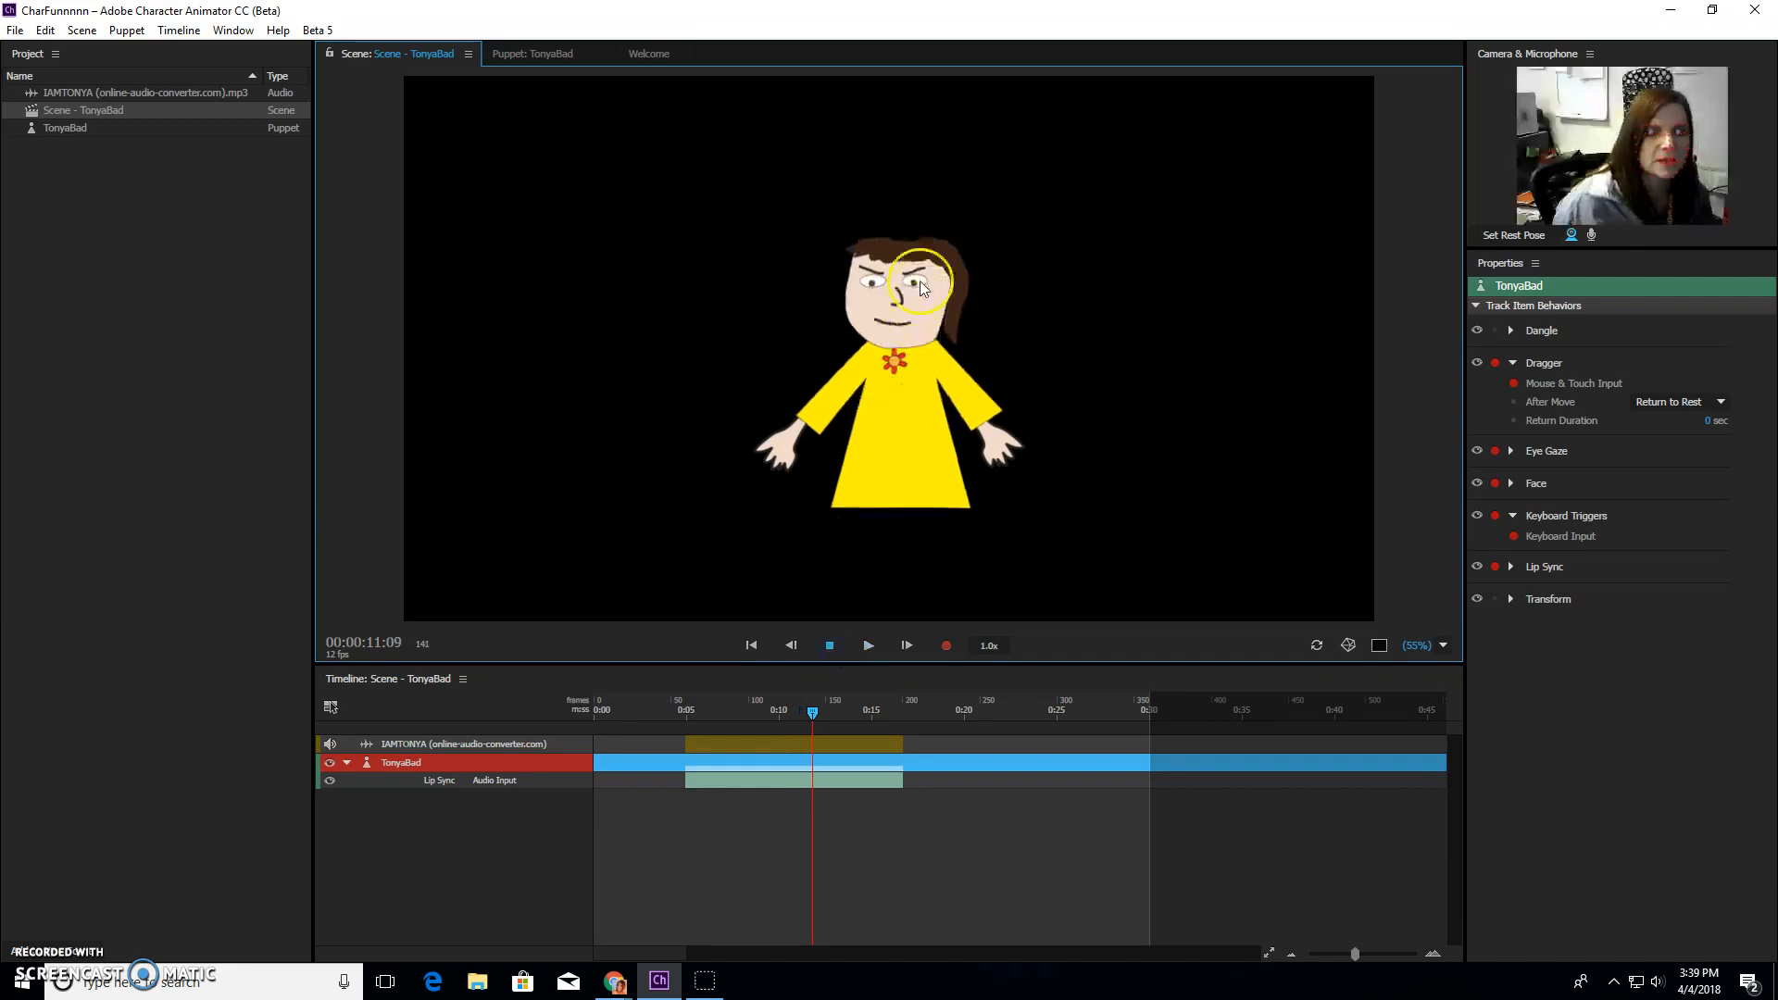
left_click_drag(925, 278, 913, 300)
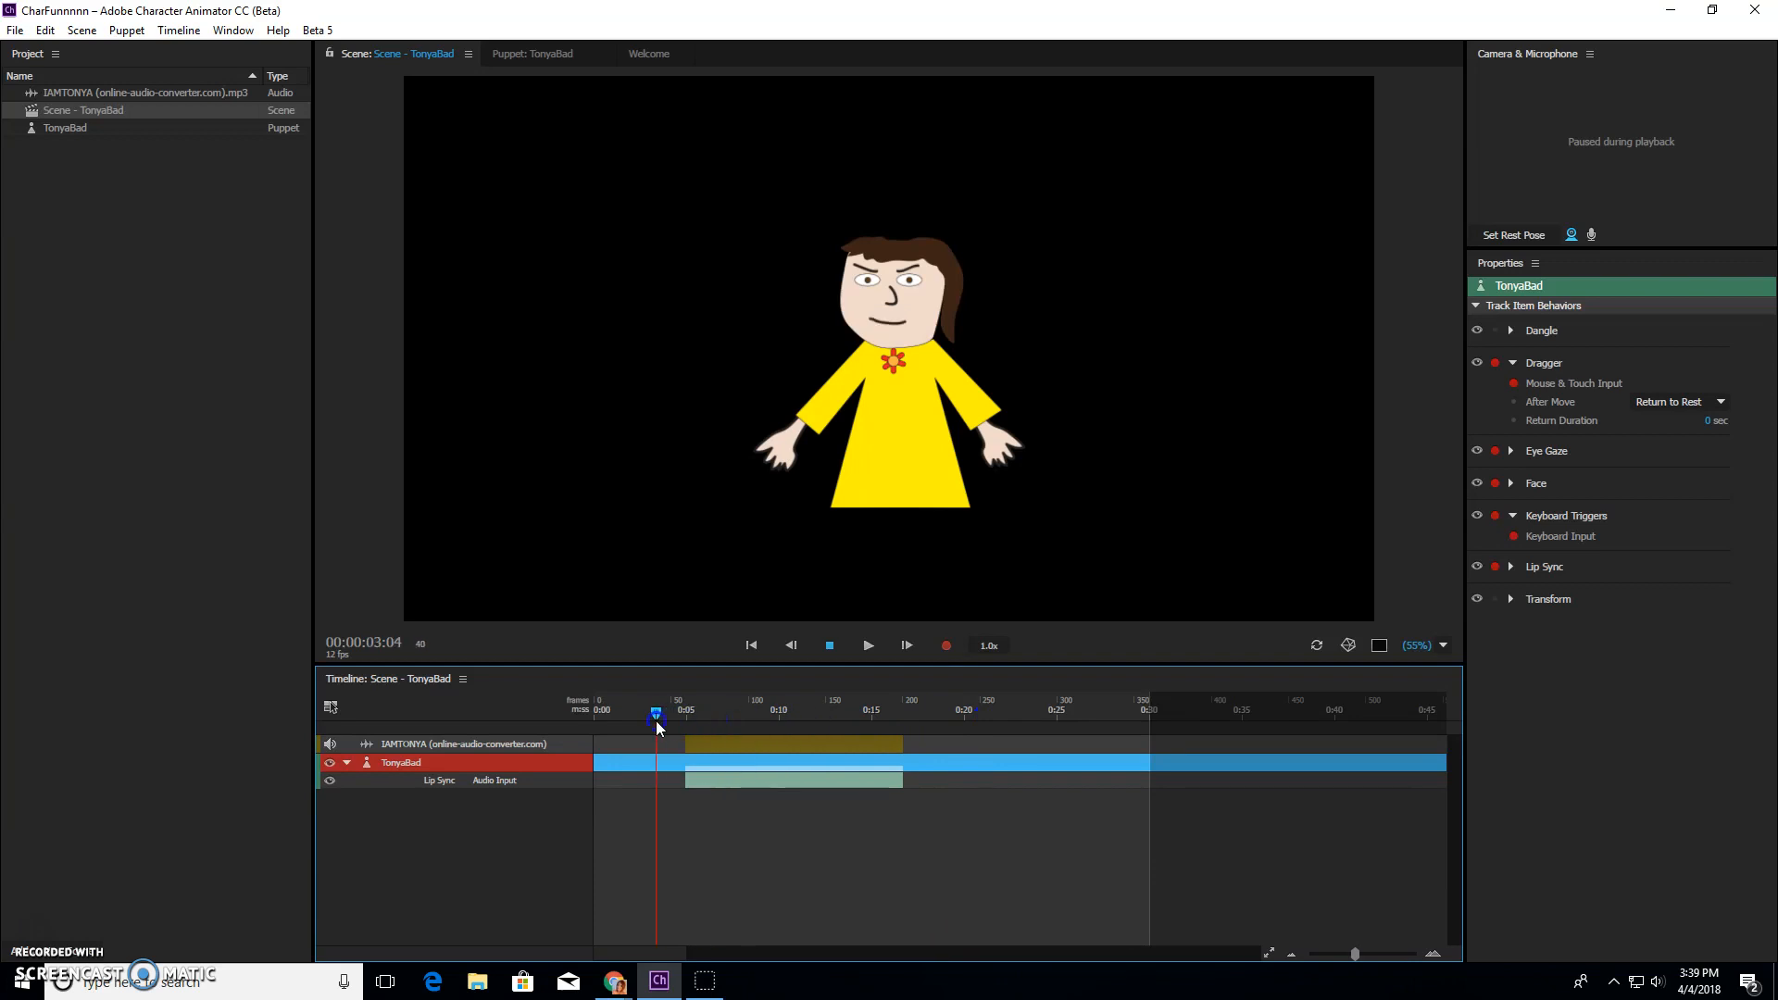
left_click(751, 646)
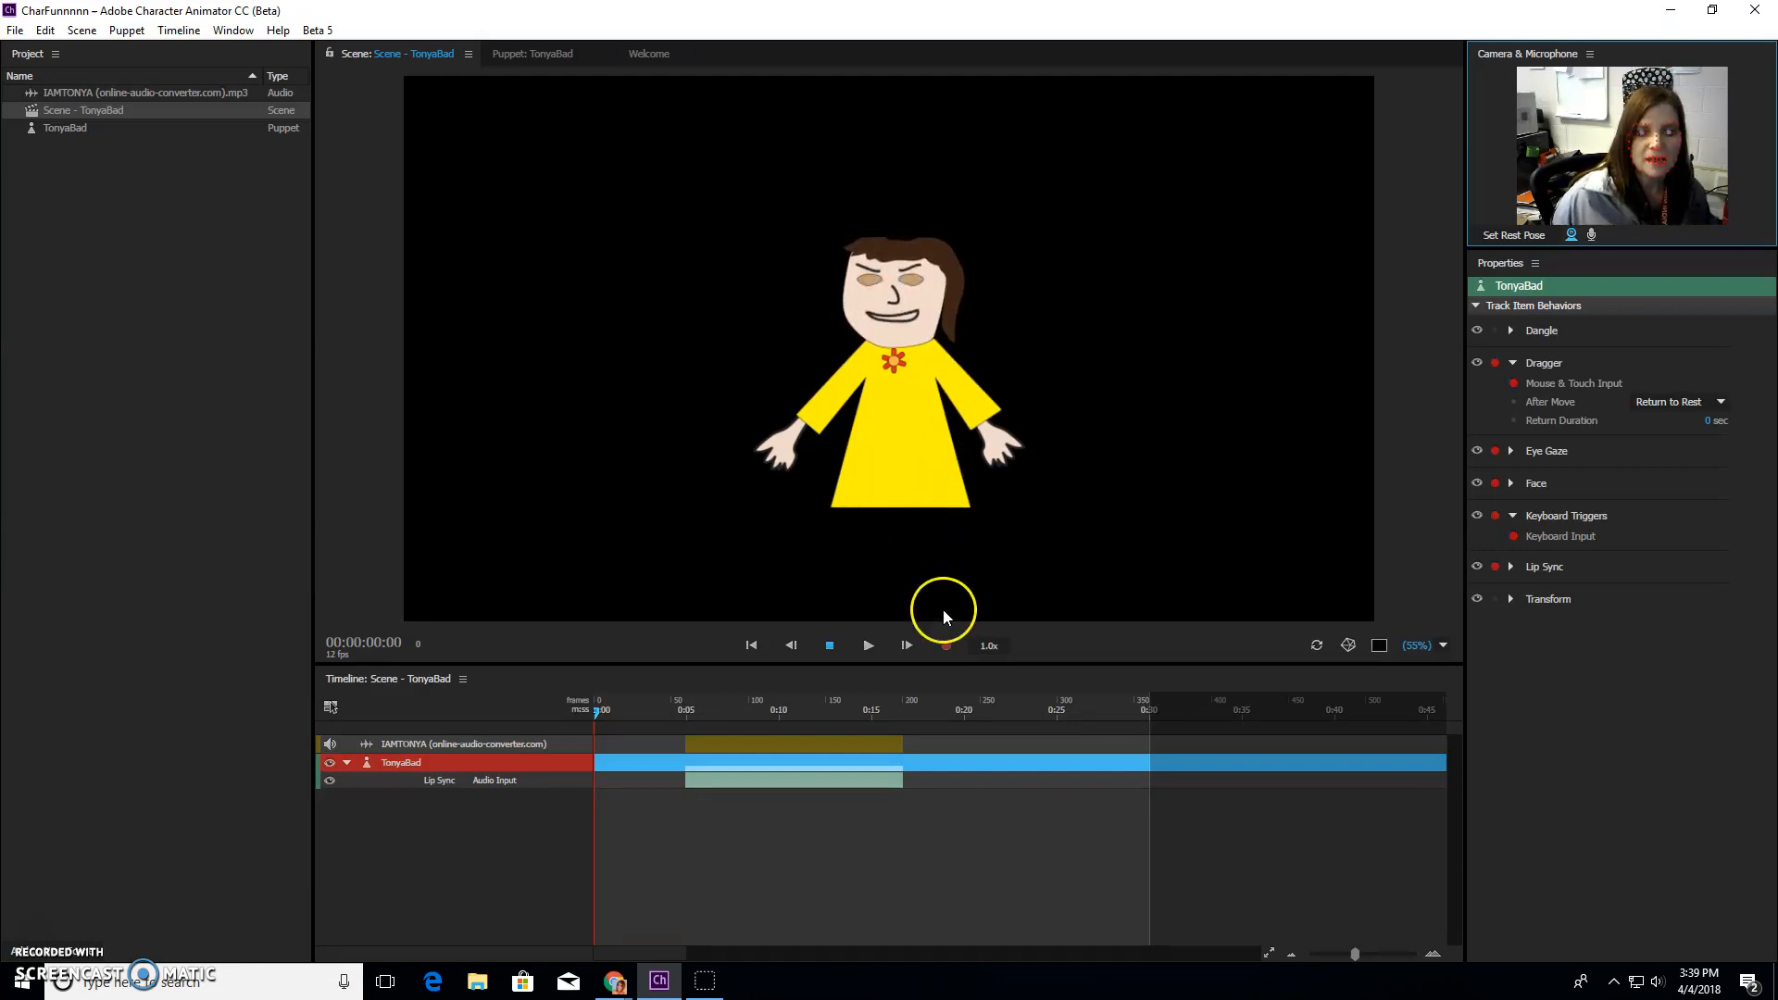
Step: Record performance take 5 of TonyaBad with eye gaze, face, dragger and keyboard triggers
left_click(946, 646)
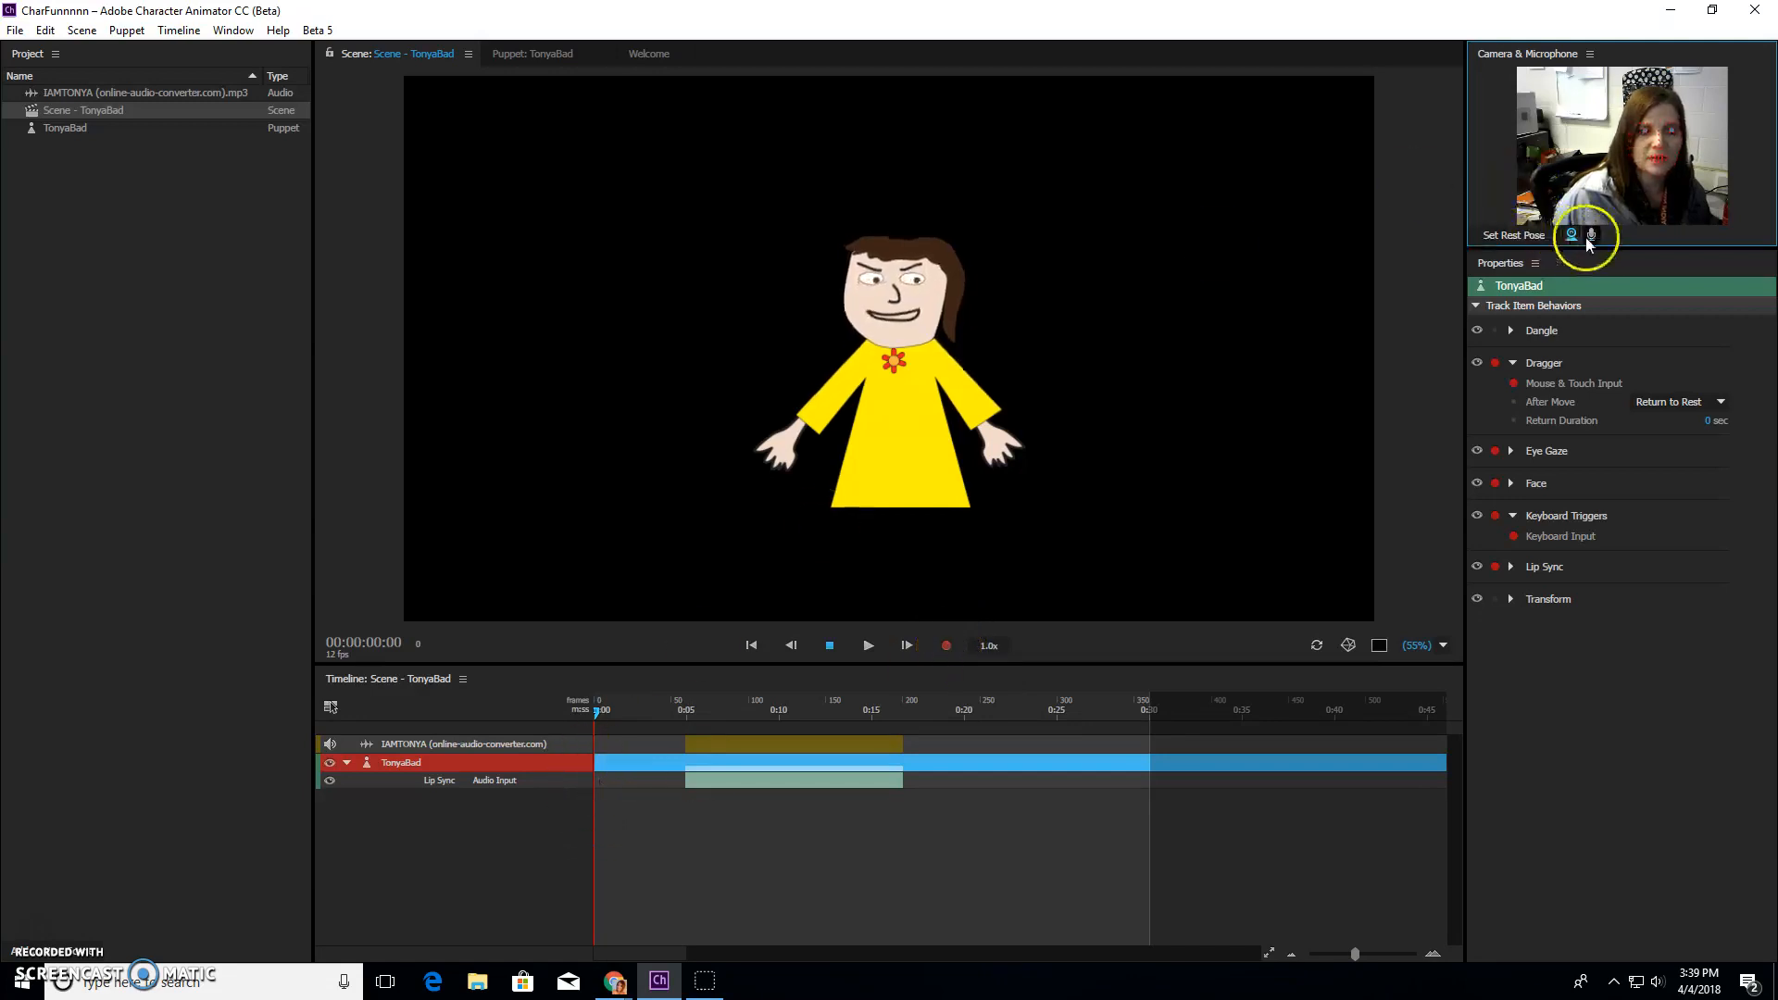
mouse_move(1591, 234)
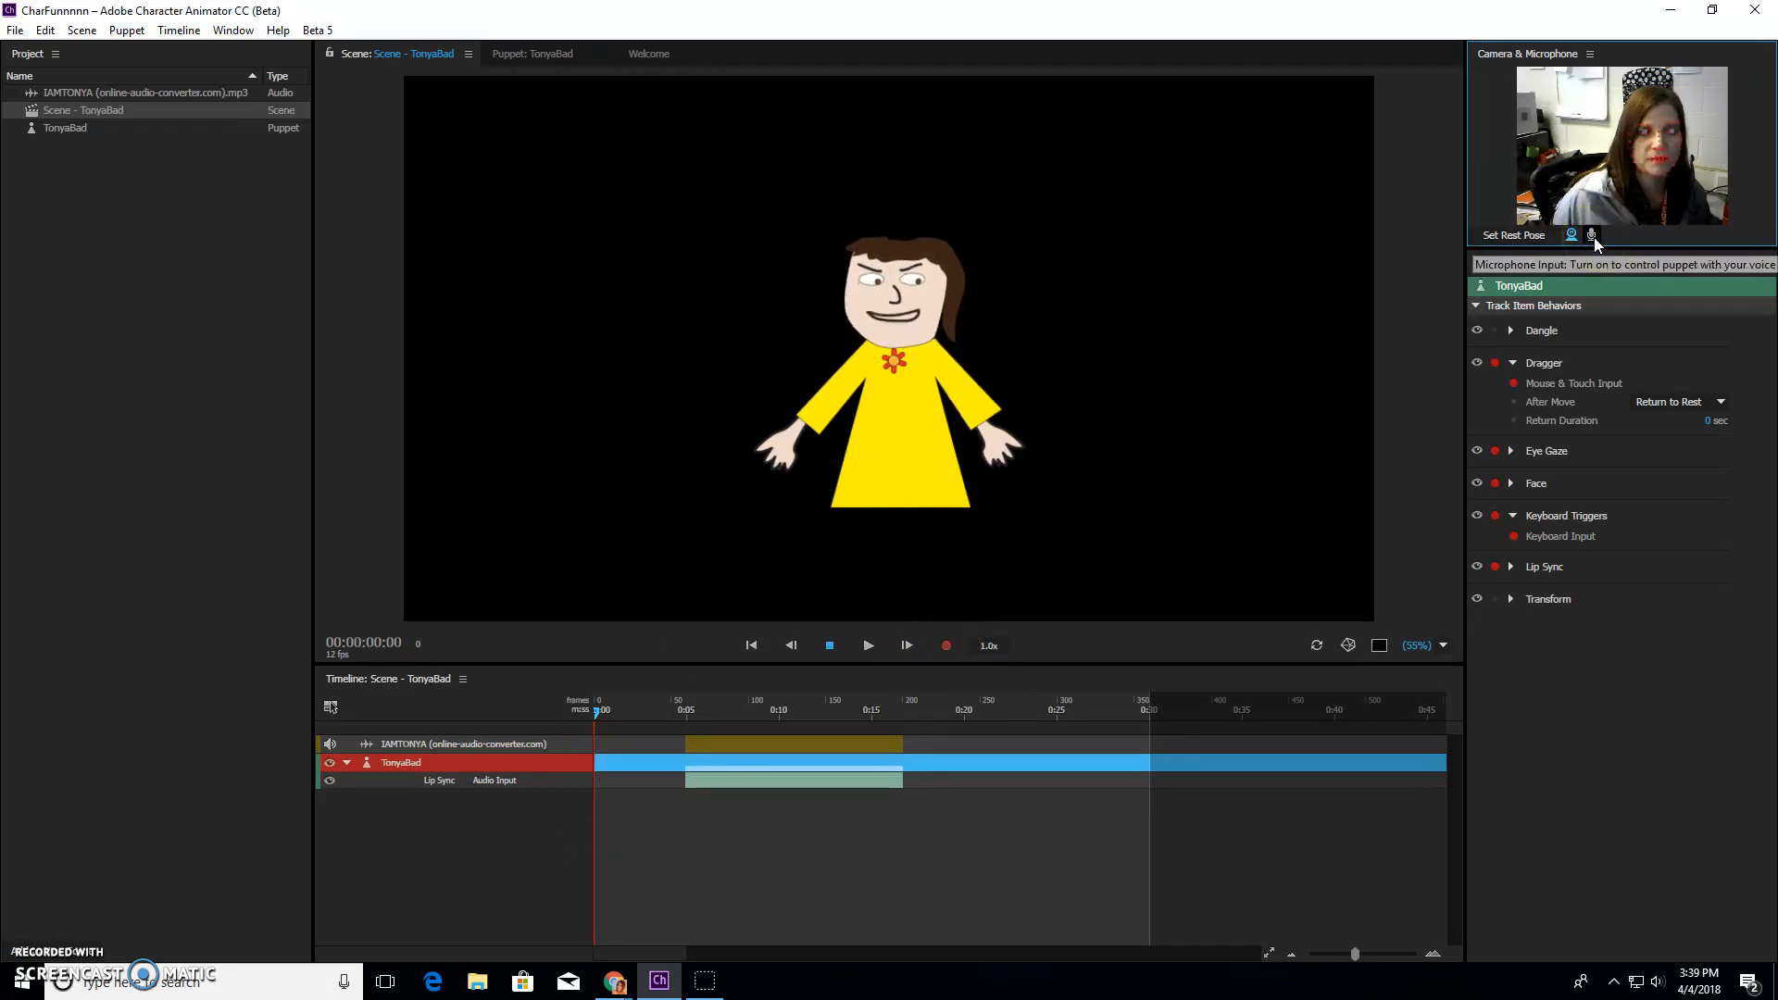
mouse_move(1135, 571)
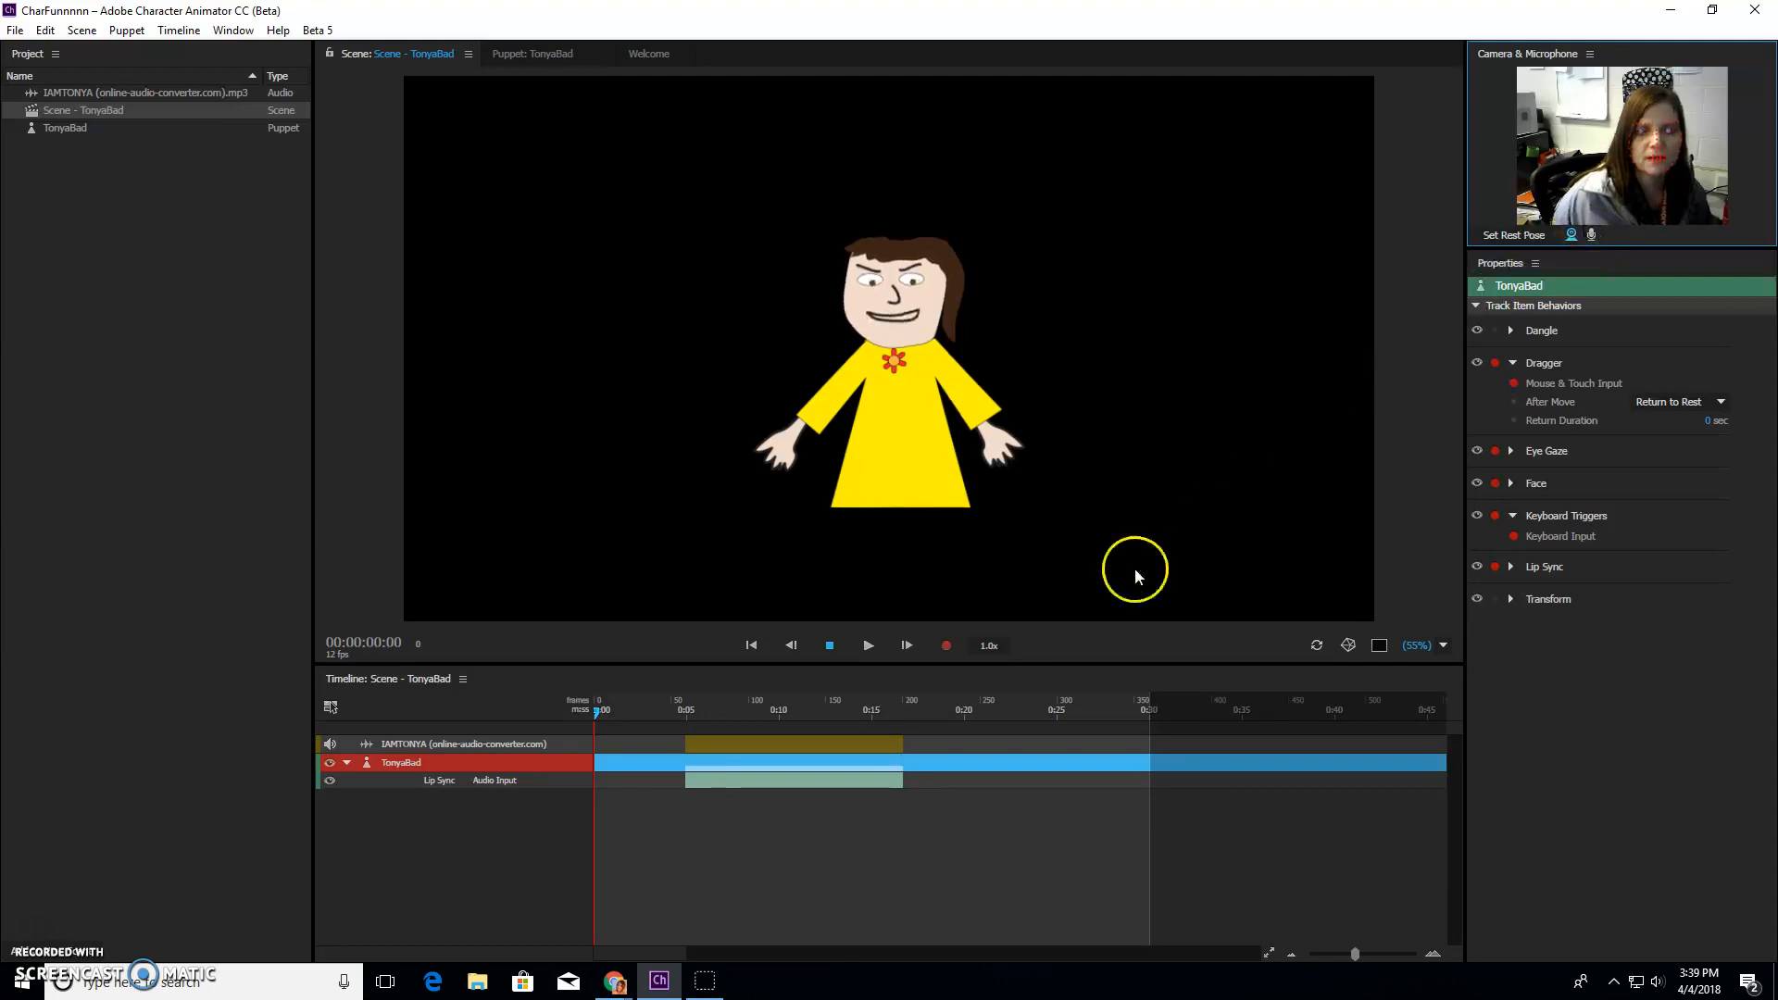
mouse_move(946, 645)
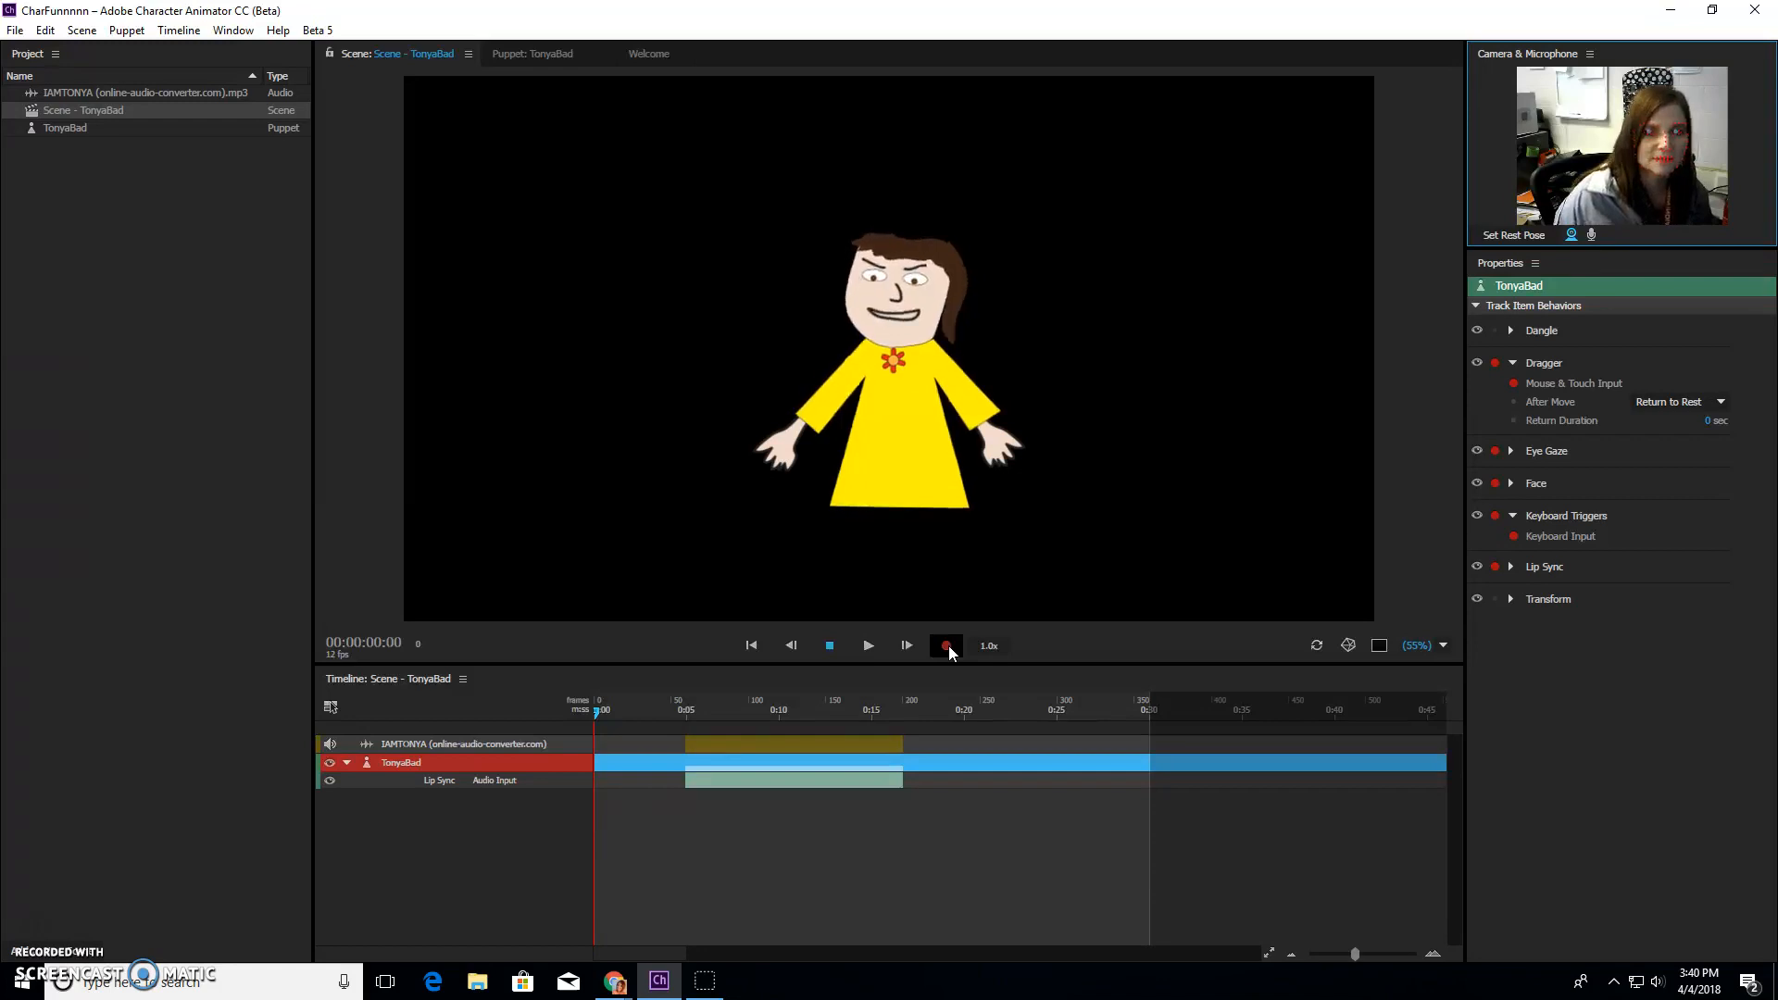
left_click(945, 646)
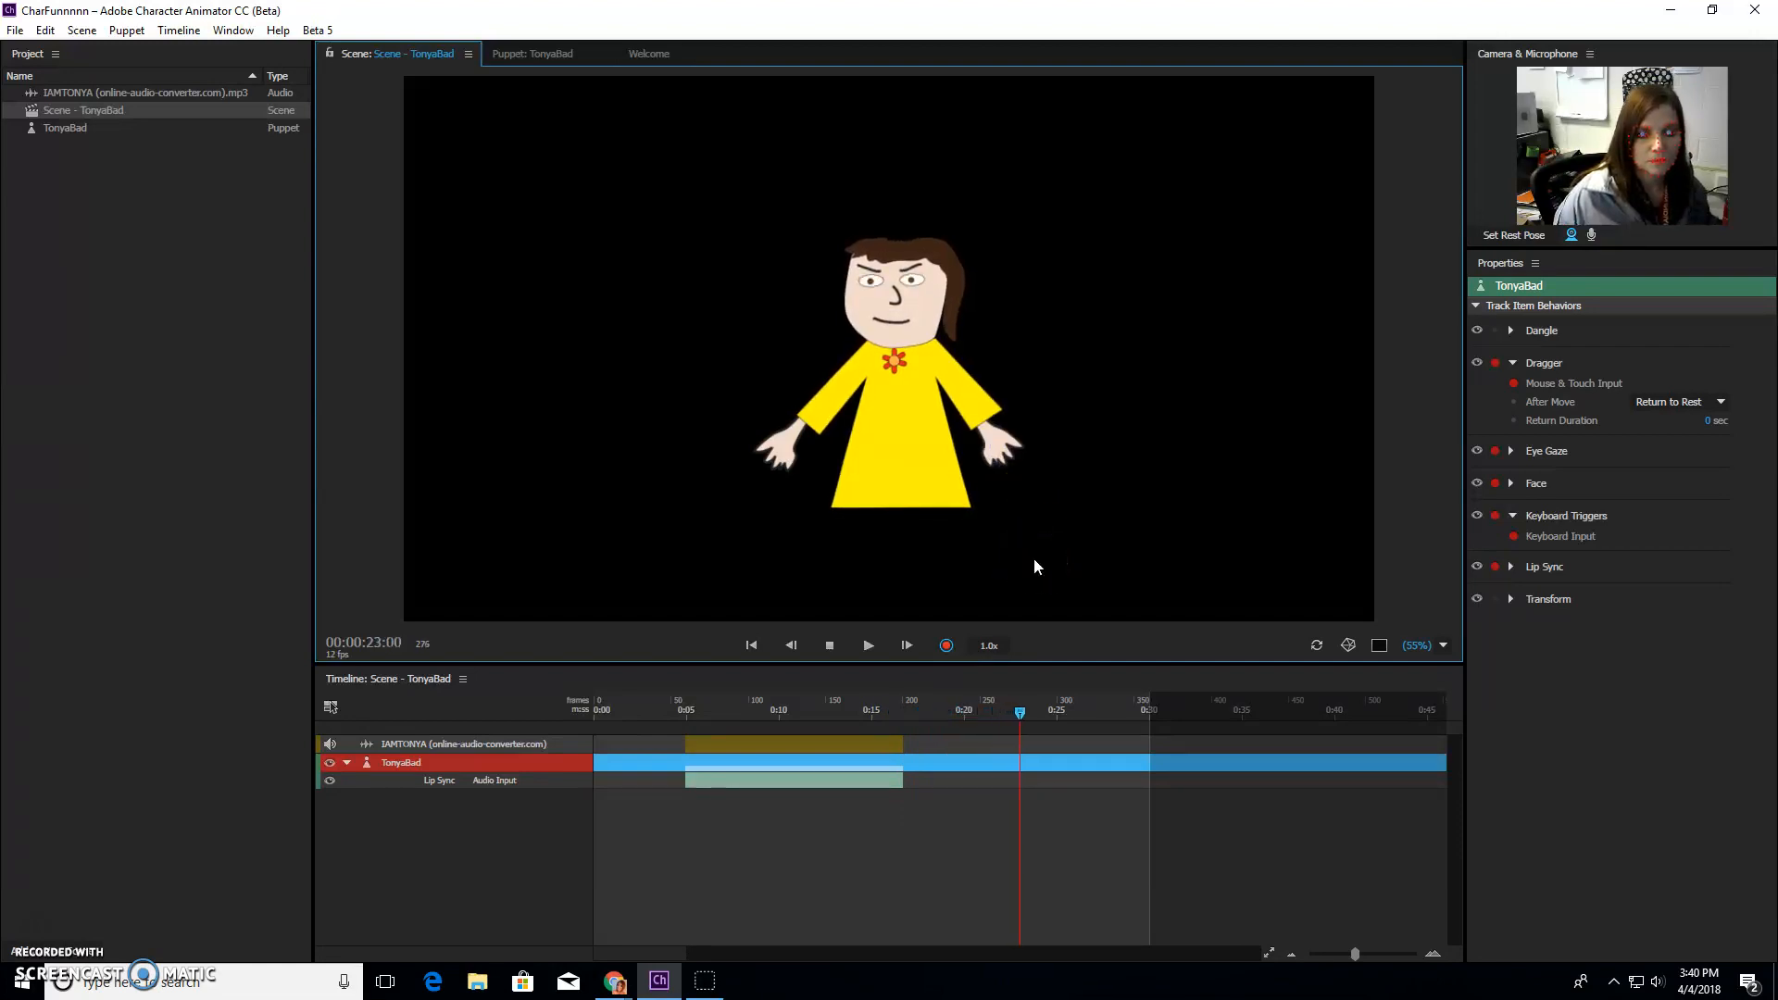
left_click(829, 646)
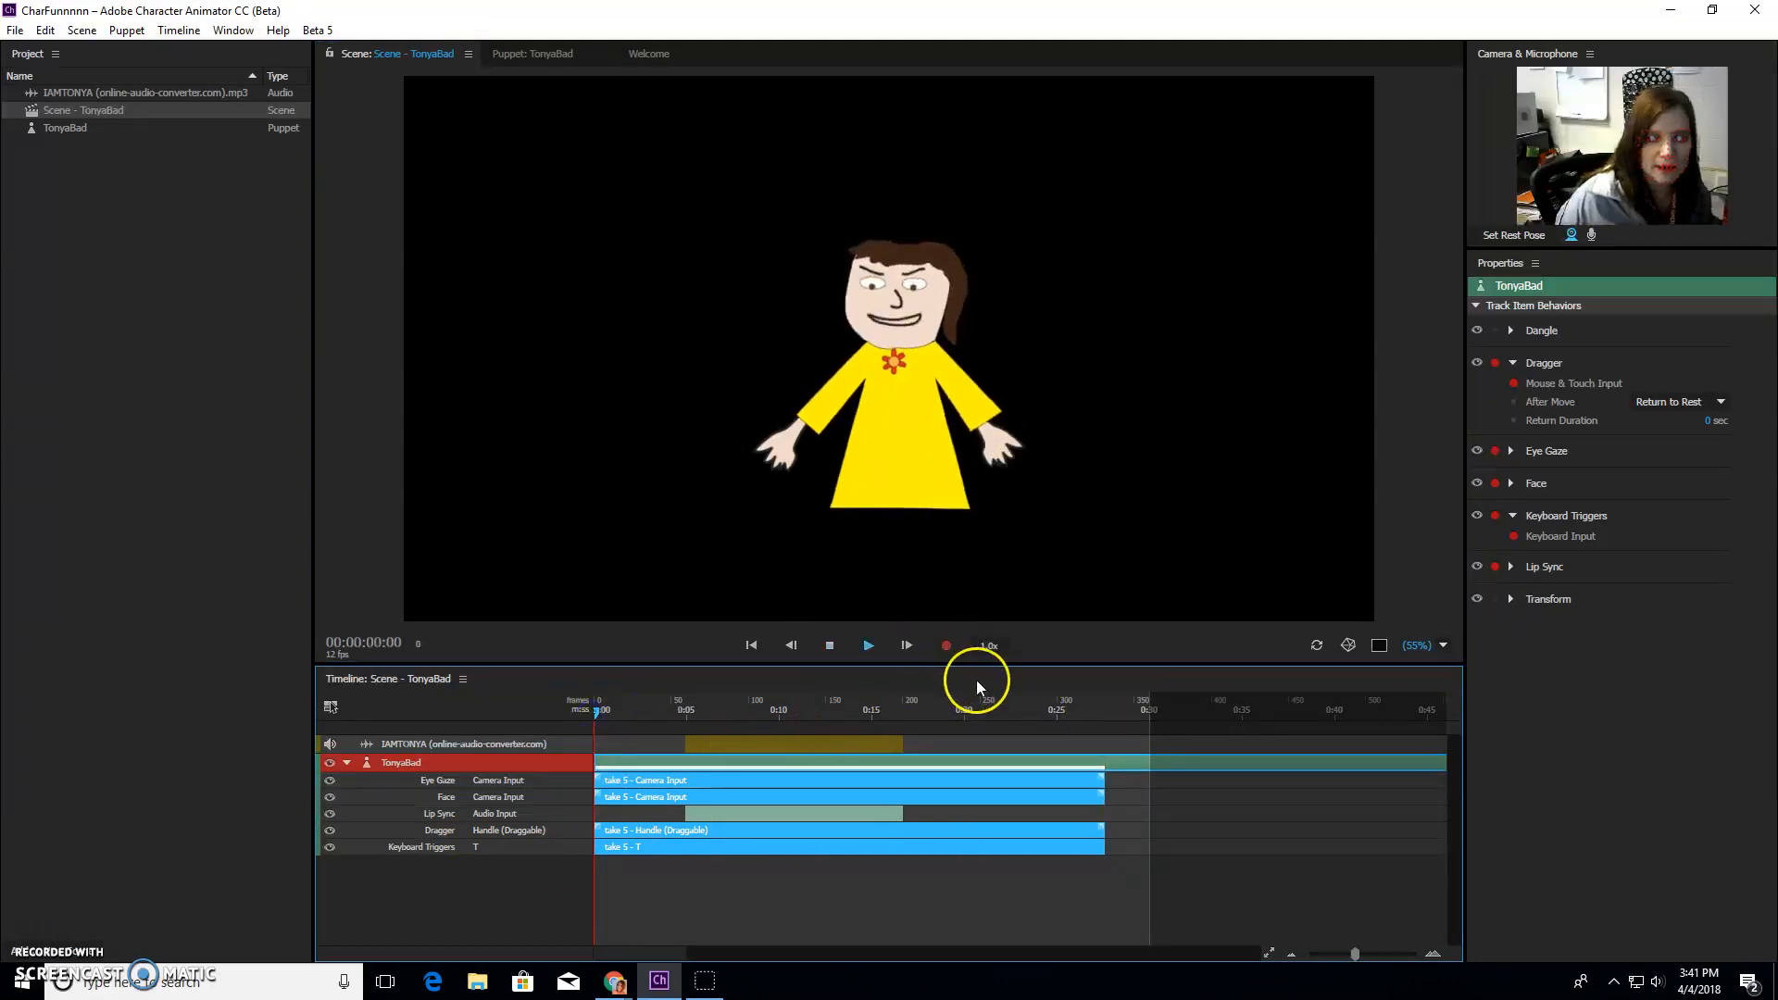
left_click(868, 645)
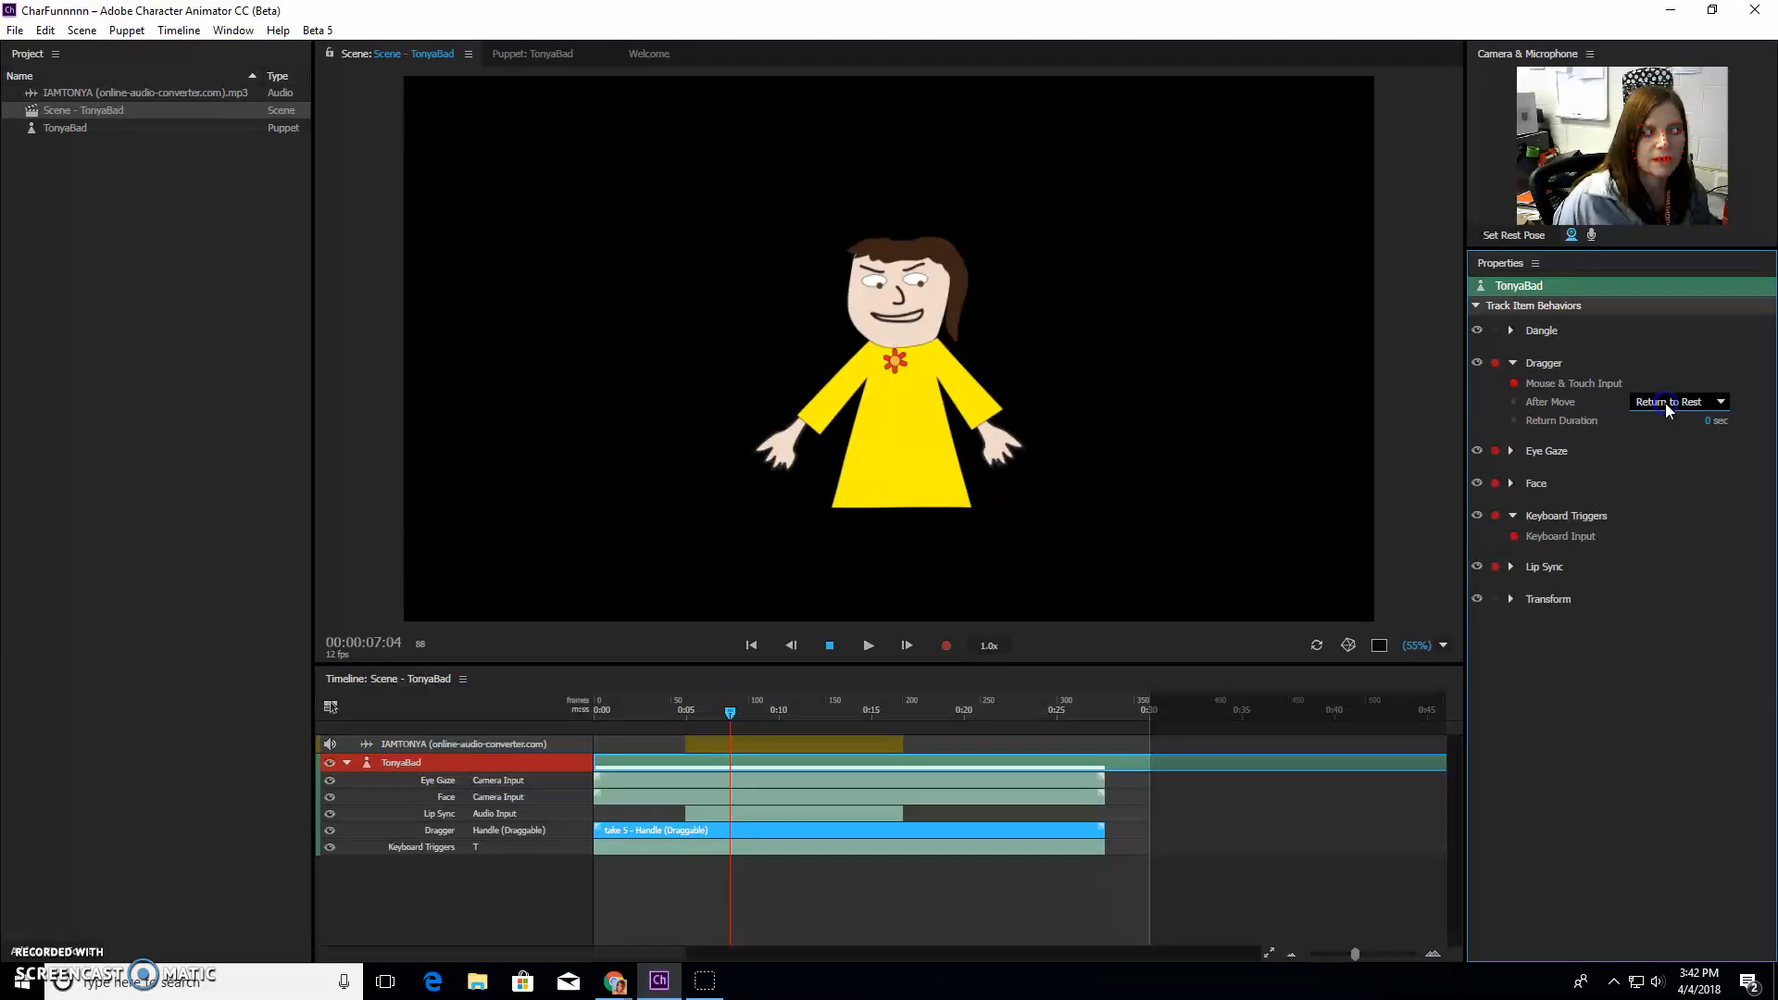
left_click(1679, 400)
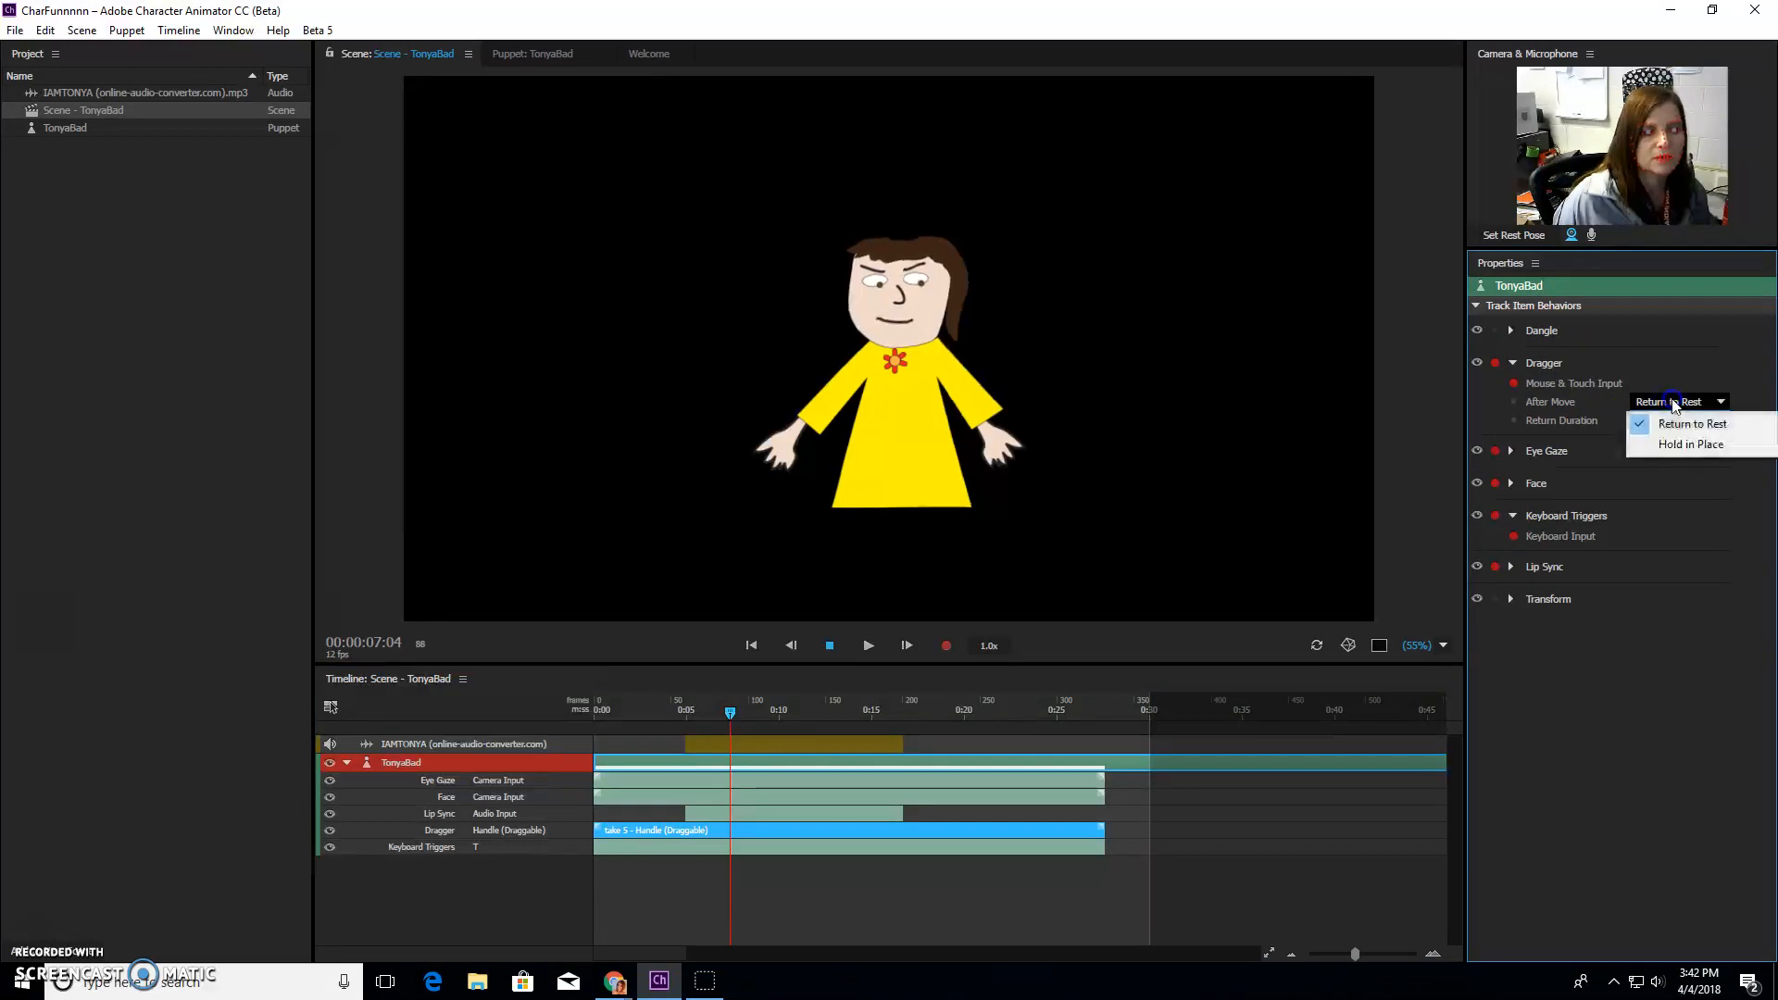
mouse_move(1689, 444)
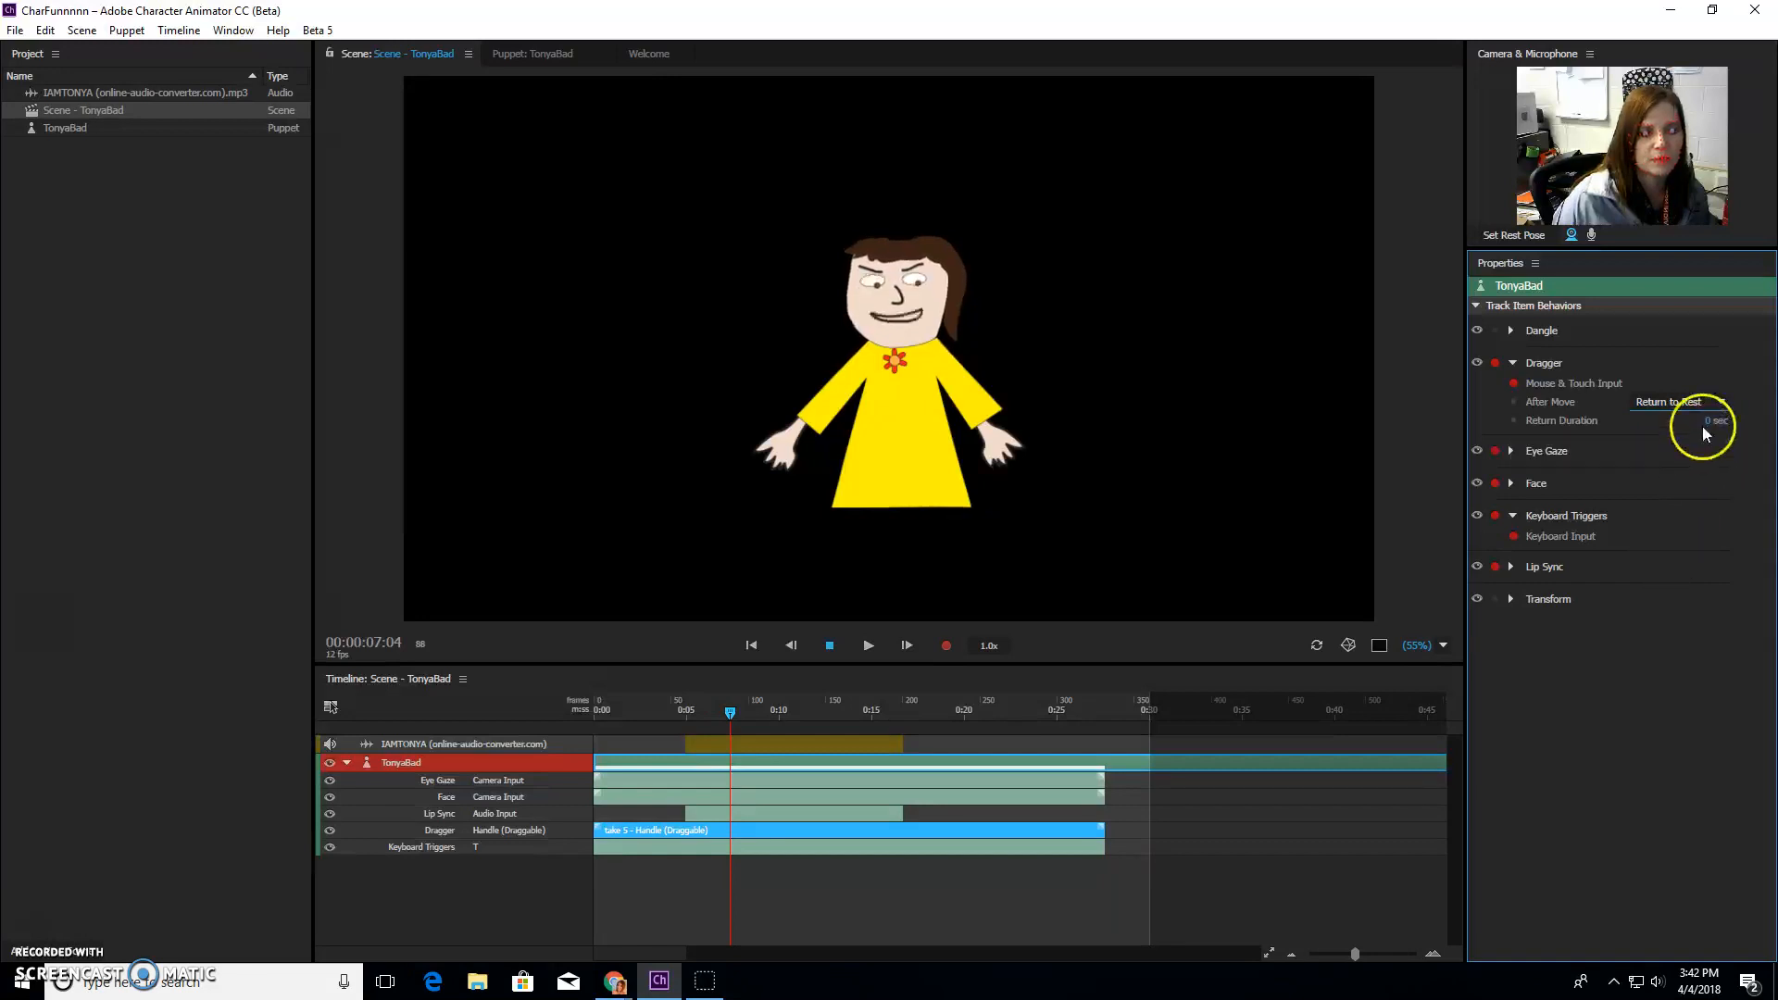
mouse_move(1712, 425)
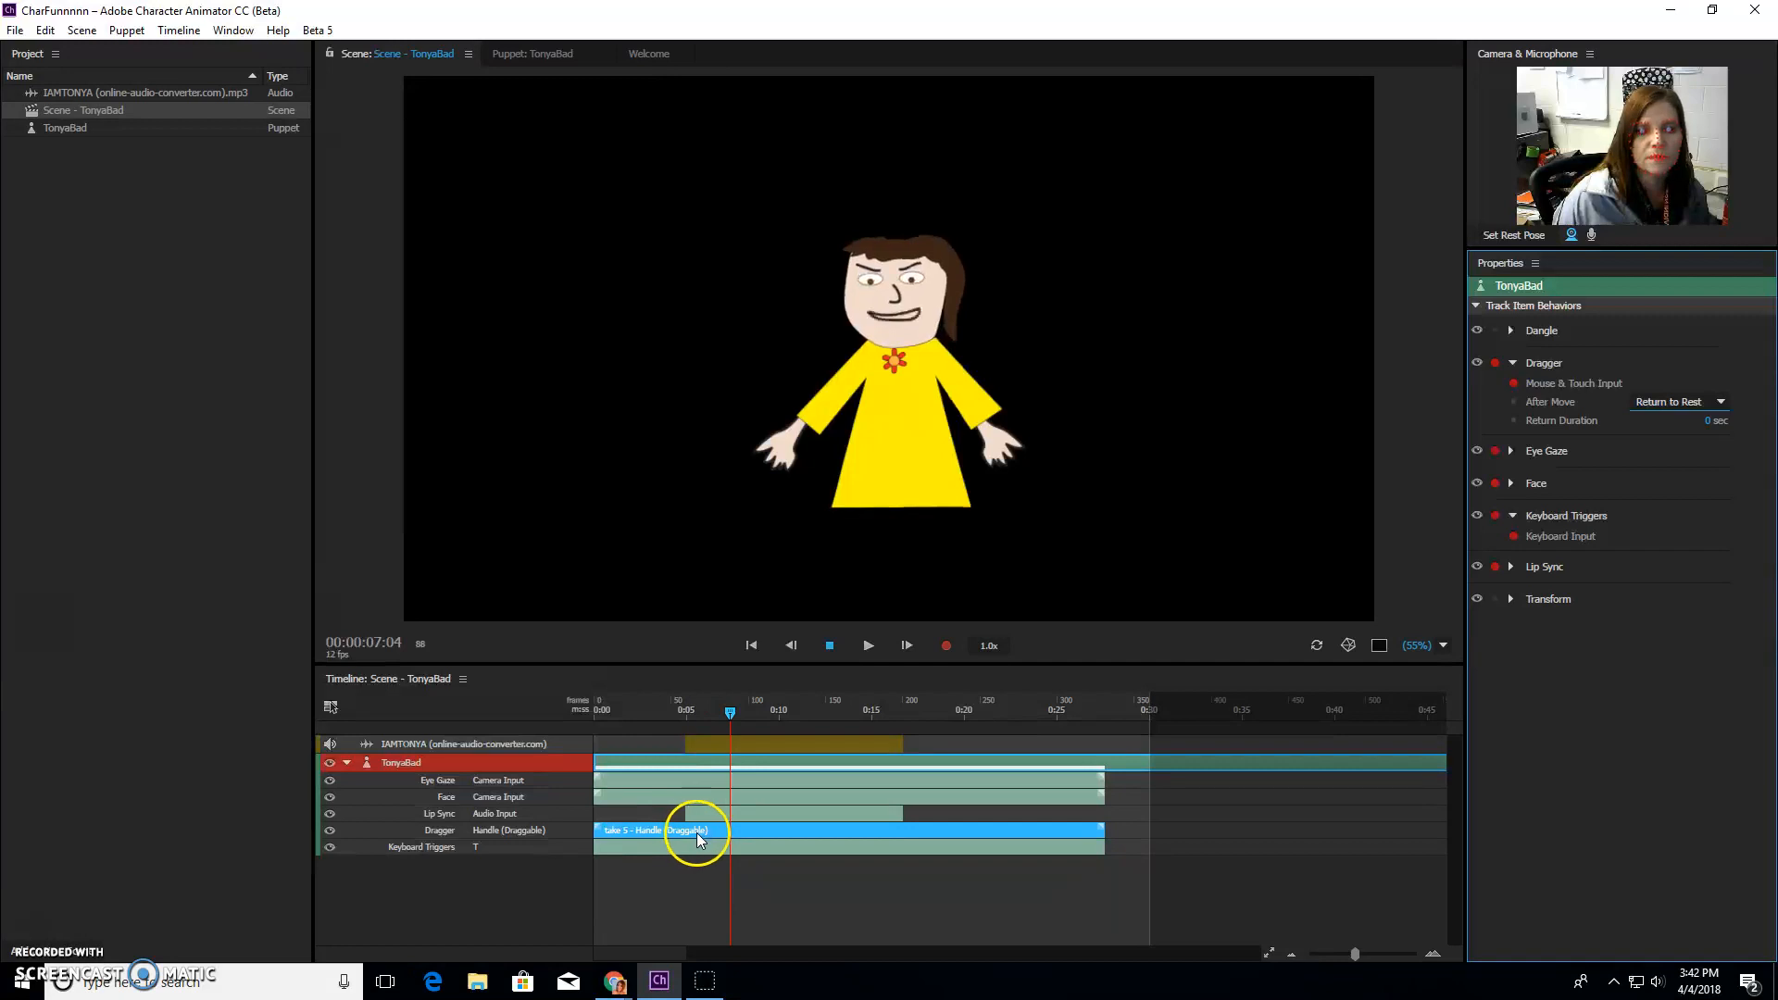
left_click(14, 30)
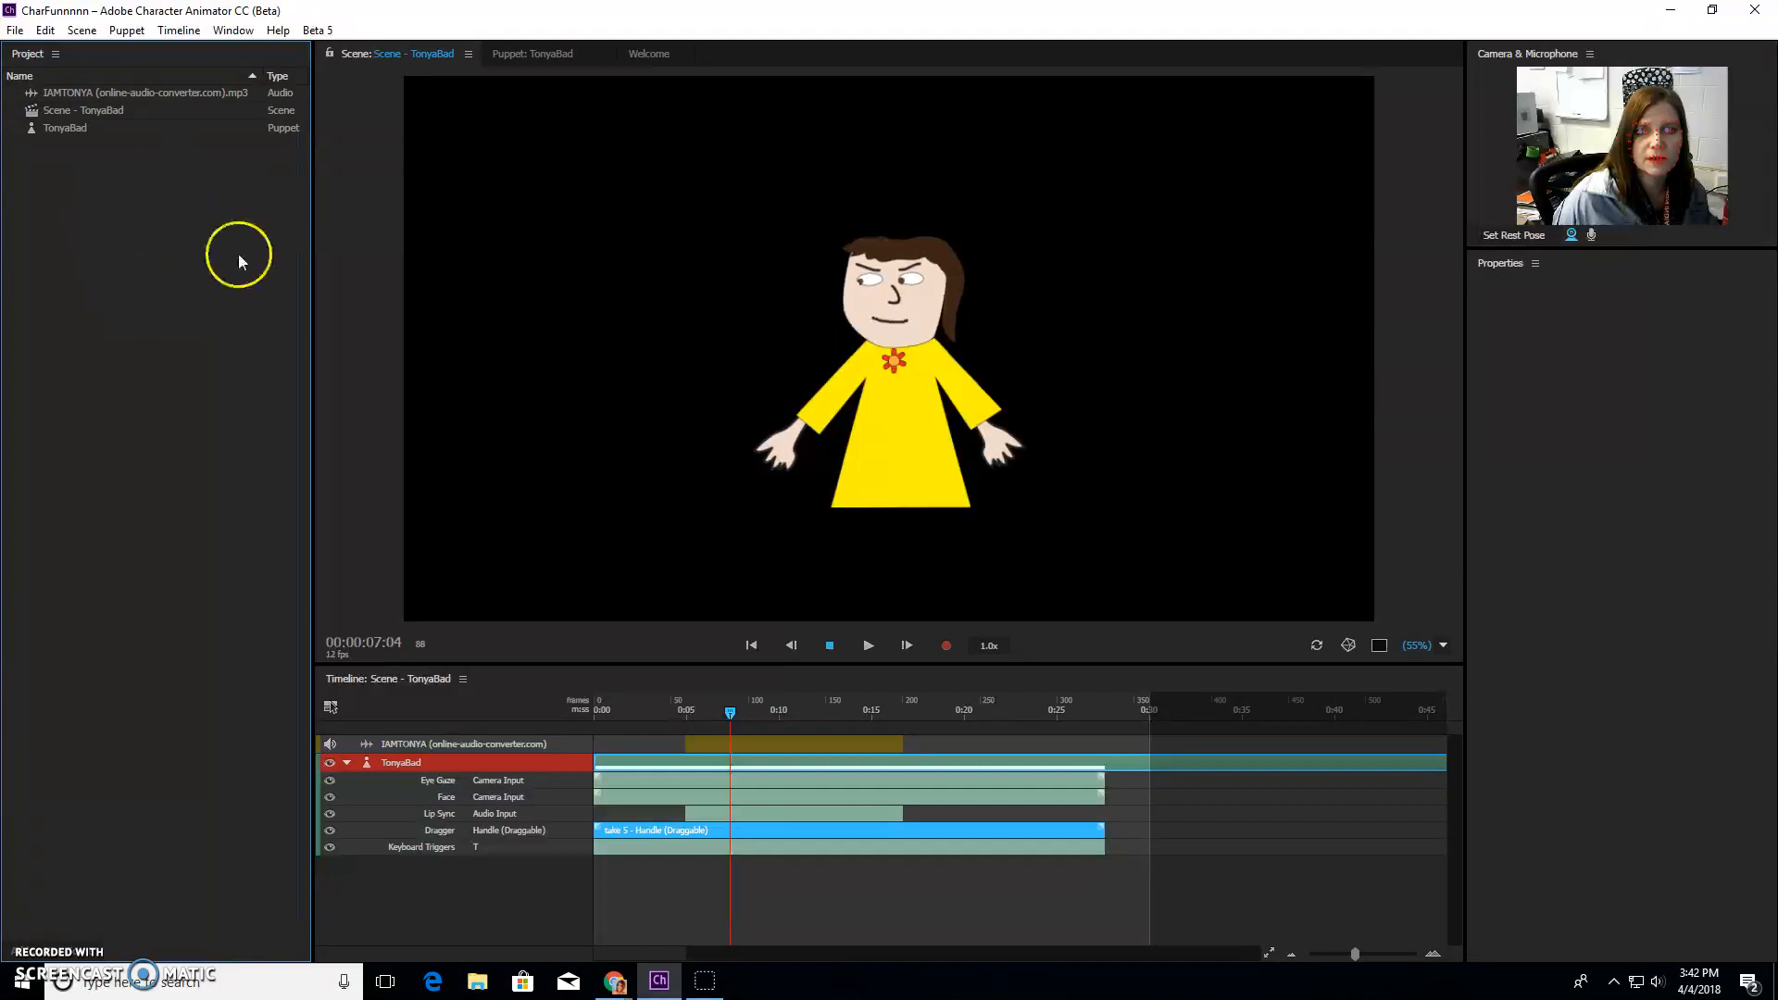
mouse_move(150, 276)
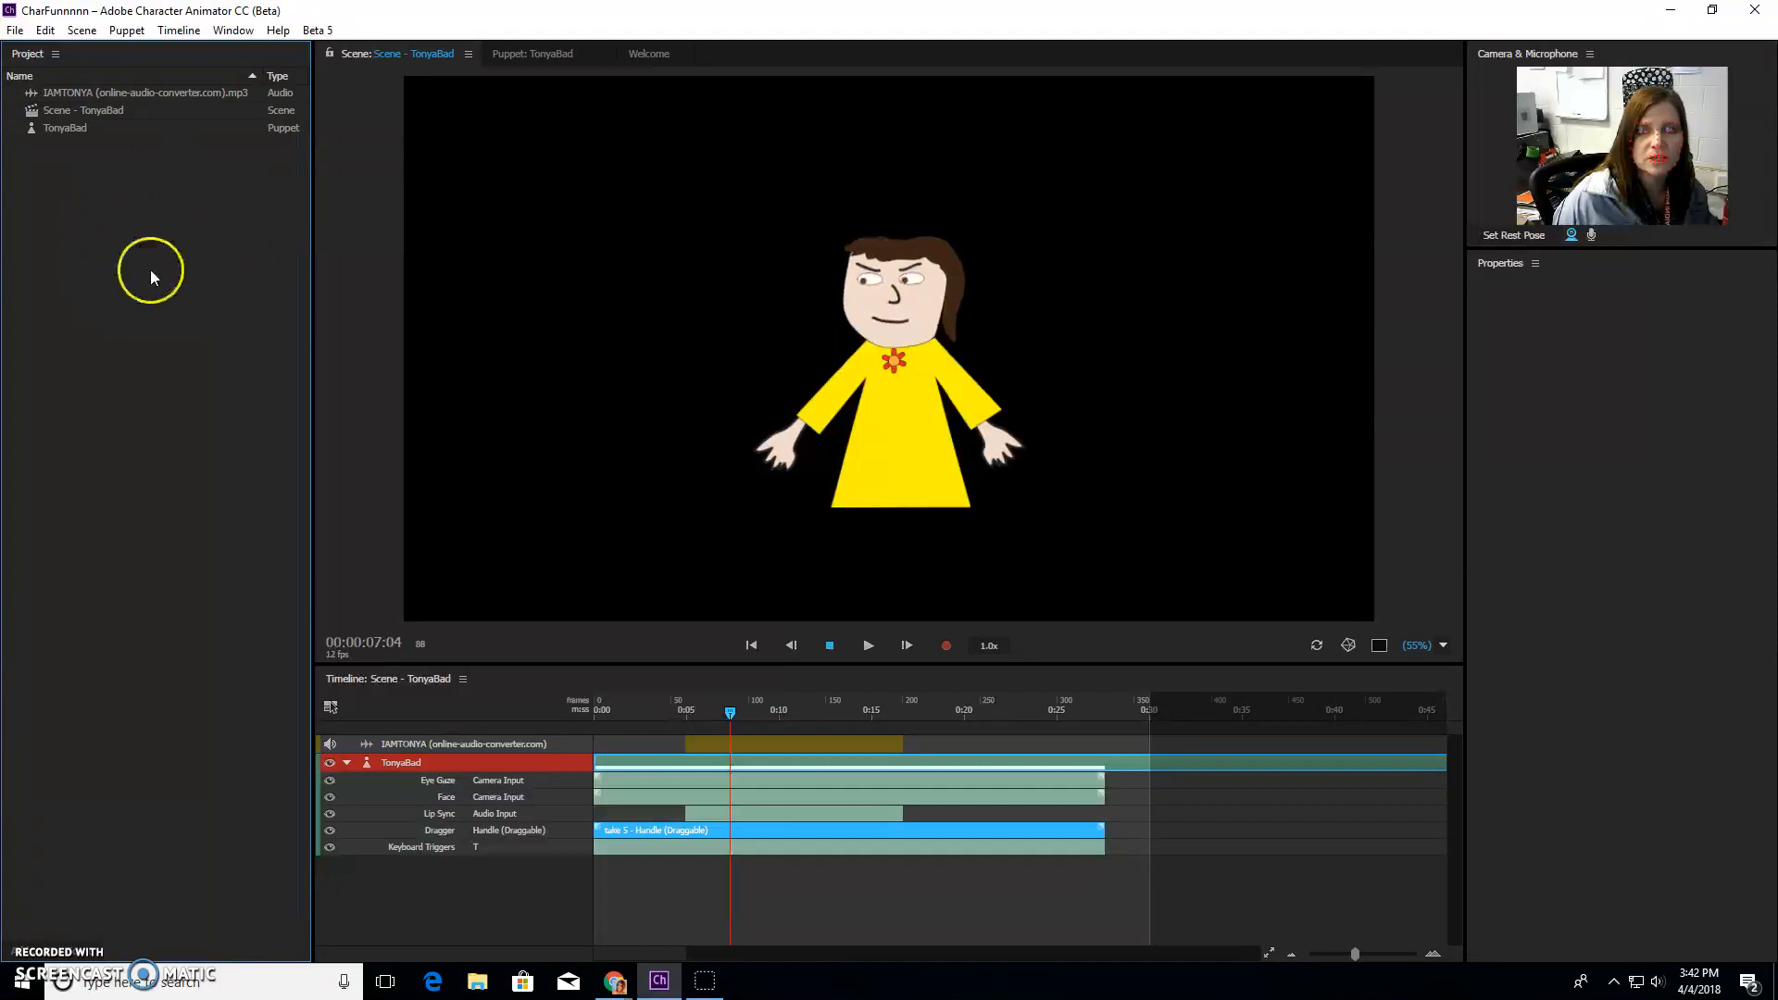